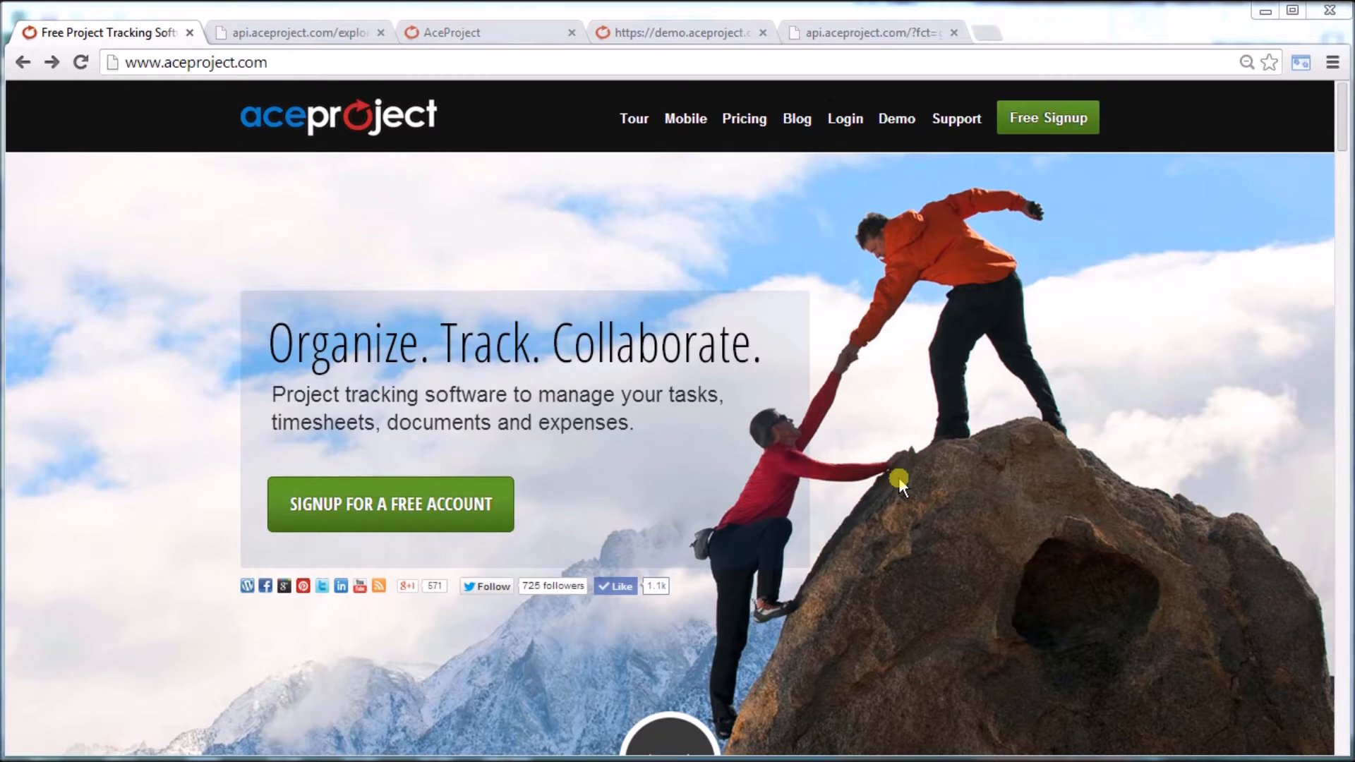
{"action": "mouse_move", "coordinate": [955, 118]}
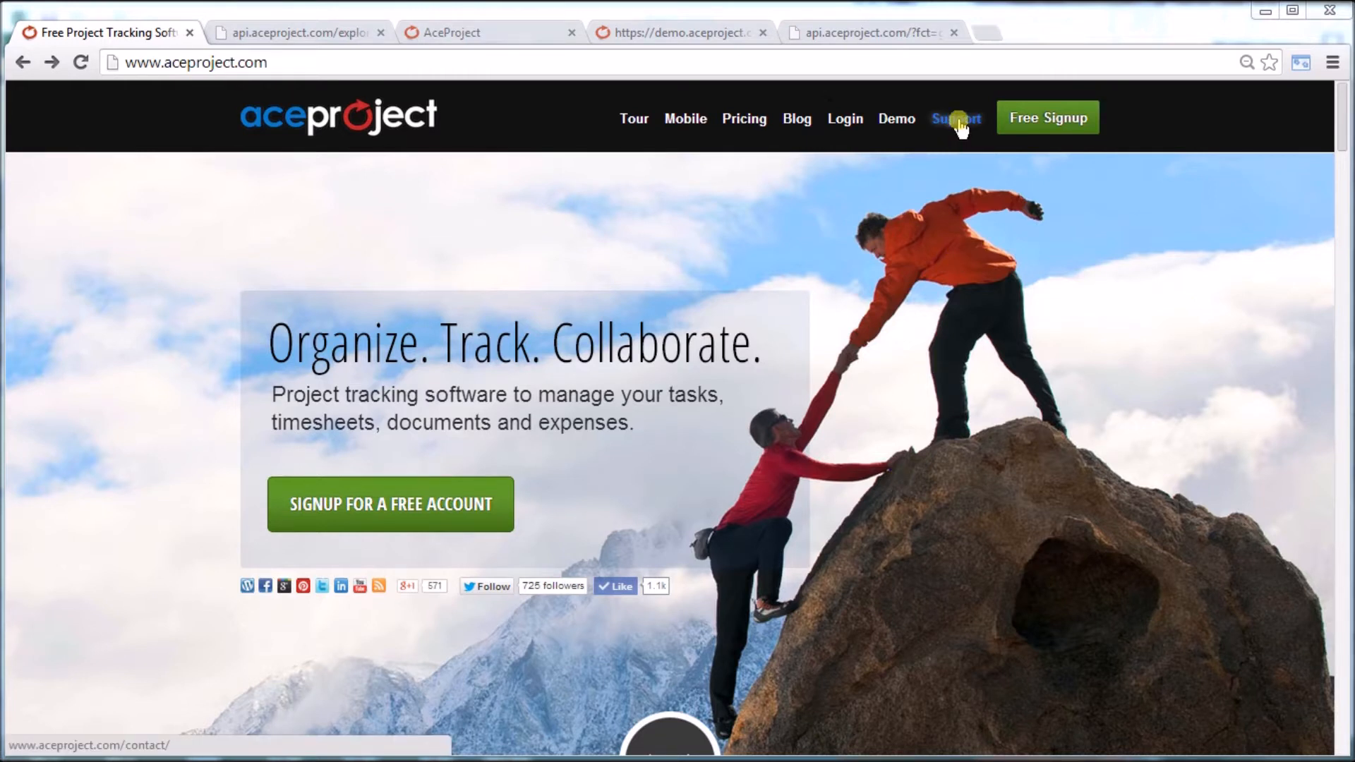
Navigate from Support to Online Help and open the Application Programming Interface (API) topic.
{"action": "left_click", "coordinate": [956, 118]}
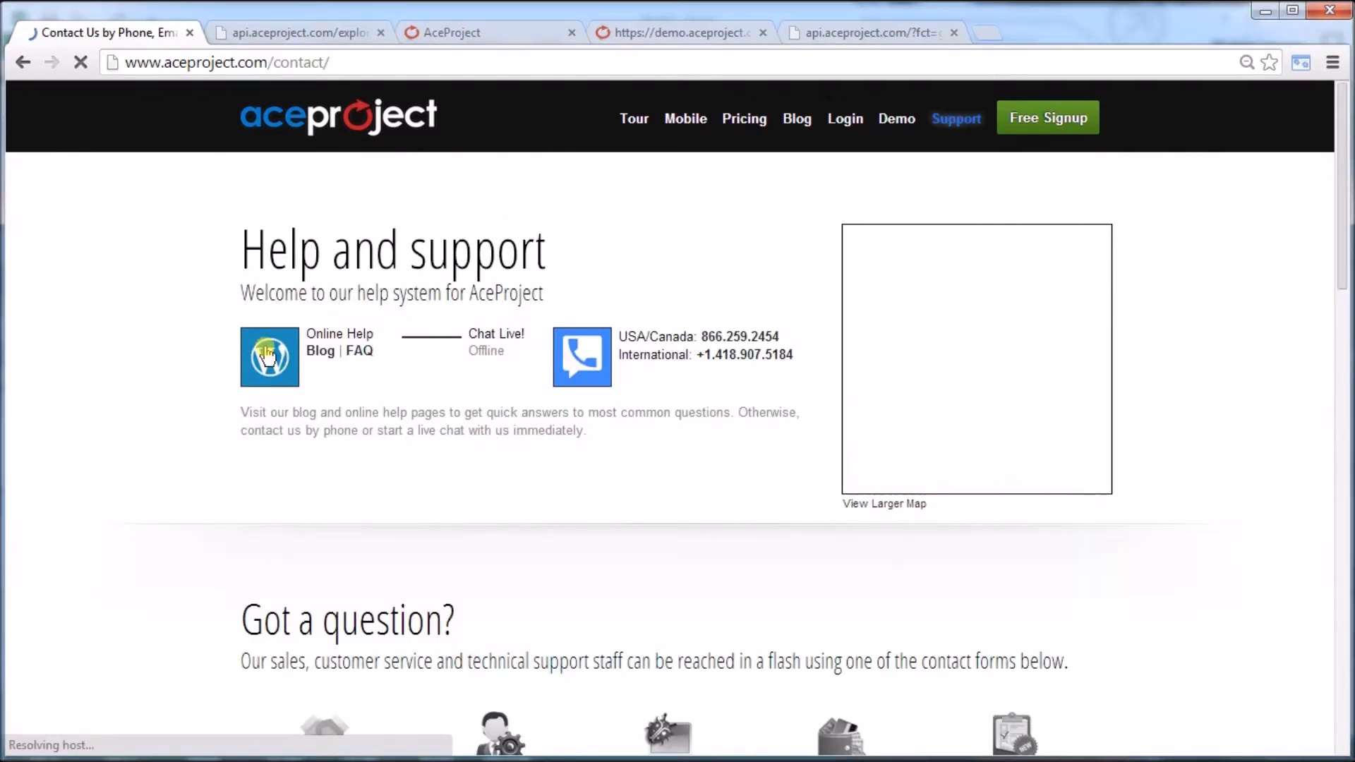
{"action": "left_click", "coordinate": [268, 355]}
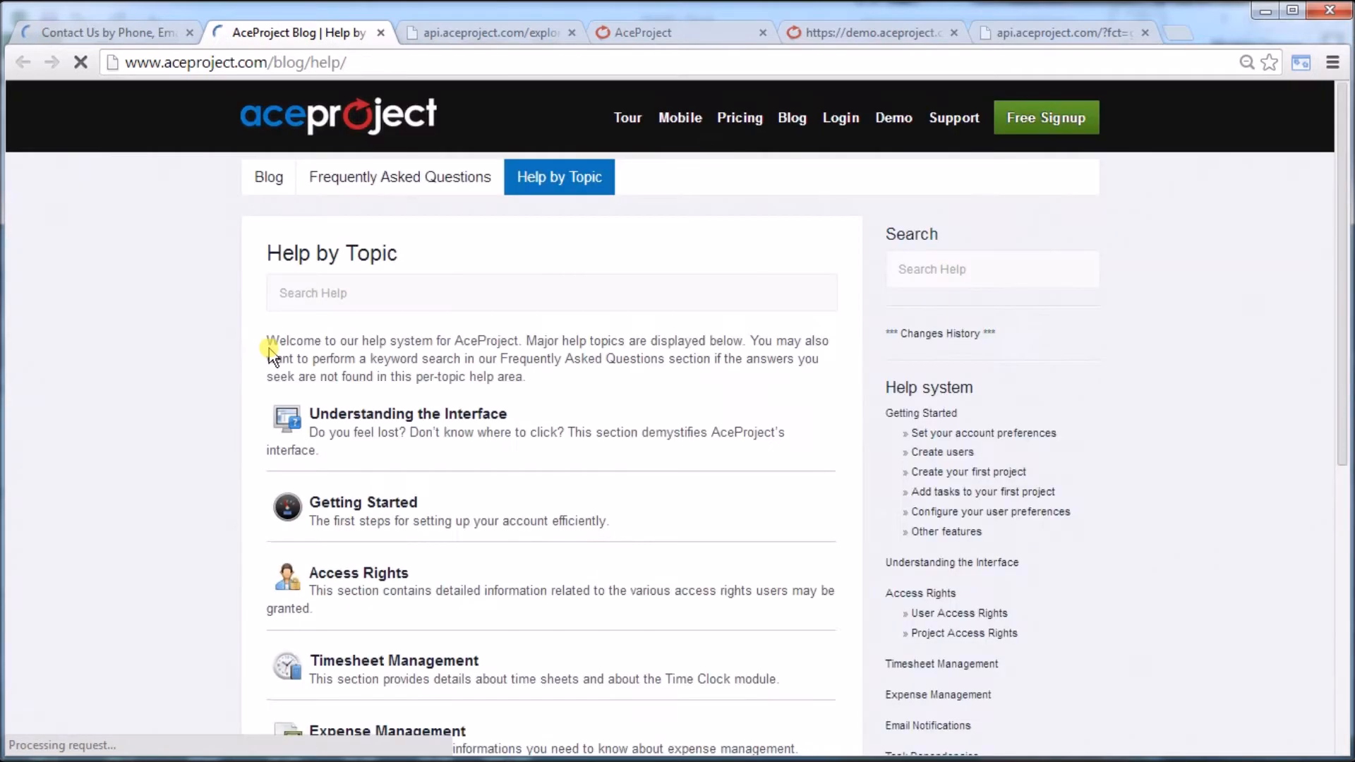
{"action": "scroll", "scroll_direction": "down", "scroll_amount": 3}
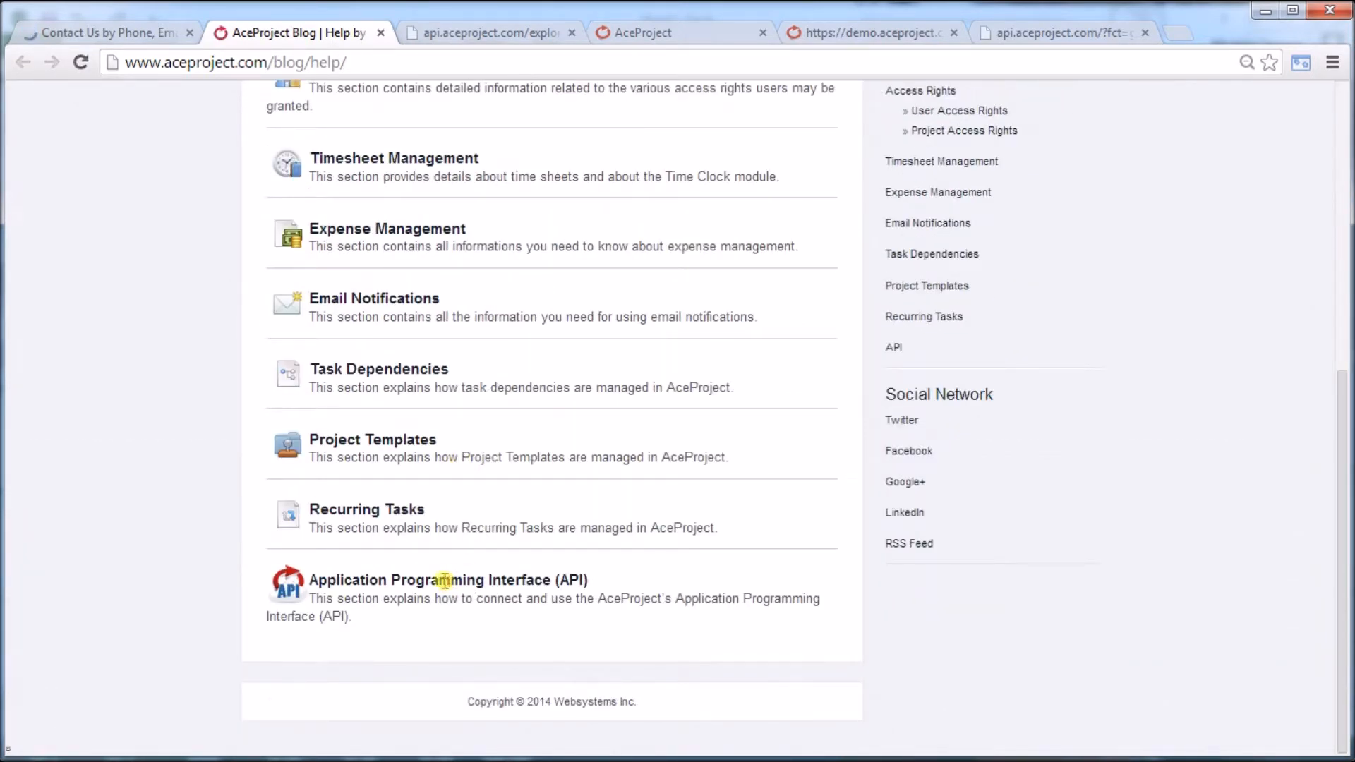
{"action": "left_click", "coordinate": [447, 580]}
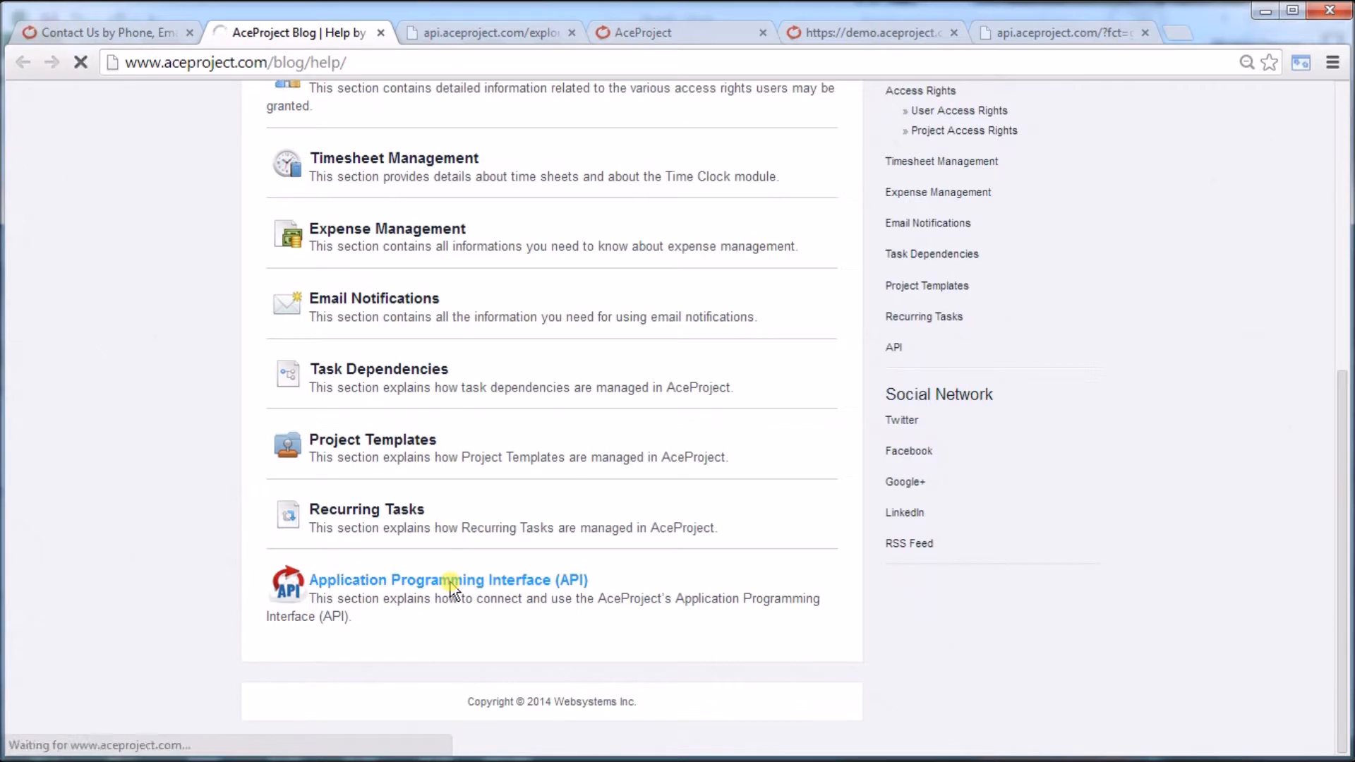
{"action": "left_click", "coordinate": [447, 580]}
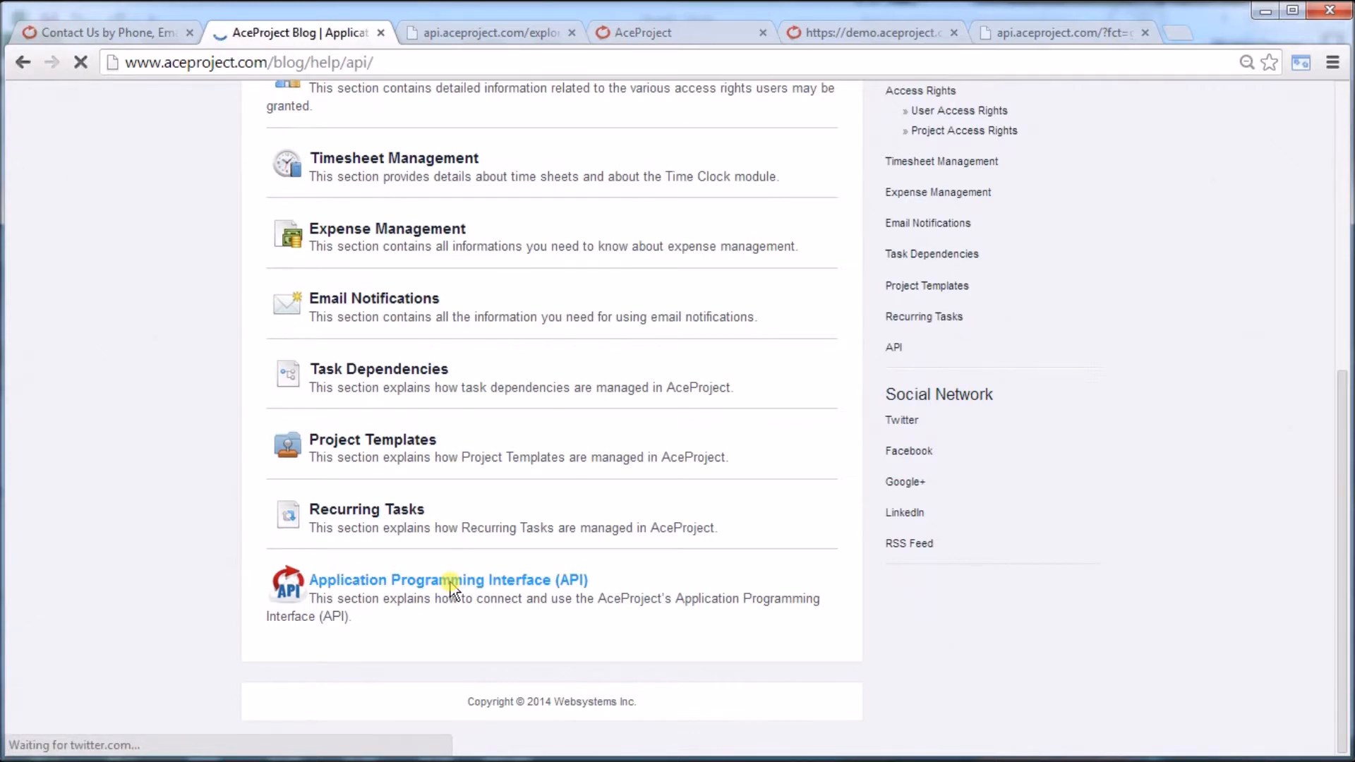
{"action": "left_click", "coordinate": [448, 581]}
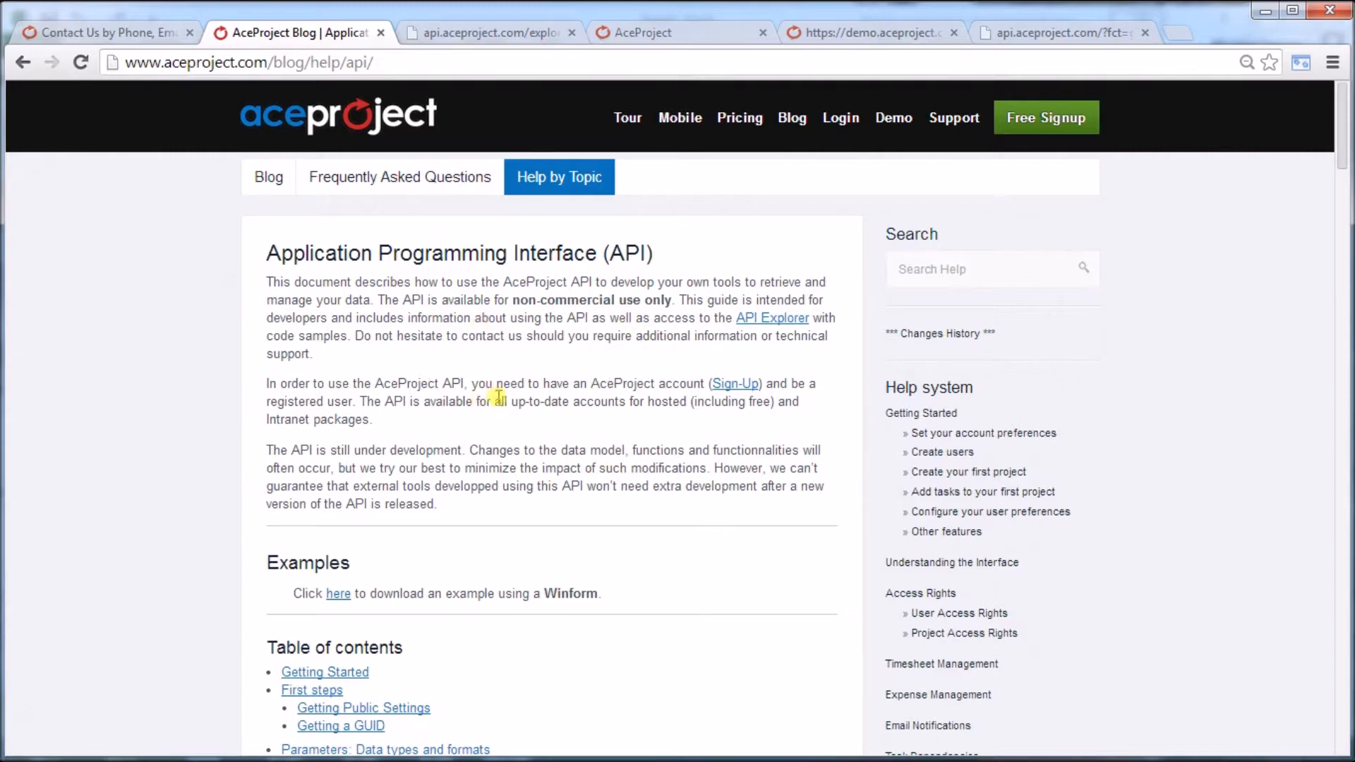
{"action": "scroll", "scroll_direction": "down", "scroll_amount": 3}
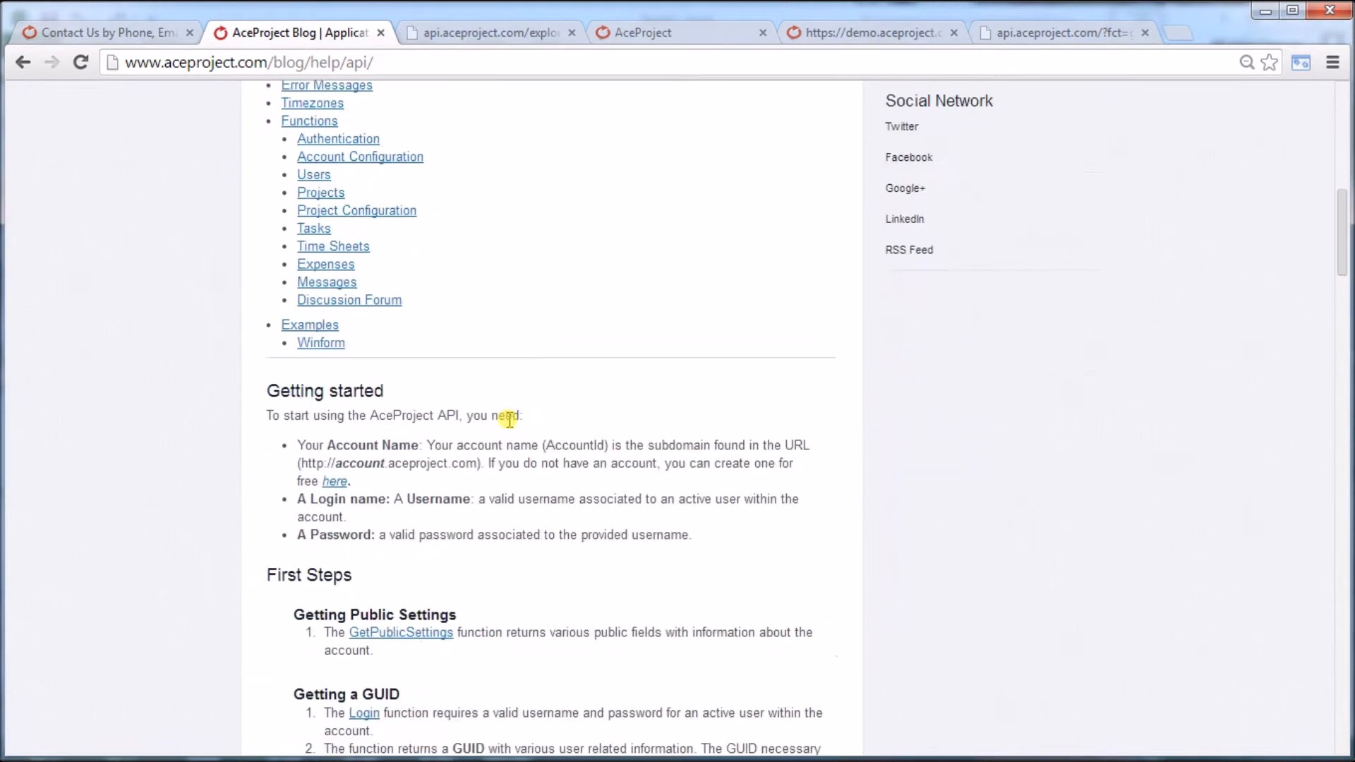
{"action": "scroll", "scroll_direction": "down", "scroll_amount": 3}
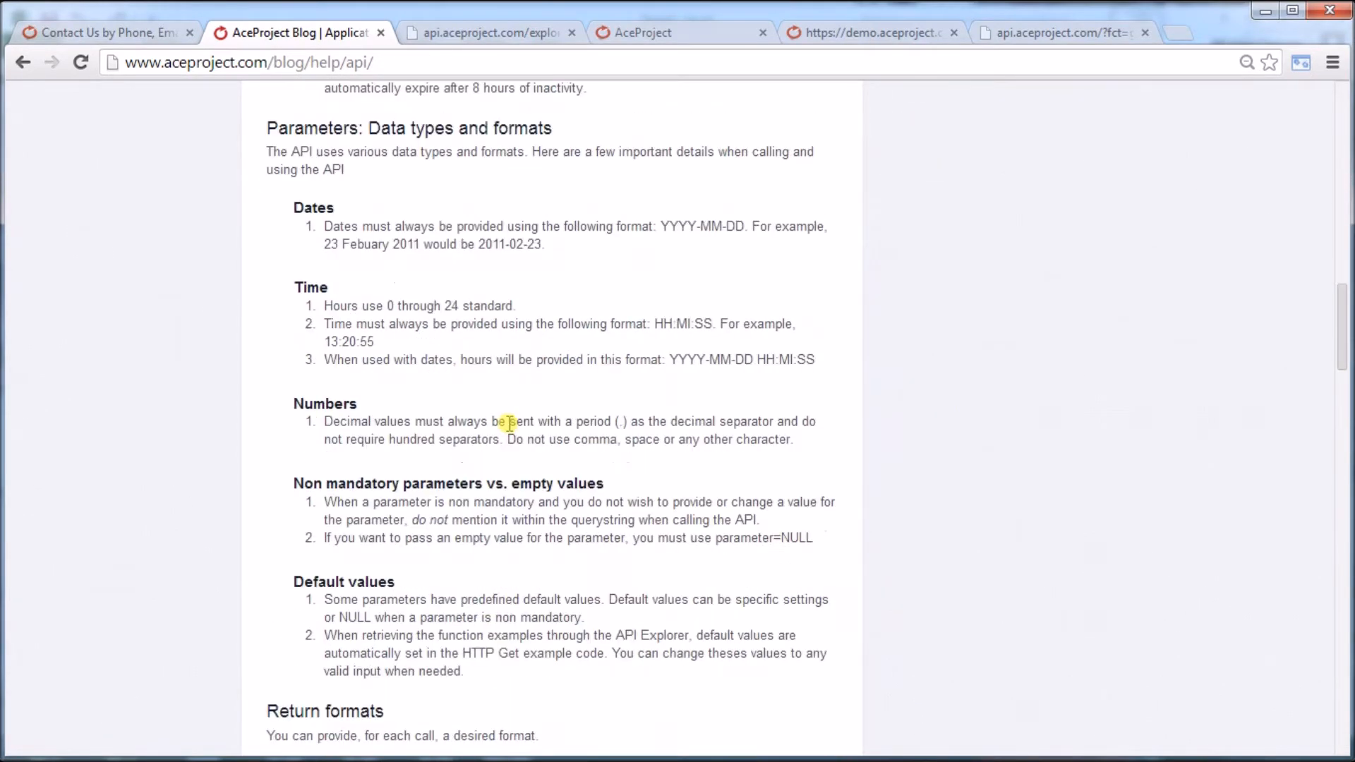
{"action": "scroll", "scroll_direction": "down", "scroll_amount": 3}
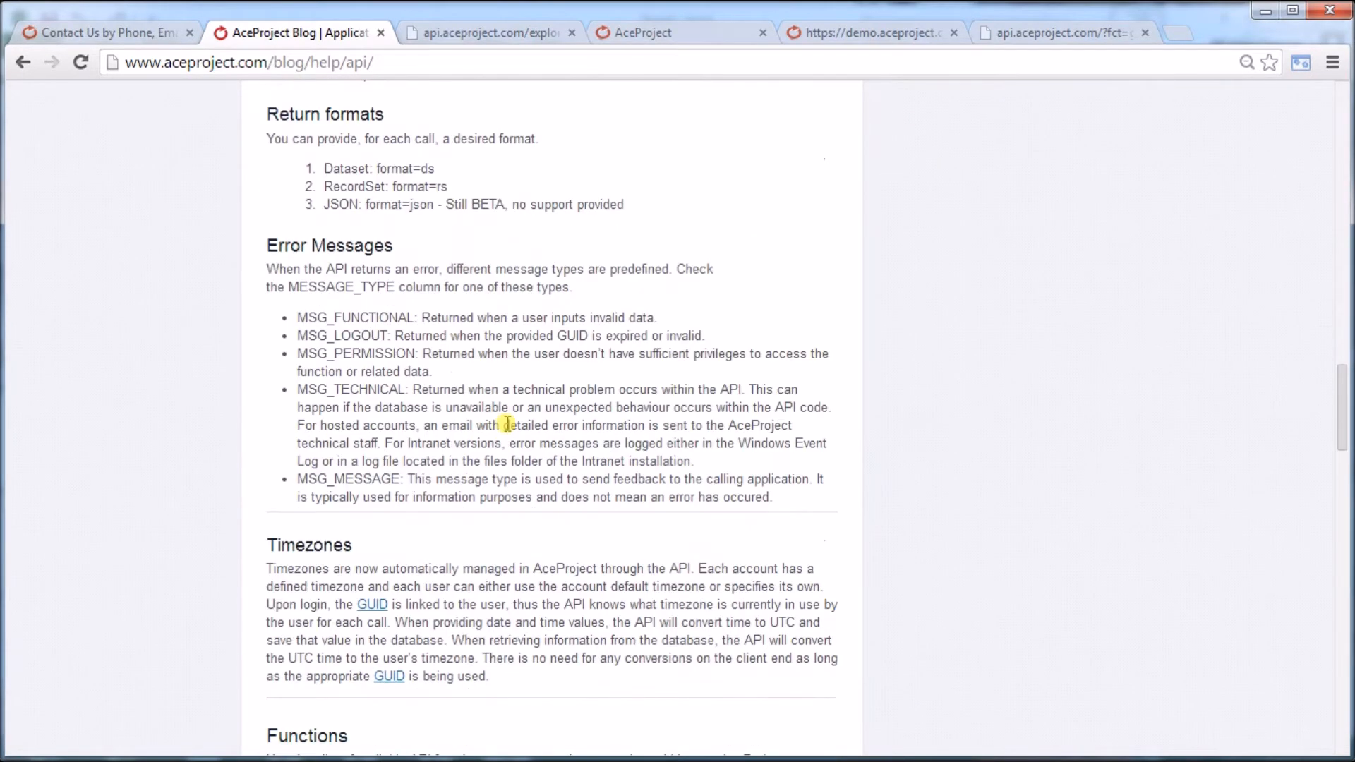
{"action": "scroll", "scroll_direction": "down", "scroll_amount": 3}
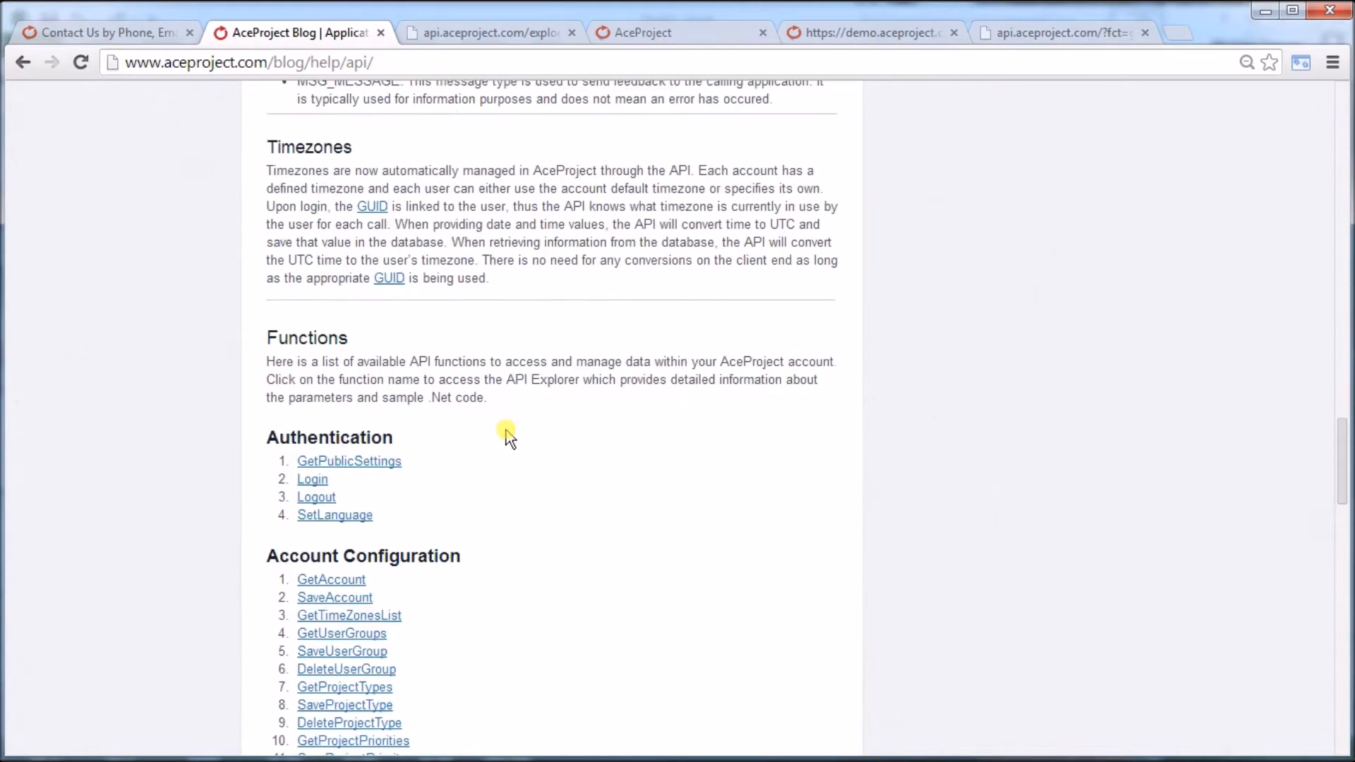
{"action": "scroll", "scroll_direction": "down", "scroll_amount": 3}
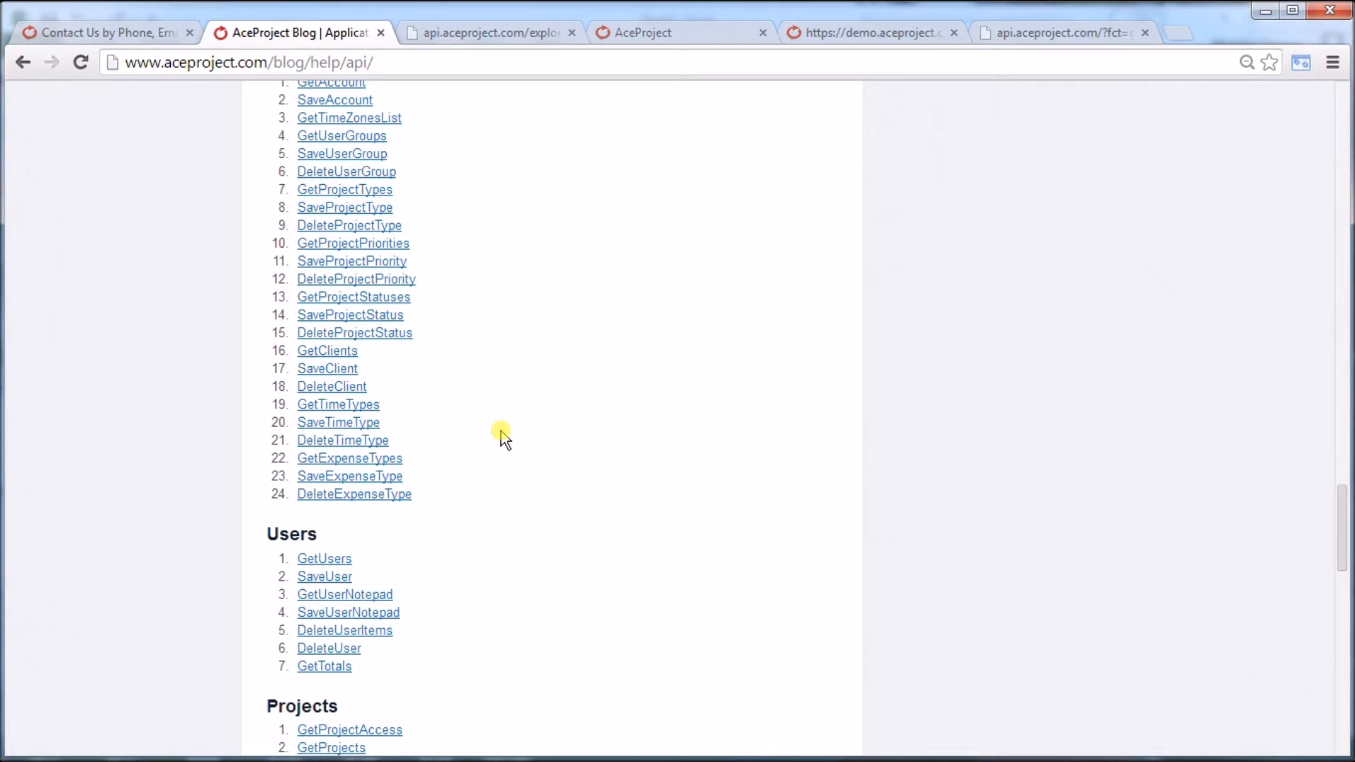
{"action": "scroll", "scroll_direction": "down", "scroll_amount": 3}
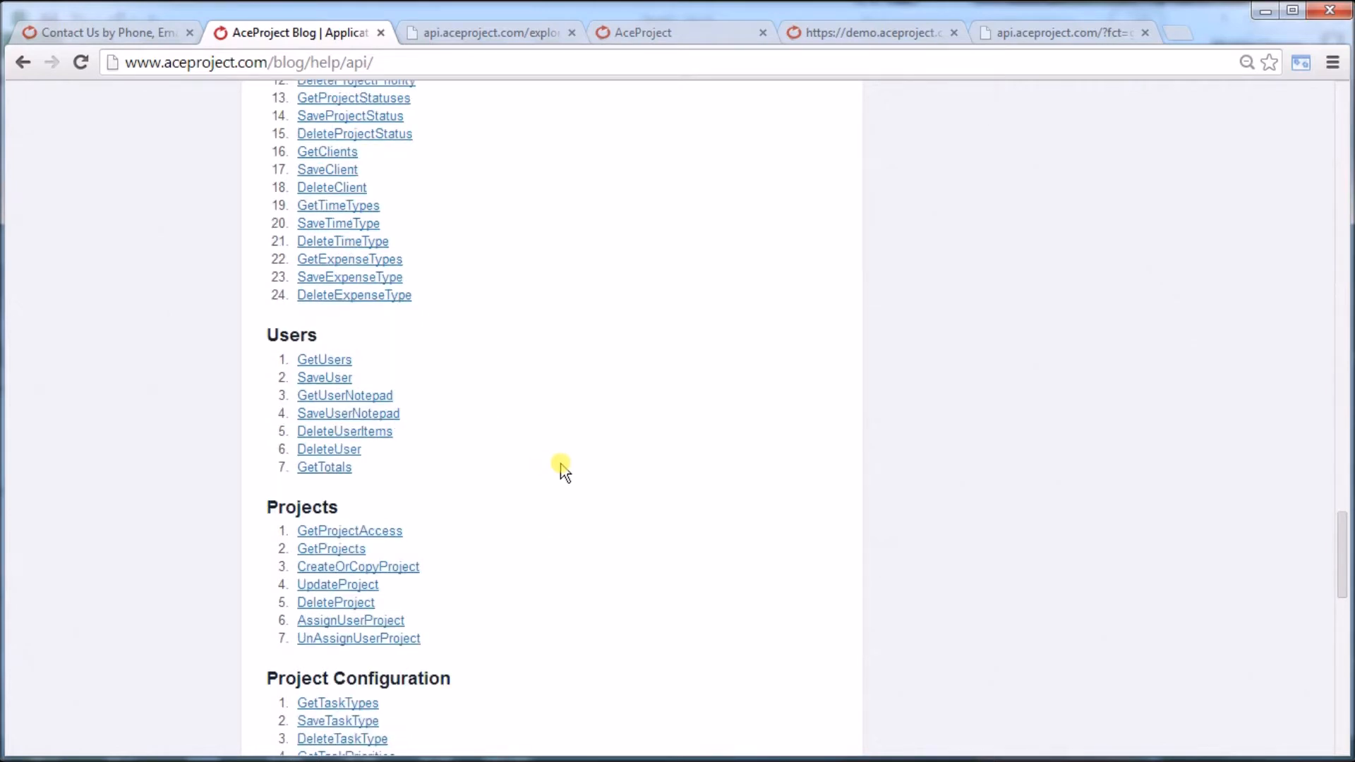
{"action": "mouse_move", "coordinate": [574, 518]}
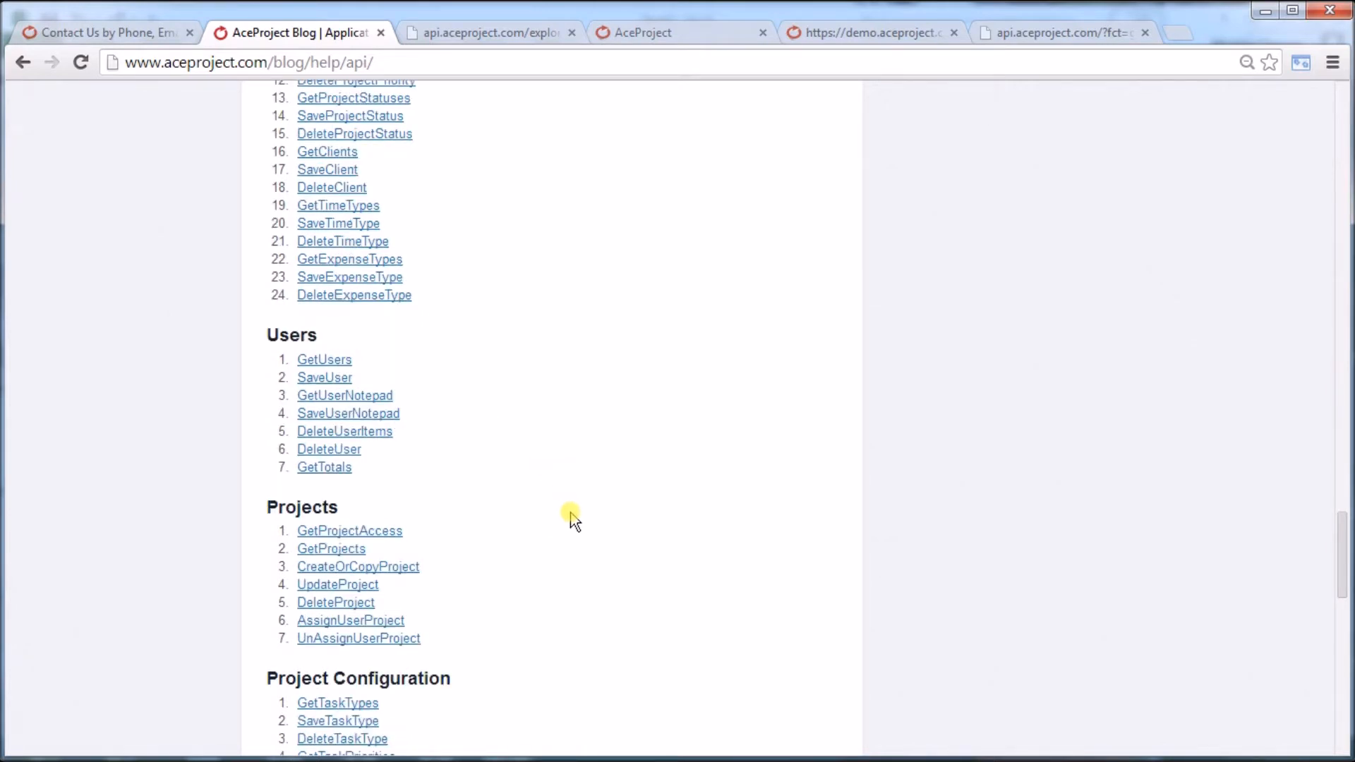
{"action": "scroll", "scroll_direction": "down", "scroll_amount": 3}
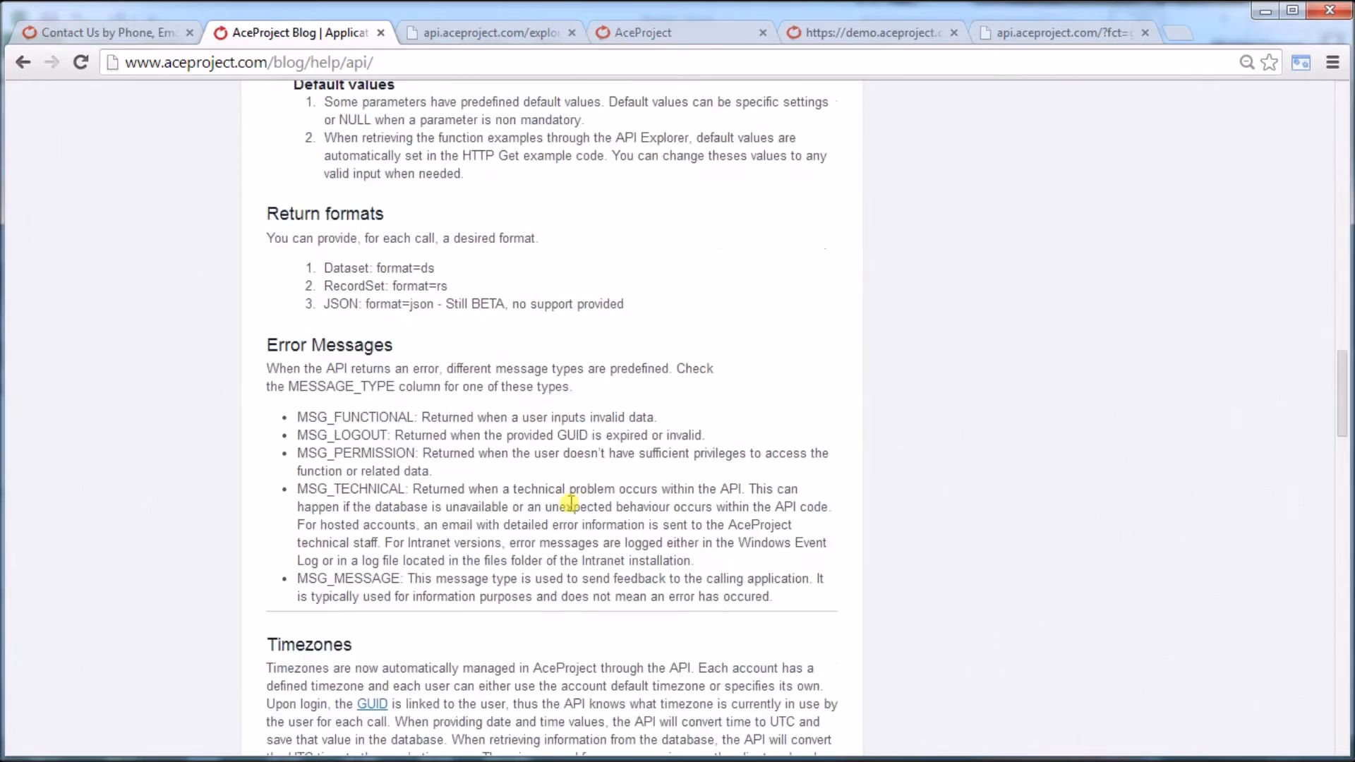
{"action": "scroll", "scroll_direction": "up", "scroll_amount": 3}
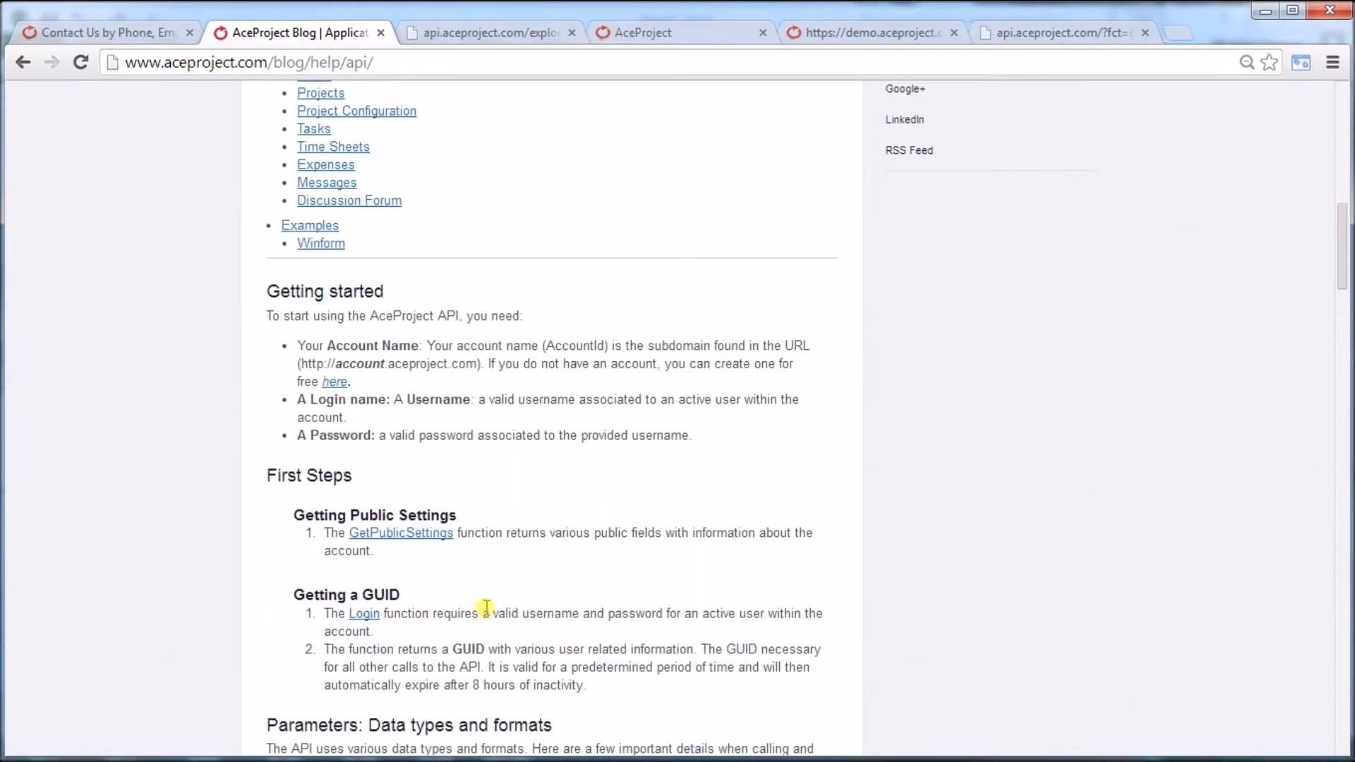
{"action": "mouse_move", "coordinate": [272, 610]}
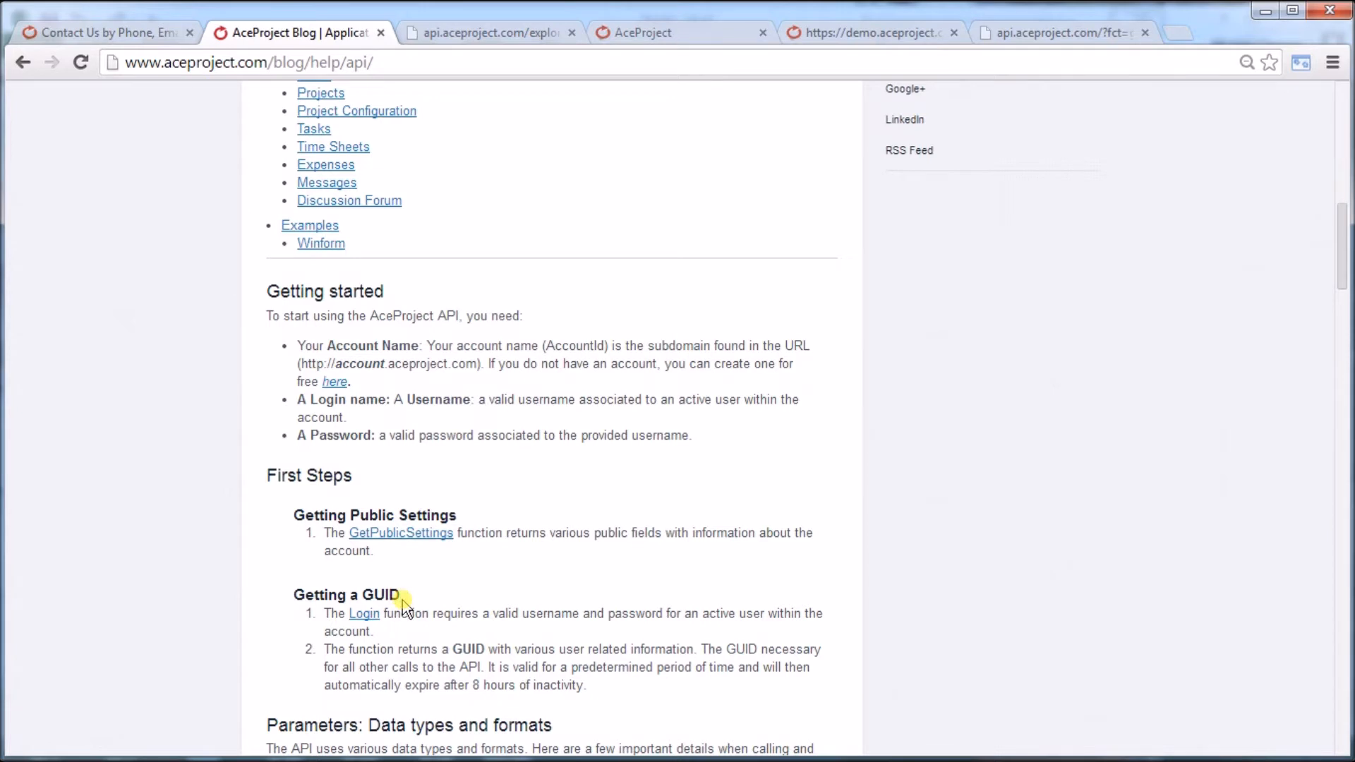
{"action": "mouse_move", "coordinate": [391, 629]}
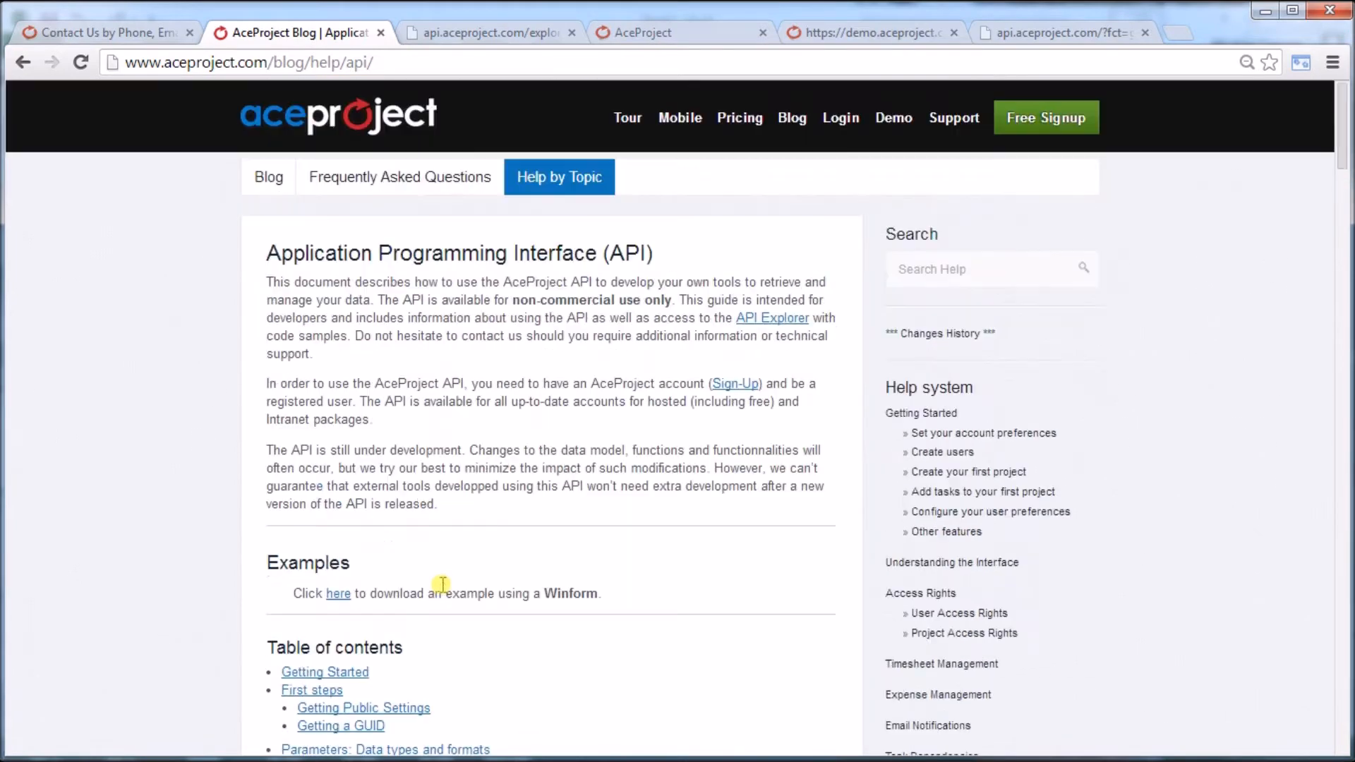
{"action": "mouse_move", "coordinate": [772, 317]}
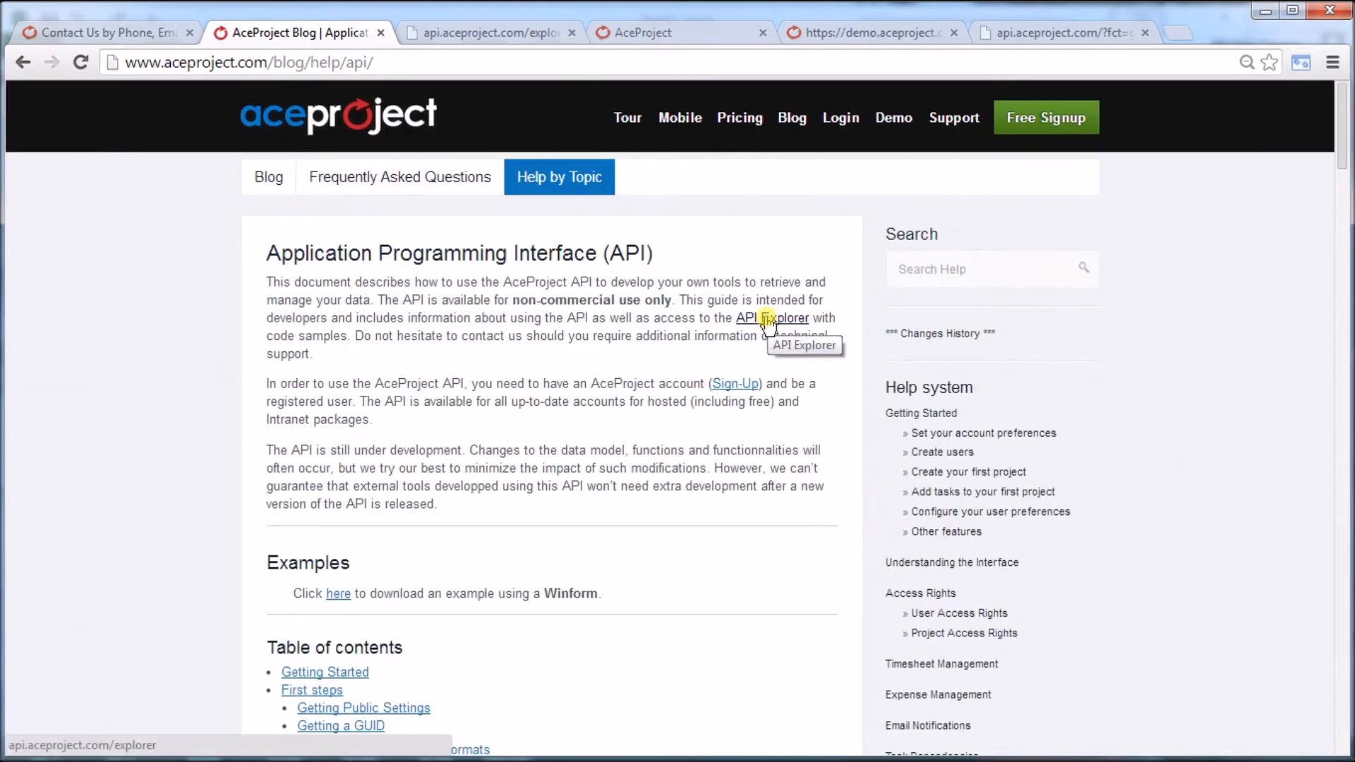
{"action": "mouse_move", "coordinate": [494, 33]}
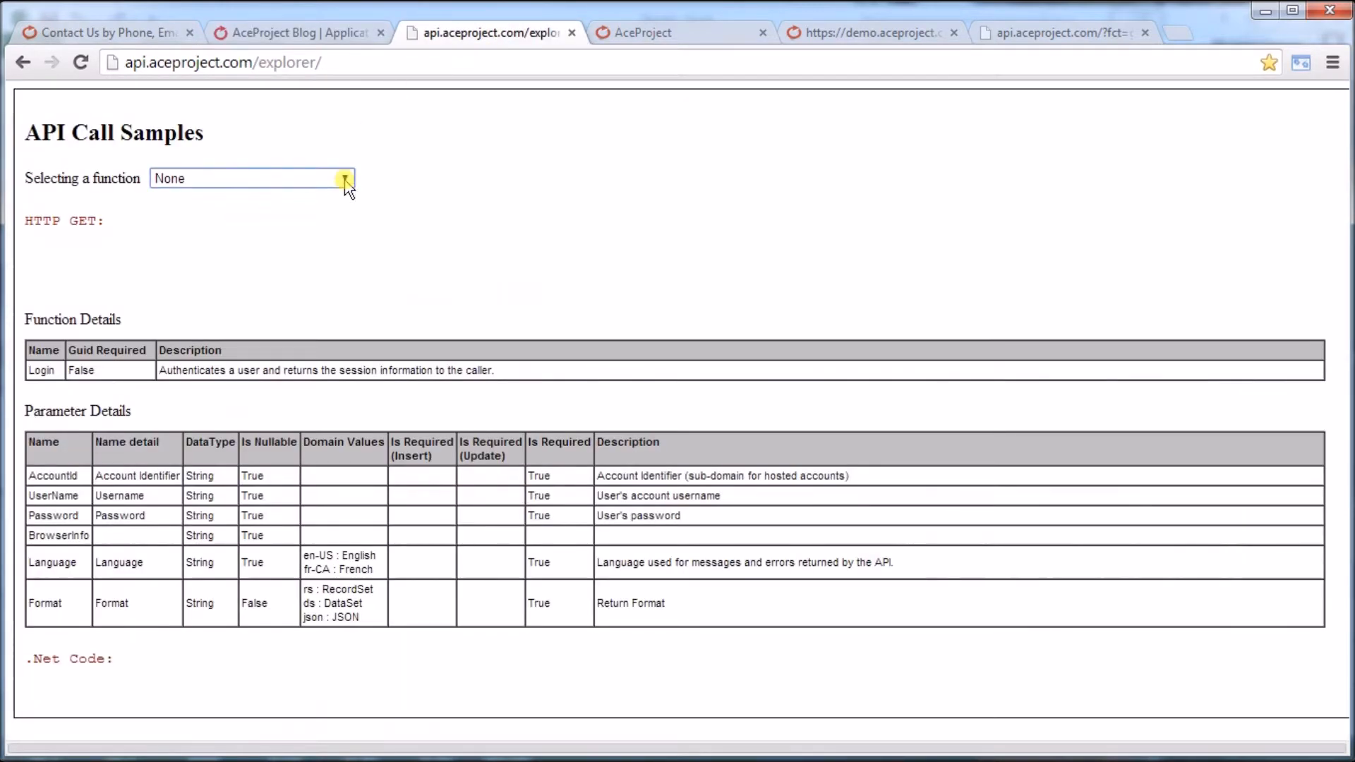
Choose the login function from the API Explorer function list.
{"action": "left_click", "coordinate": [345, 178]}
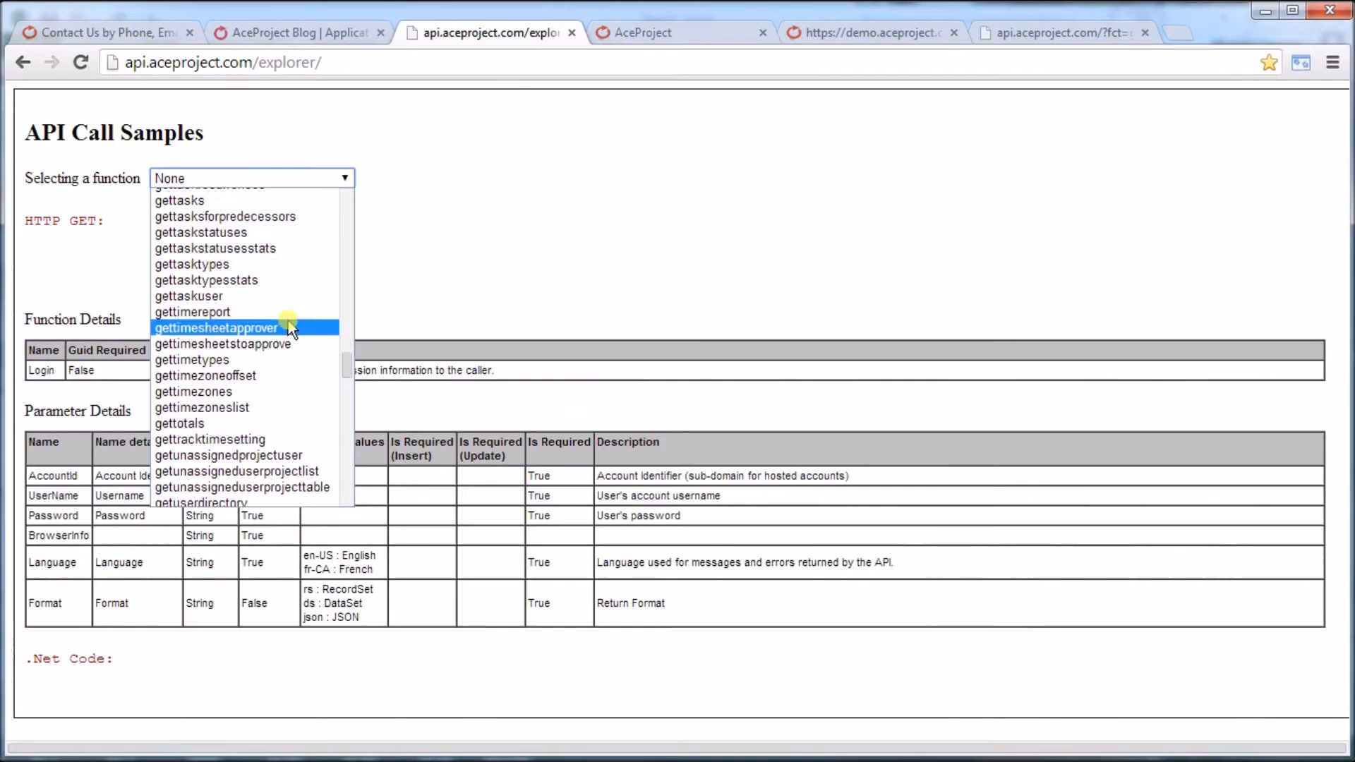
{"action": "left_click", "coordinate": [251, 178]}
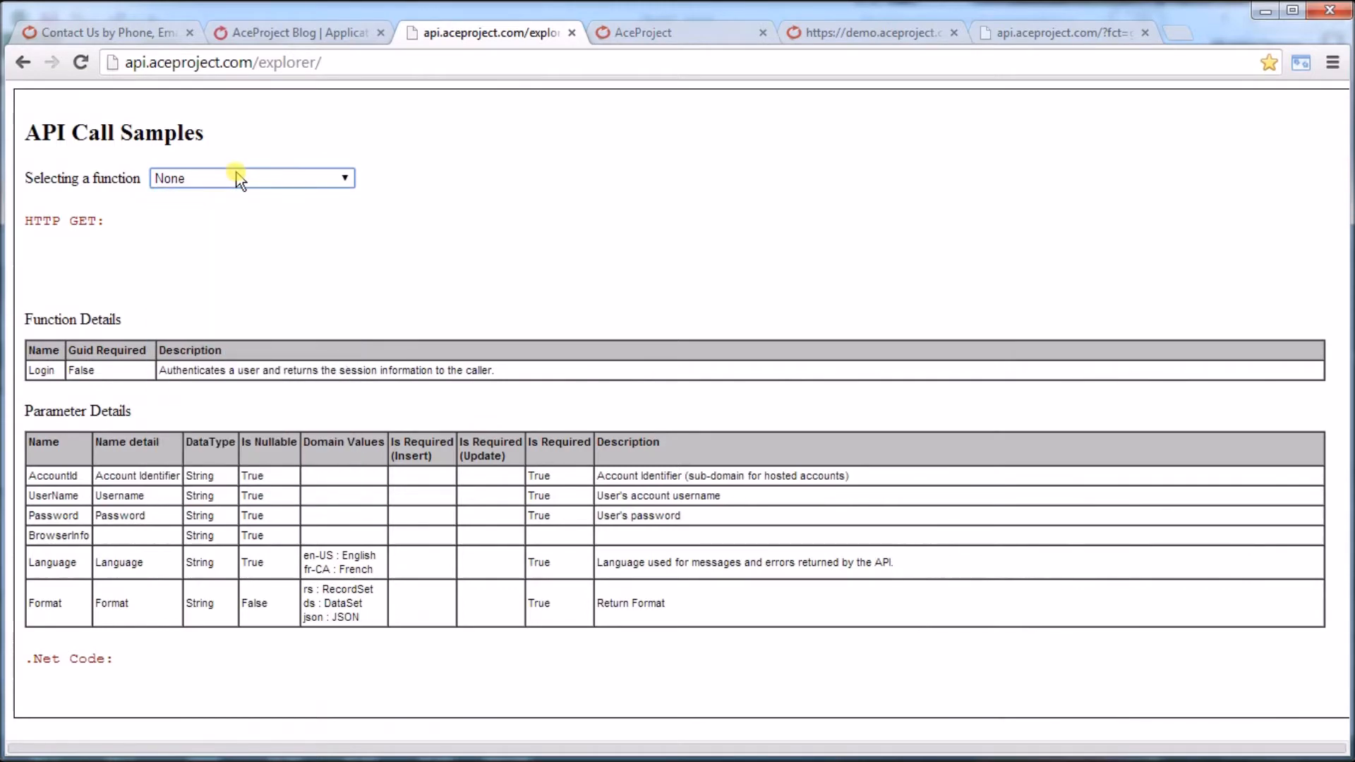
{"action": "left_click", "coordinate": [252, 177]}
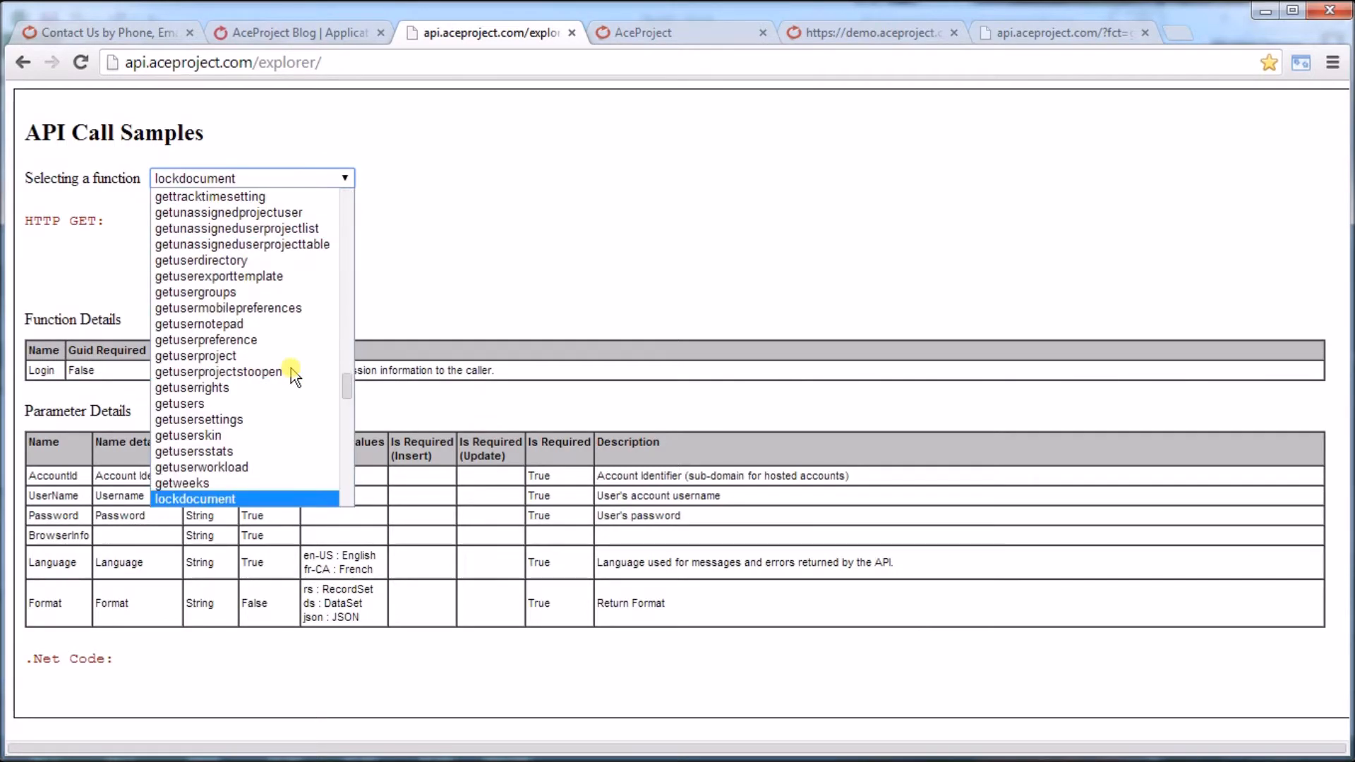
{"action": "left_click", "coordinate": [191, 498]}
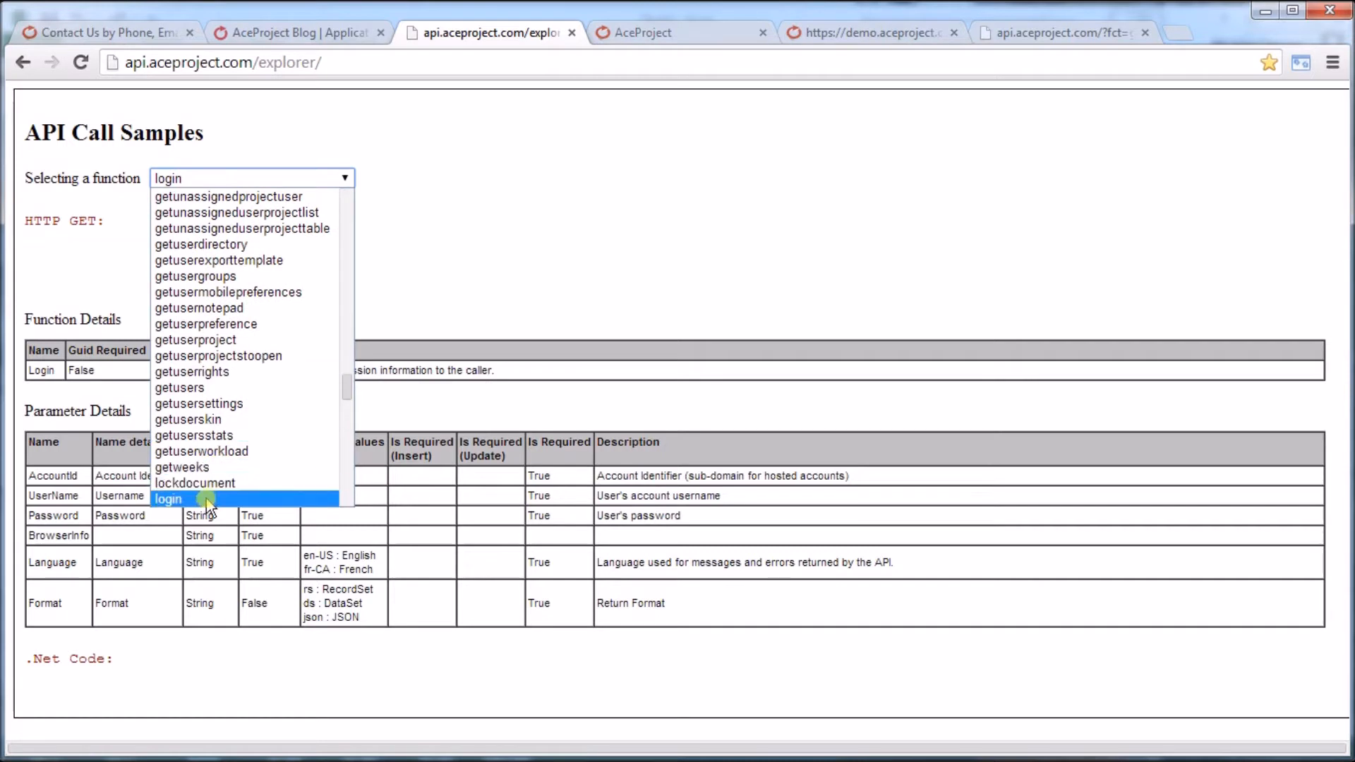
{"action": "left_click", "coordinate": [168, 498]}
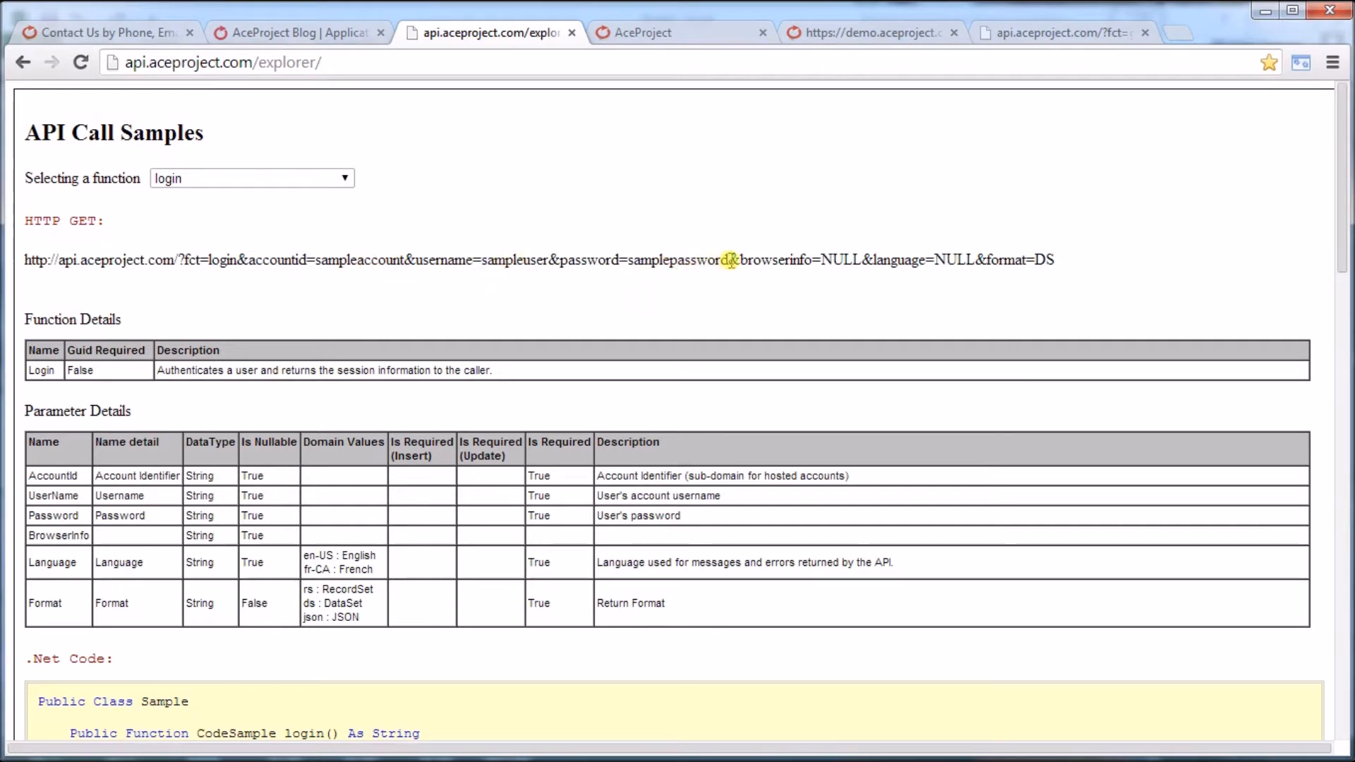
Select the sample login request URL from login through the password parameter.
{"action": "left_click_drag", "start_coordinate": [729, 259], "coordinate": [210, 259]}
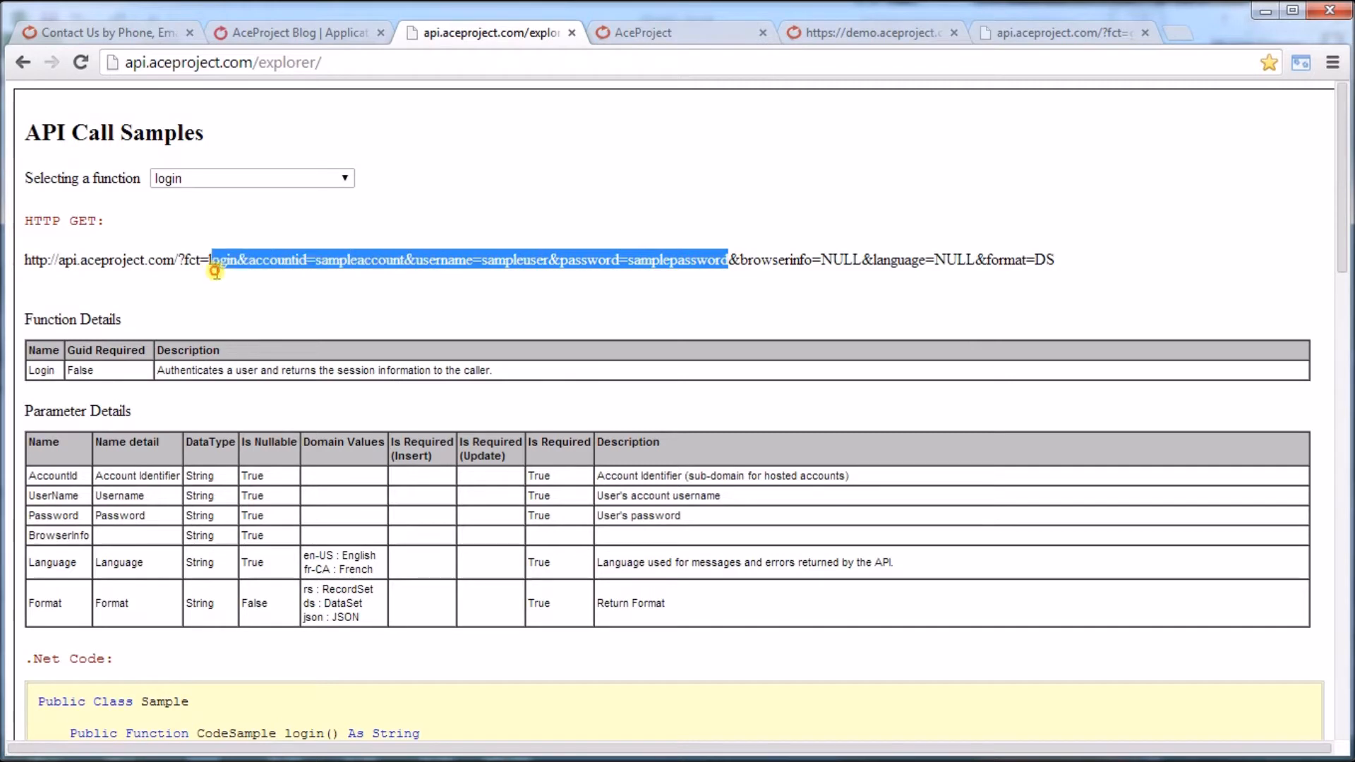
{"action": "left_click_drag", "start_coordinate": [212, 259], "coordinate": [13, 260]}
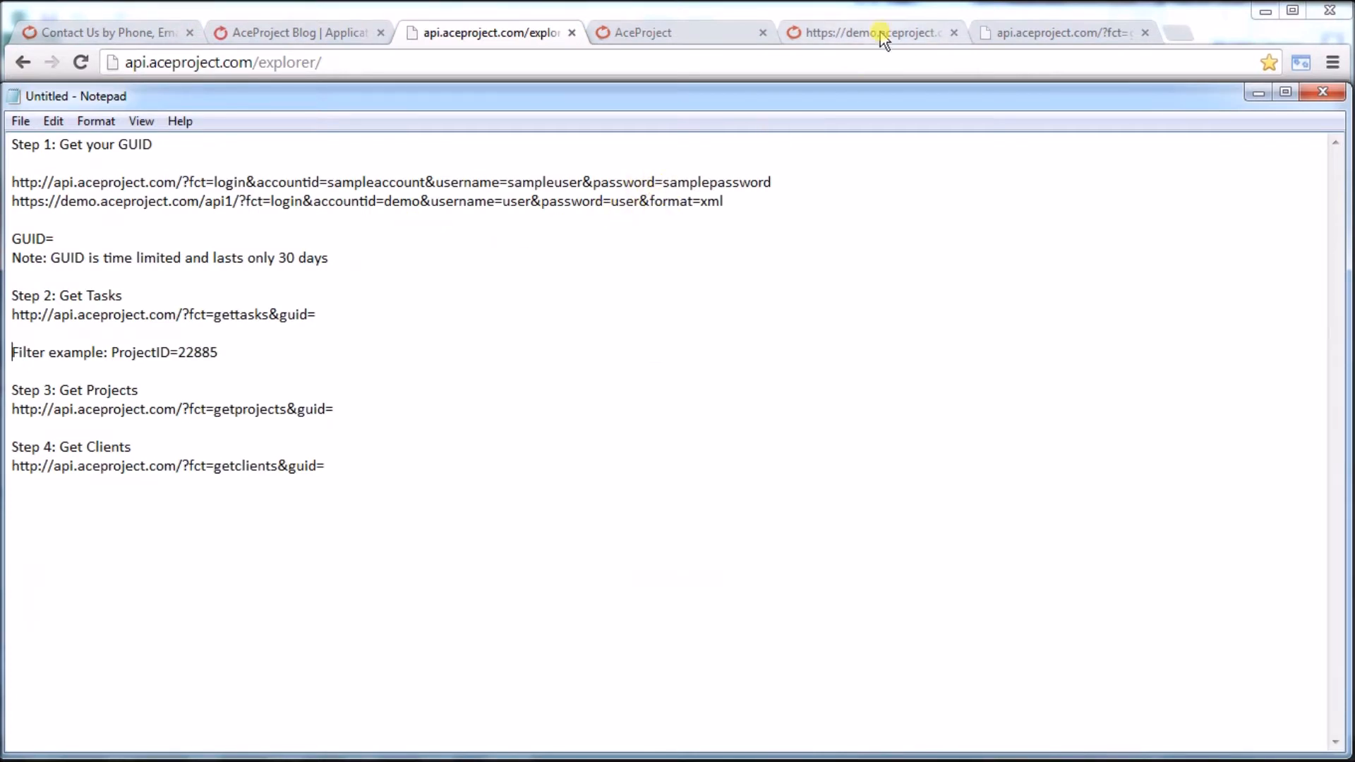
Check the demo account page, then highlight the accountid, username and password values in the Notepad login URLs.
{"action": "left_click", "coordinate": [644, 32]}
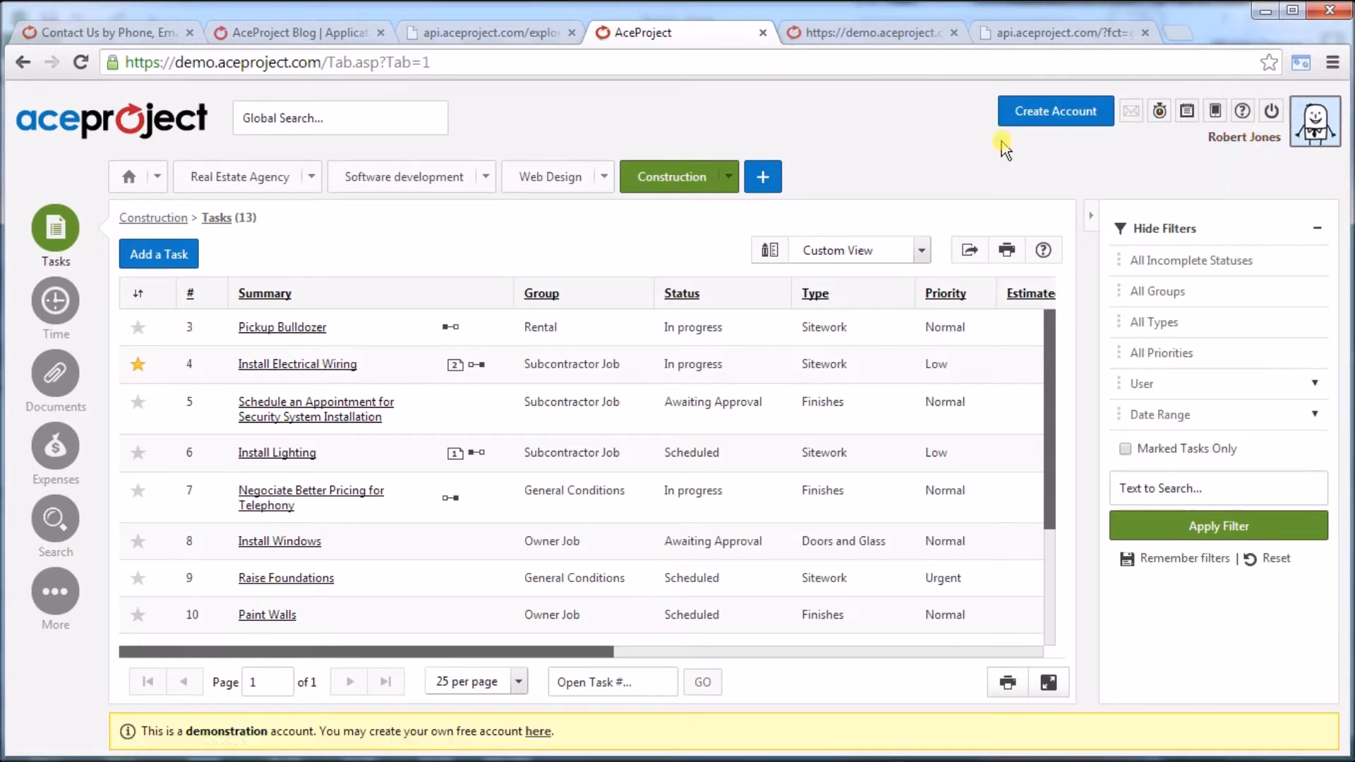
{"action": "mouse_move", "coordinate": [1314, 122]}
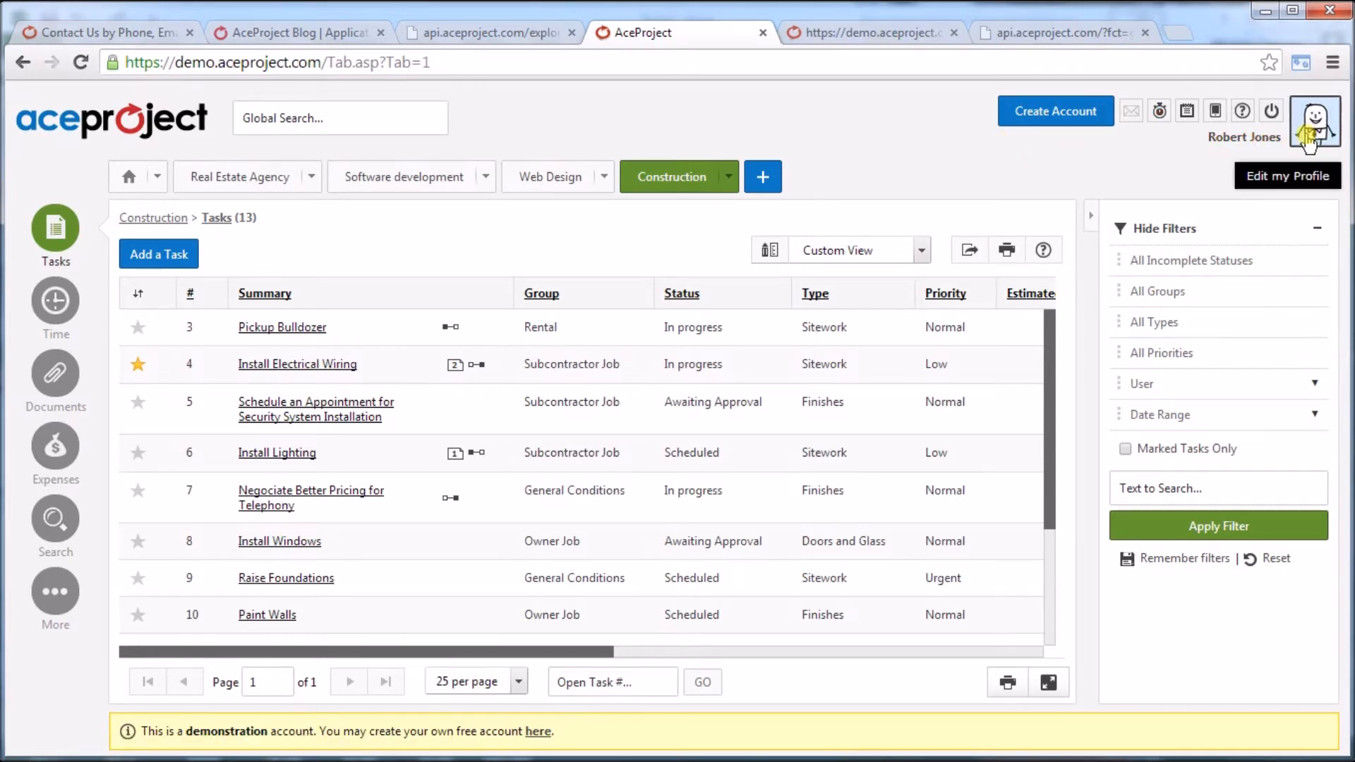
{"action": "mouse_move", "coordinate": [203, 40]}
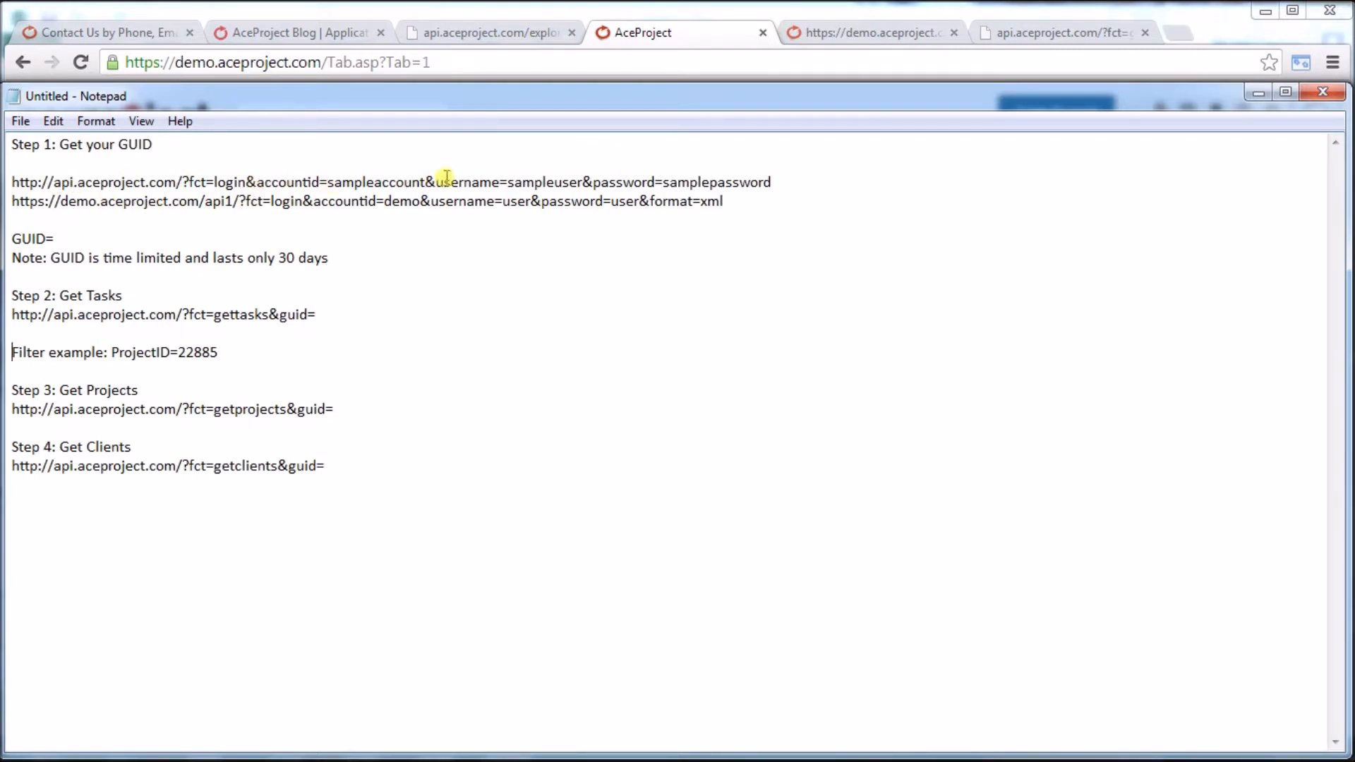
{"action": "double_click", "coordinate": [375, 182]}
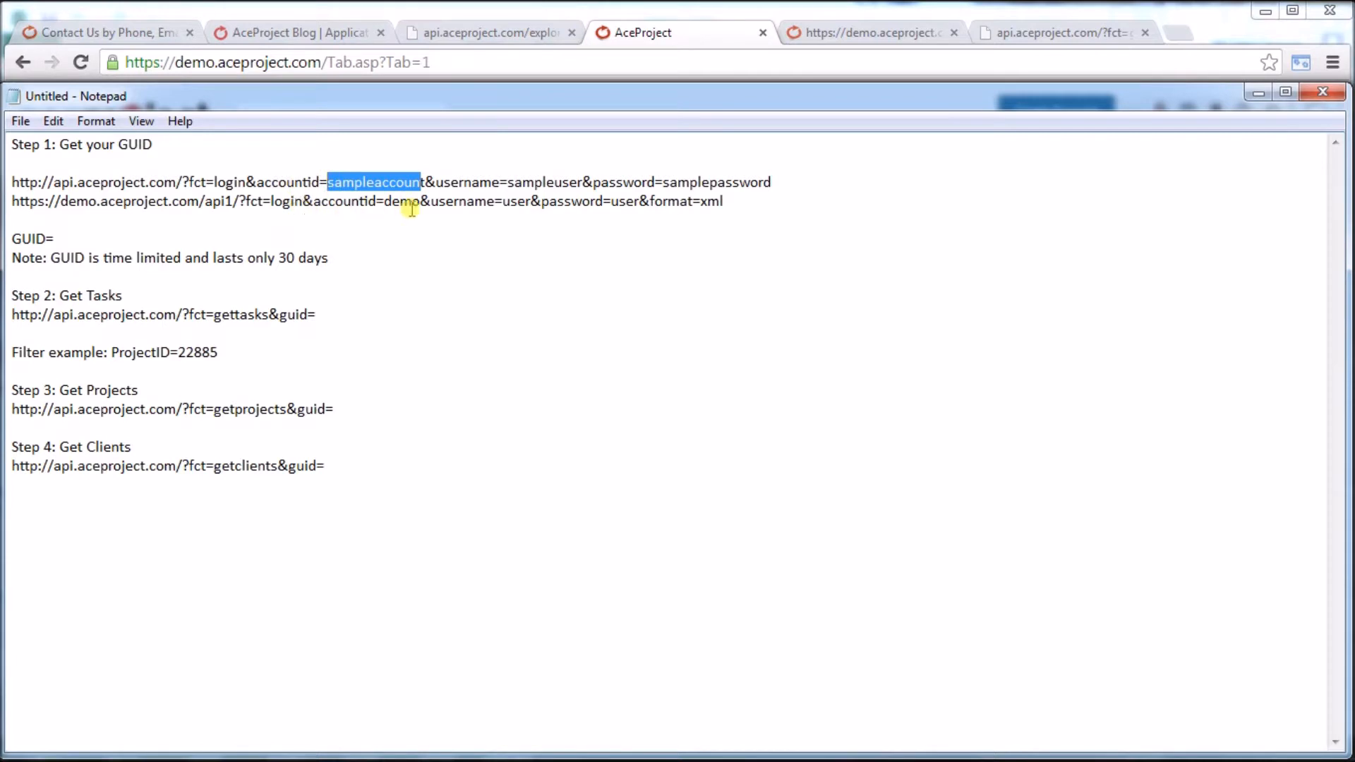
{"action": "double_click", "coordinate": [402, 200]}
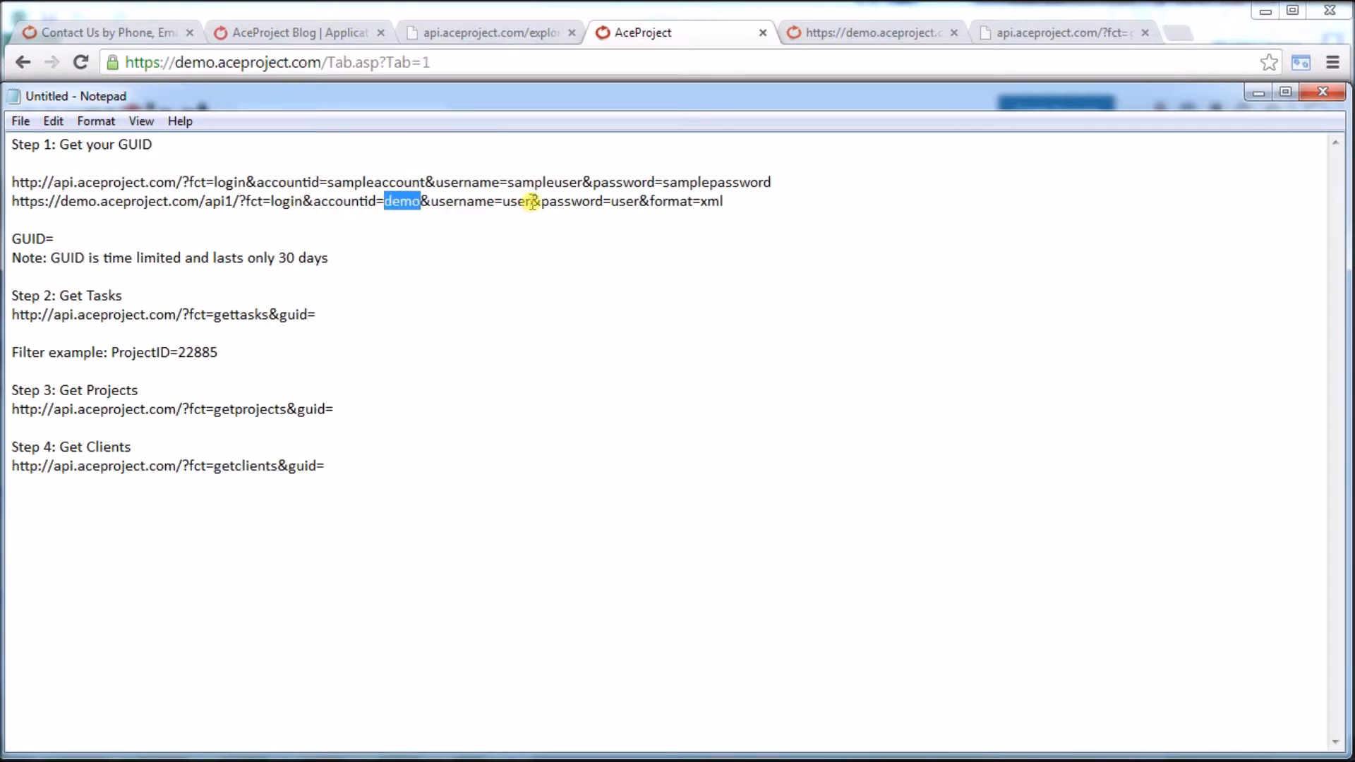
{"action": "double_click", "coordinate": [517, 201]}
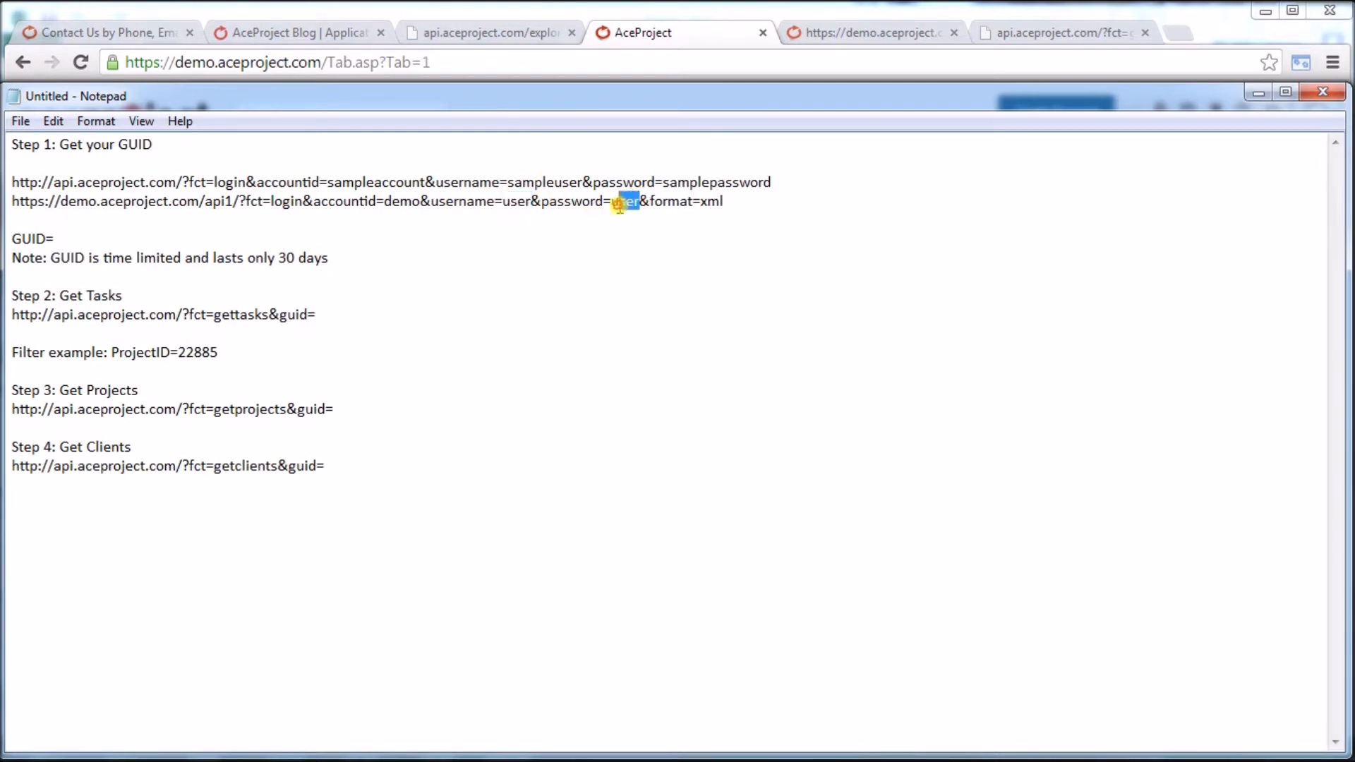
{"action": "double_click", "coordinate": [624, 200]}
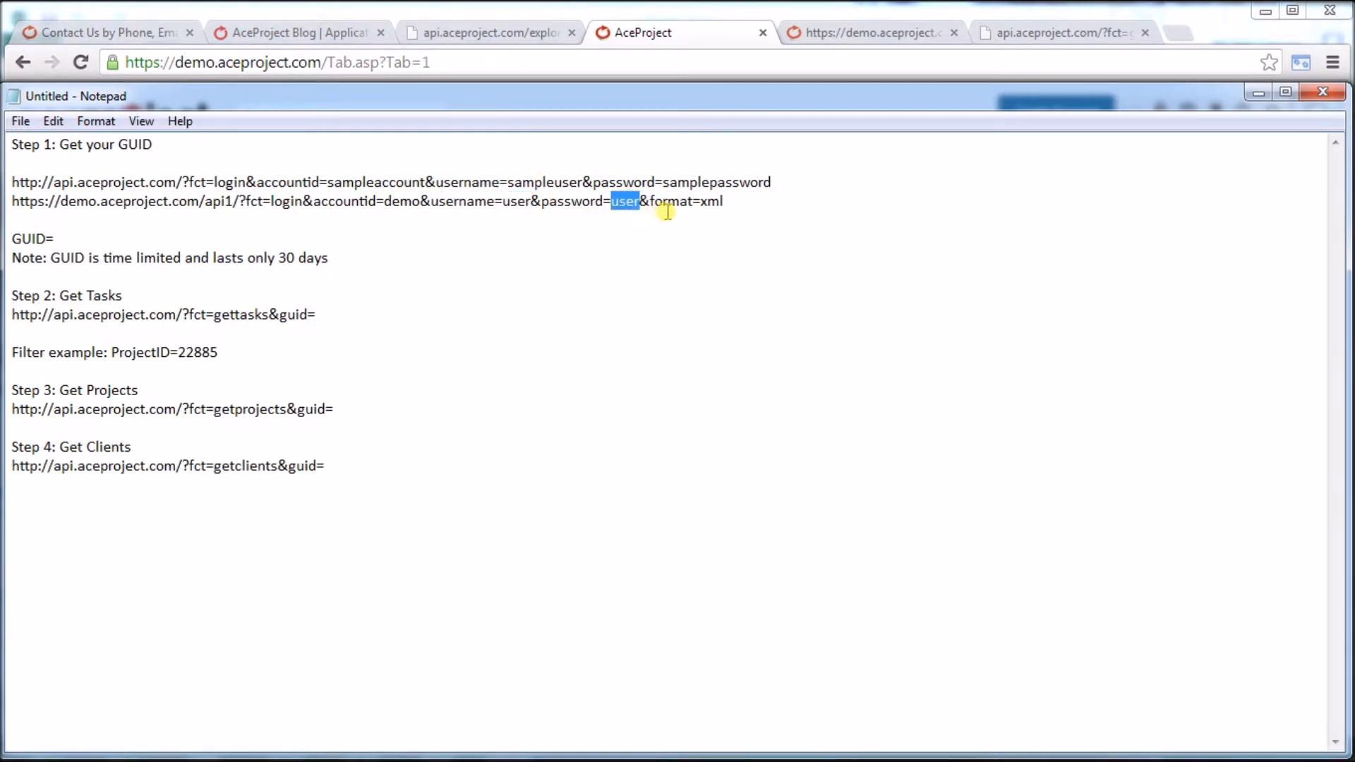
{"action": "mouse_move", "coordinate": [718, 204]}
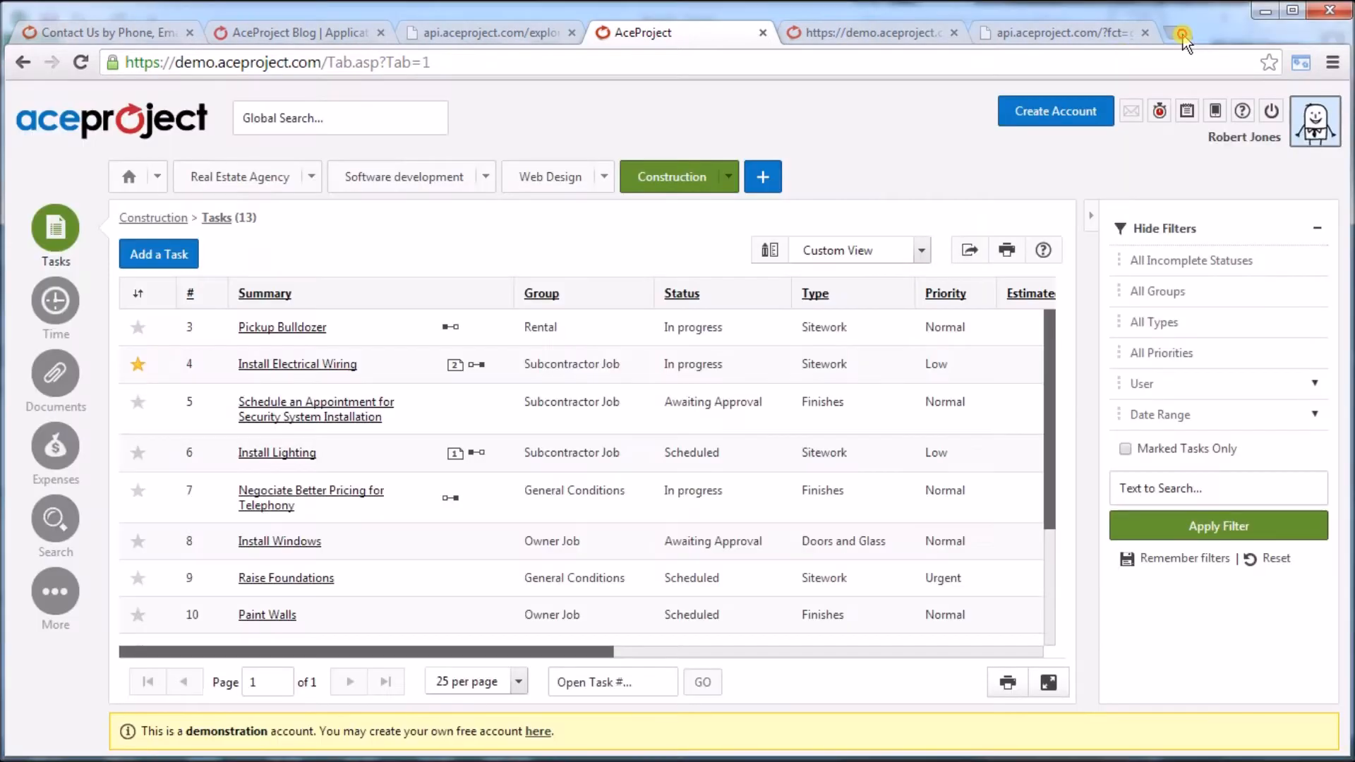
Run the demo login URL with &format=xml in a new tab and select the returned session GUID.
{"action": "left_click", "coordinate": [1183, 33]}
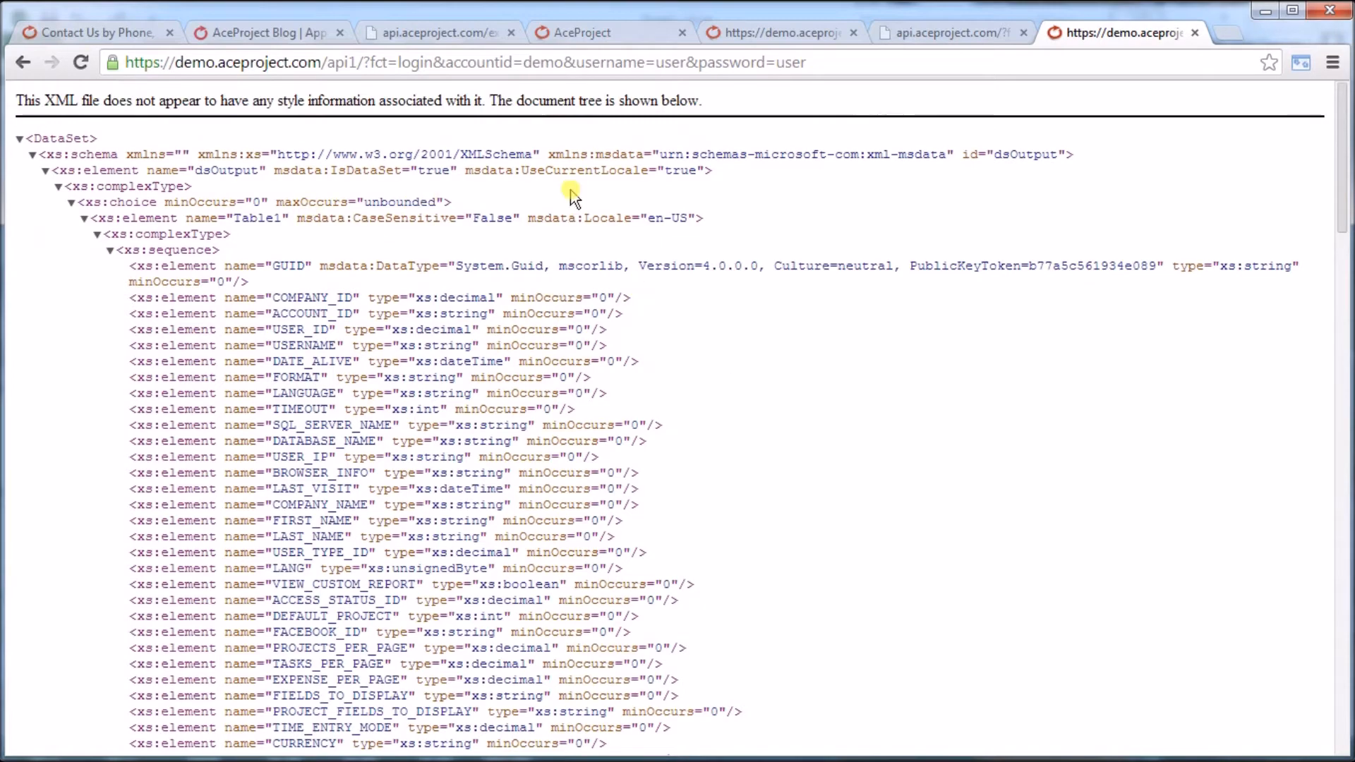
{"action": "scroll", "scroll_direction": "down", "scroll_amount": 3}
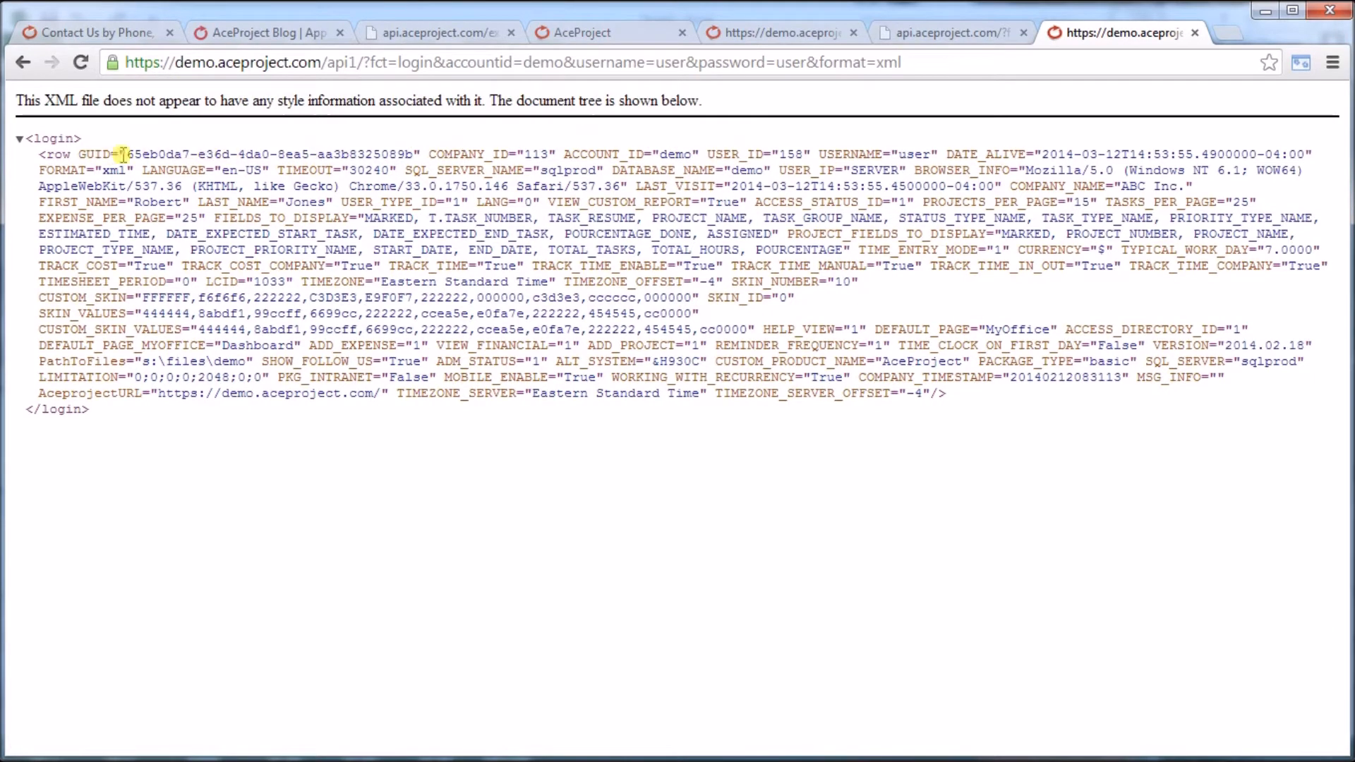
{"action": "left_click_drag", "start_coordinate": [120, 155], "coordinate": [340, 171]}
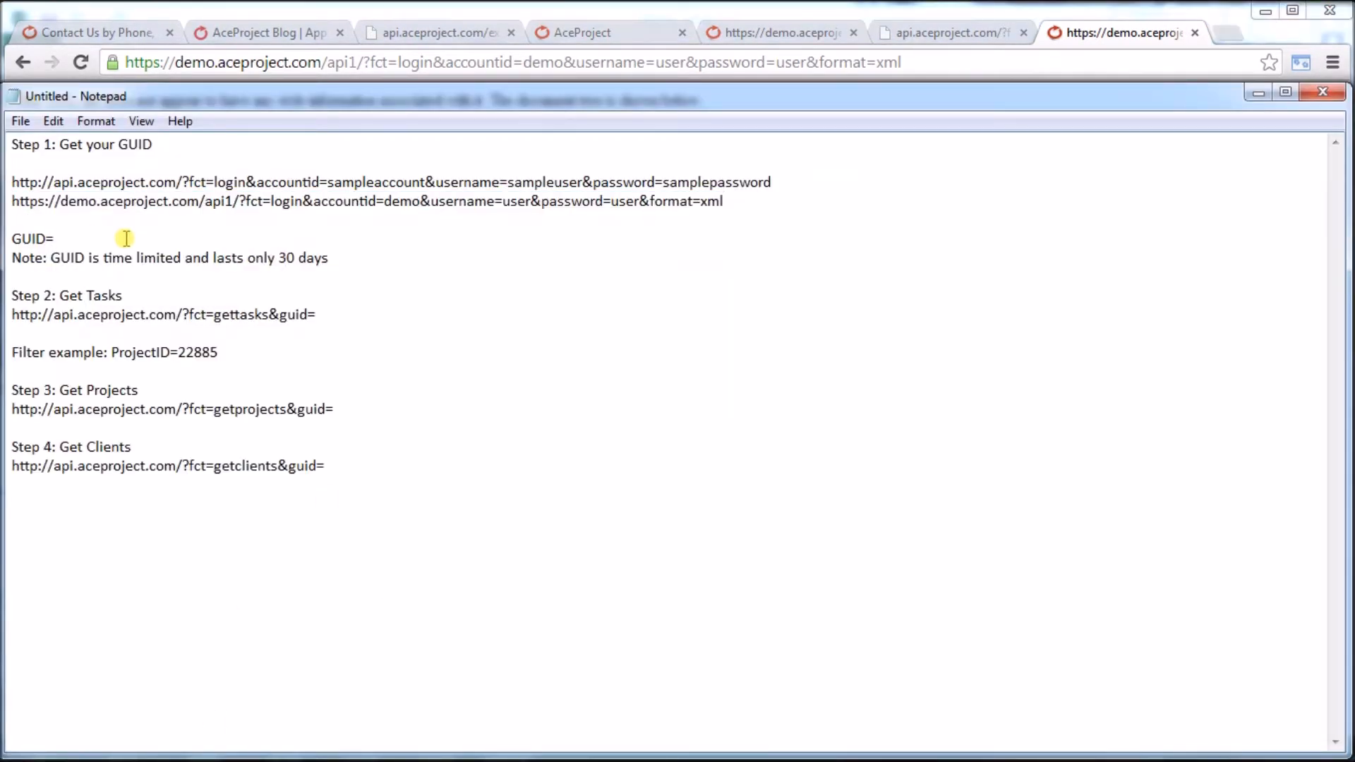
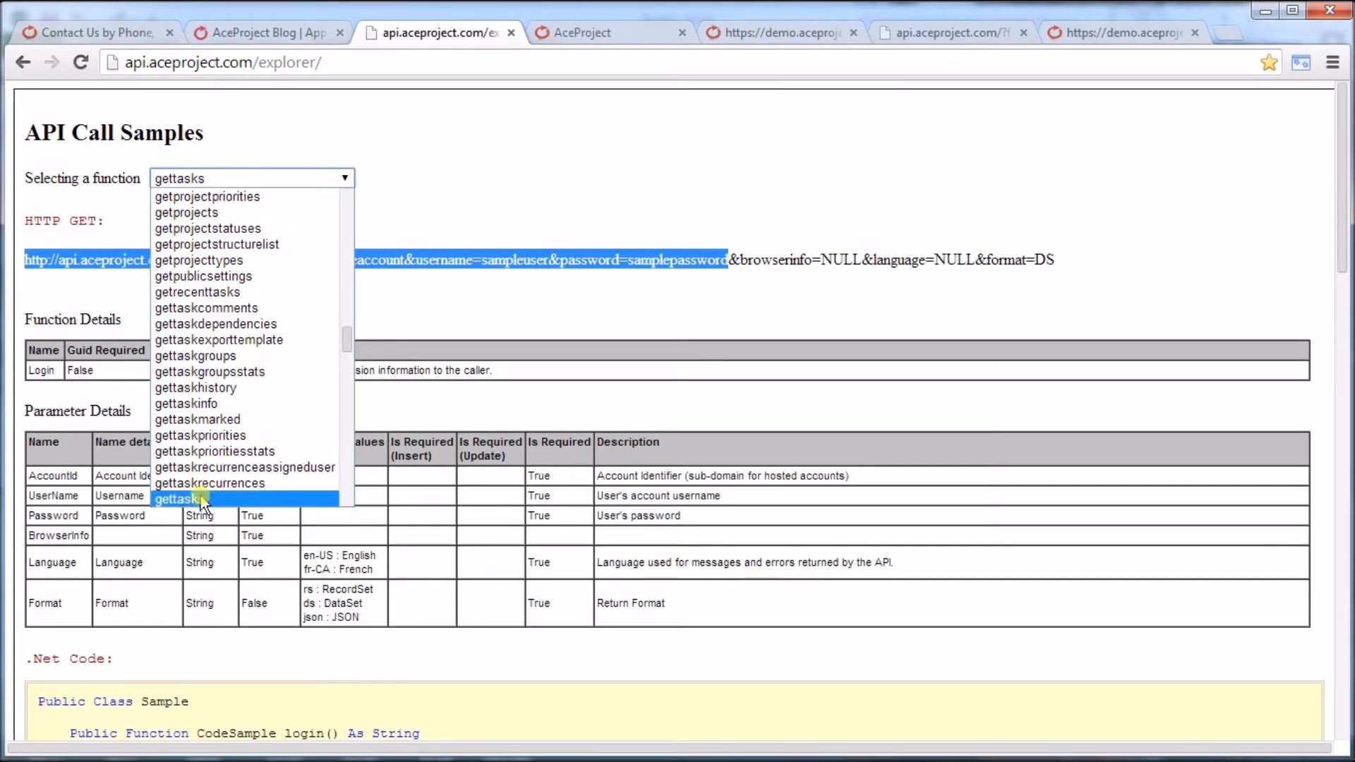
Display the gettasks sample call and review its Parameter Details.
{"action": "left_click", "coordinate": [179, 499]}
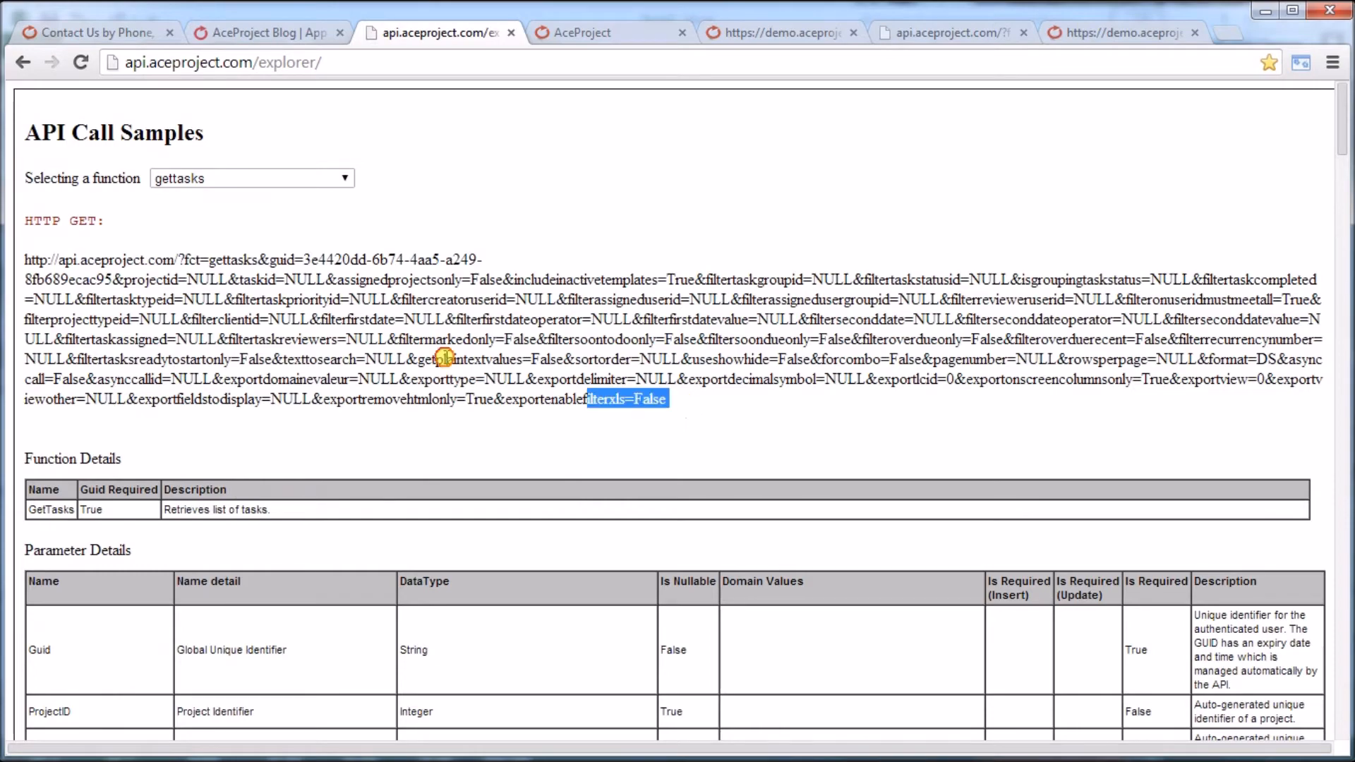
{"action": "scroll", "scroll_direction": "down", "scroll_amount": 3}
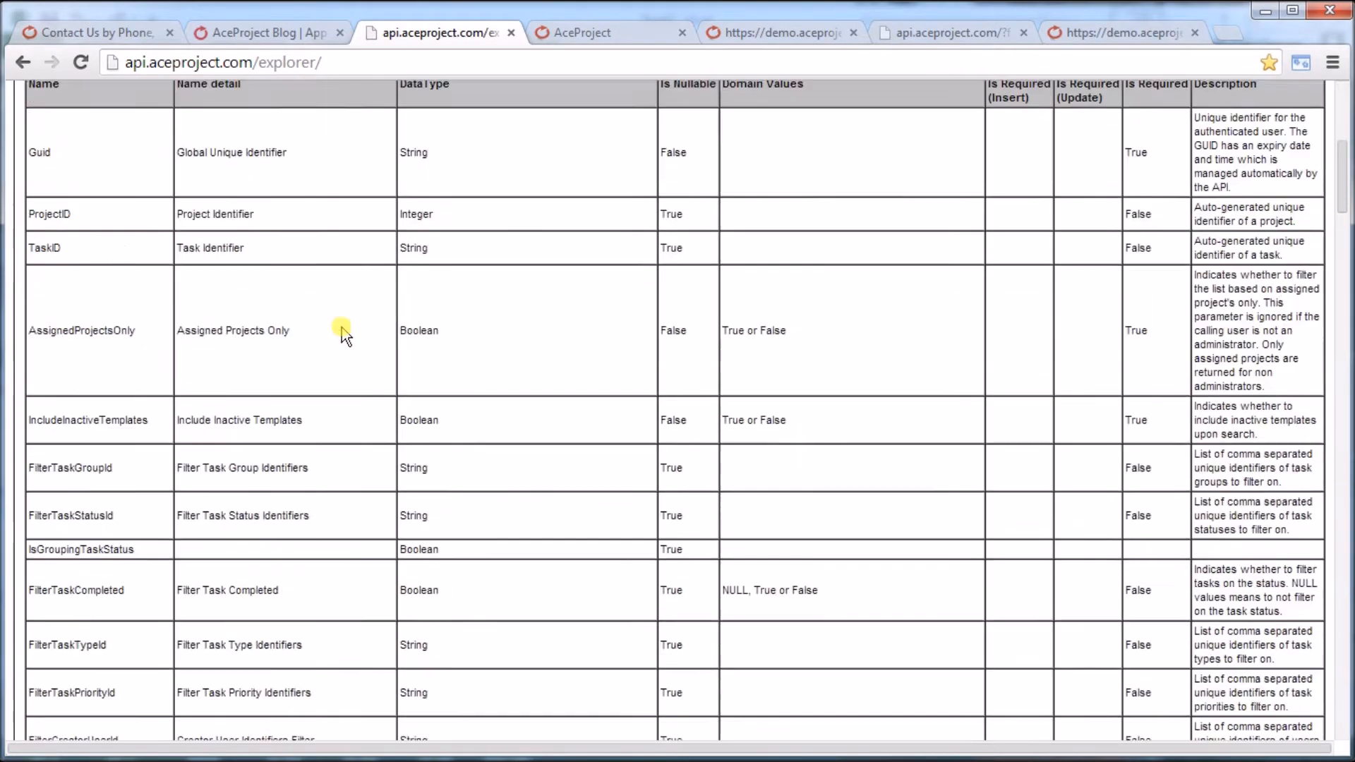
{"action": "scroll", "scroll_direction": "down", "scroll_amount": 3}
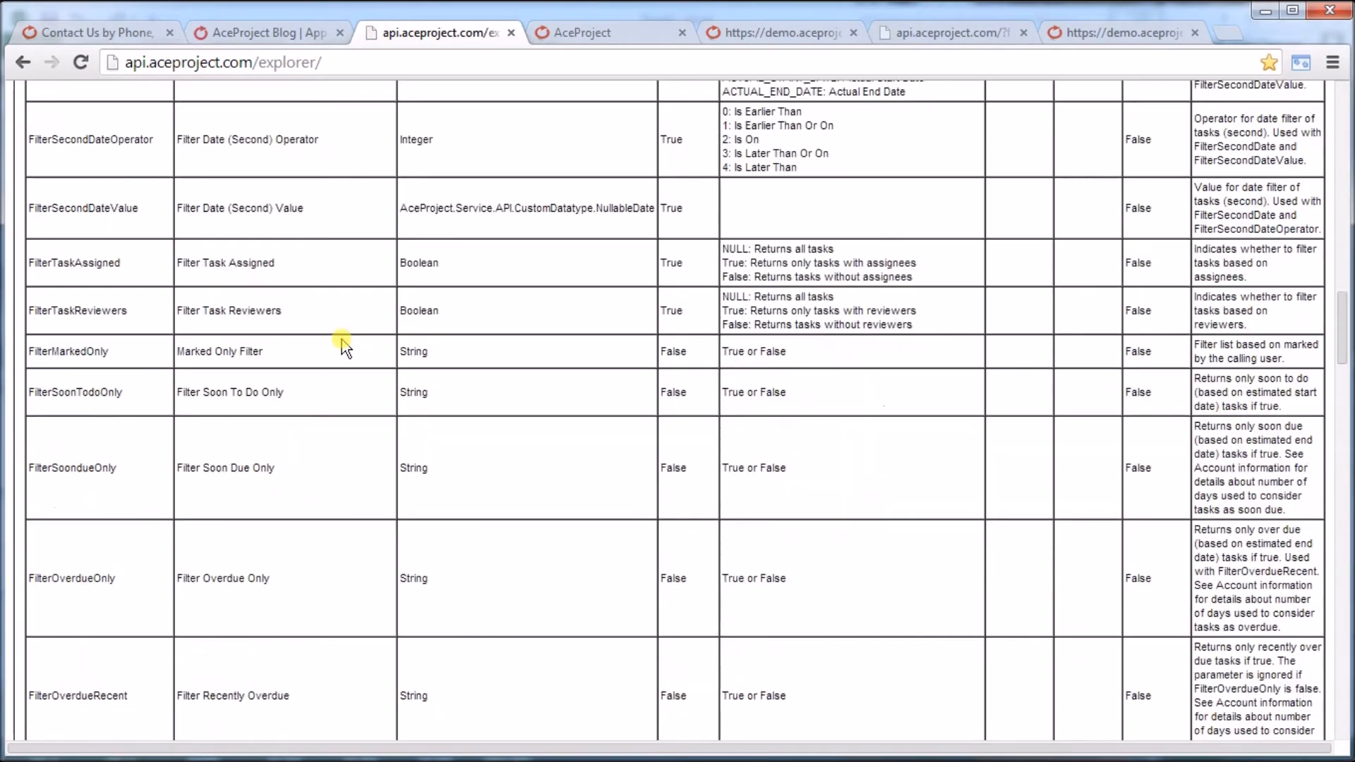
{"action": "scroll", "scroll_direction": "down", "scroll_amount": 3}
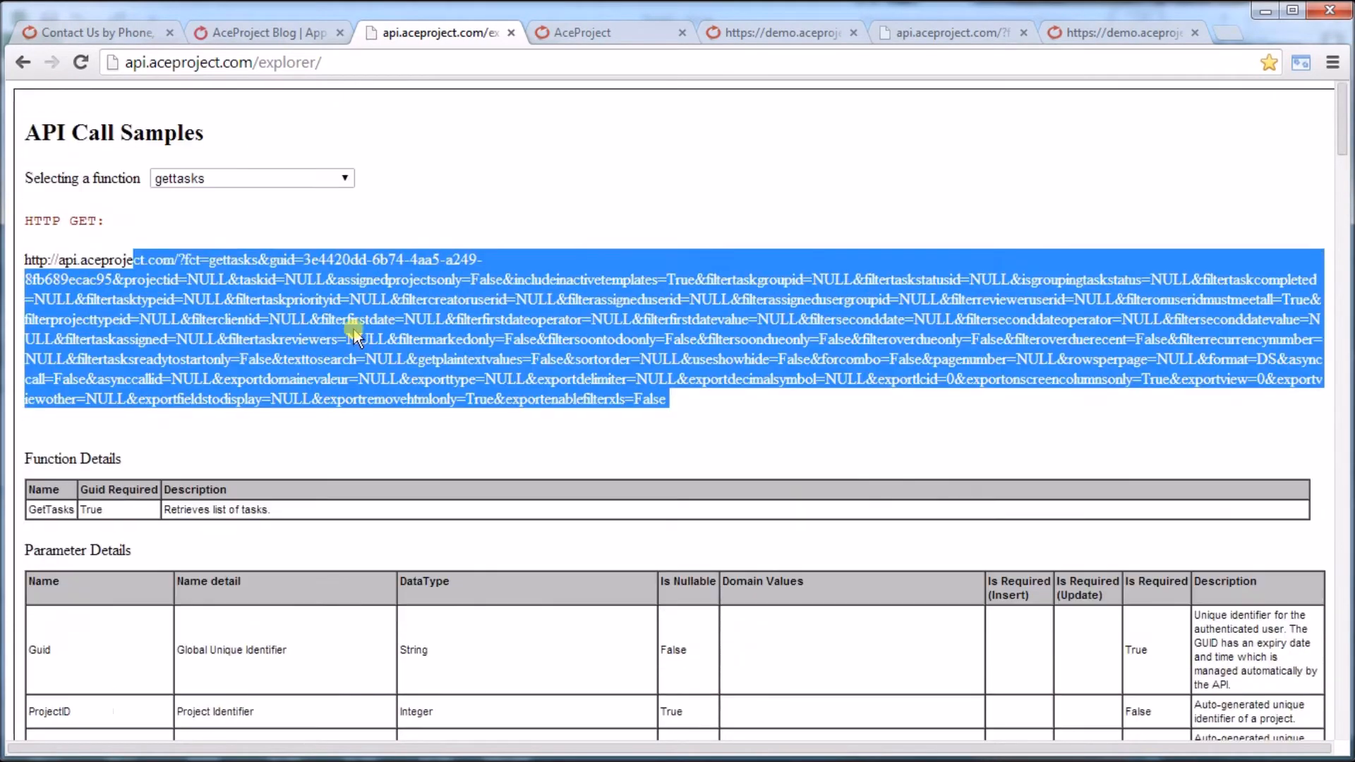
{"action": "left_click", "coordinate": [725, 300]}
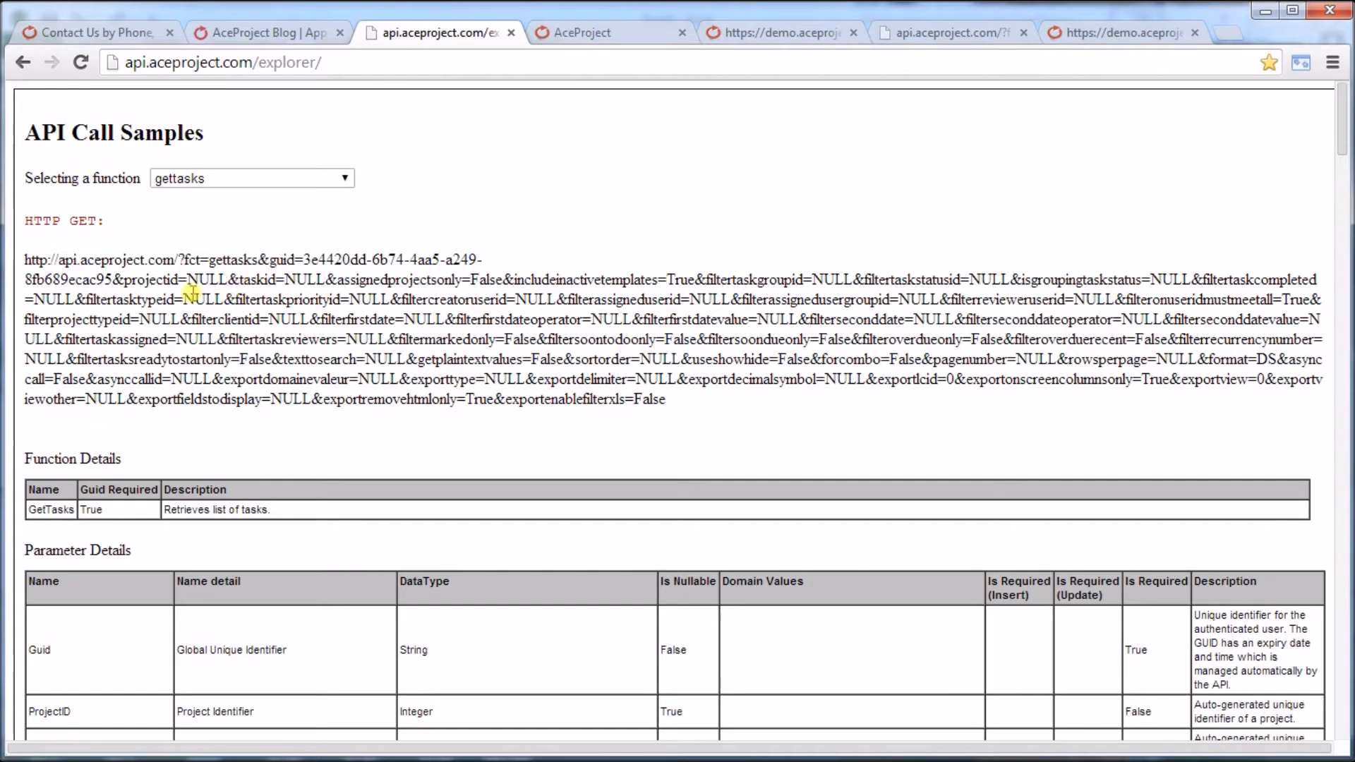
Highlight the projectid parameter in the gettasks sample HTTP GET URL.
{"action": "double_click", "coordinate": [156, 280]}
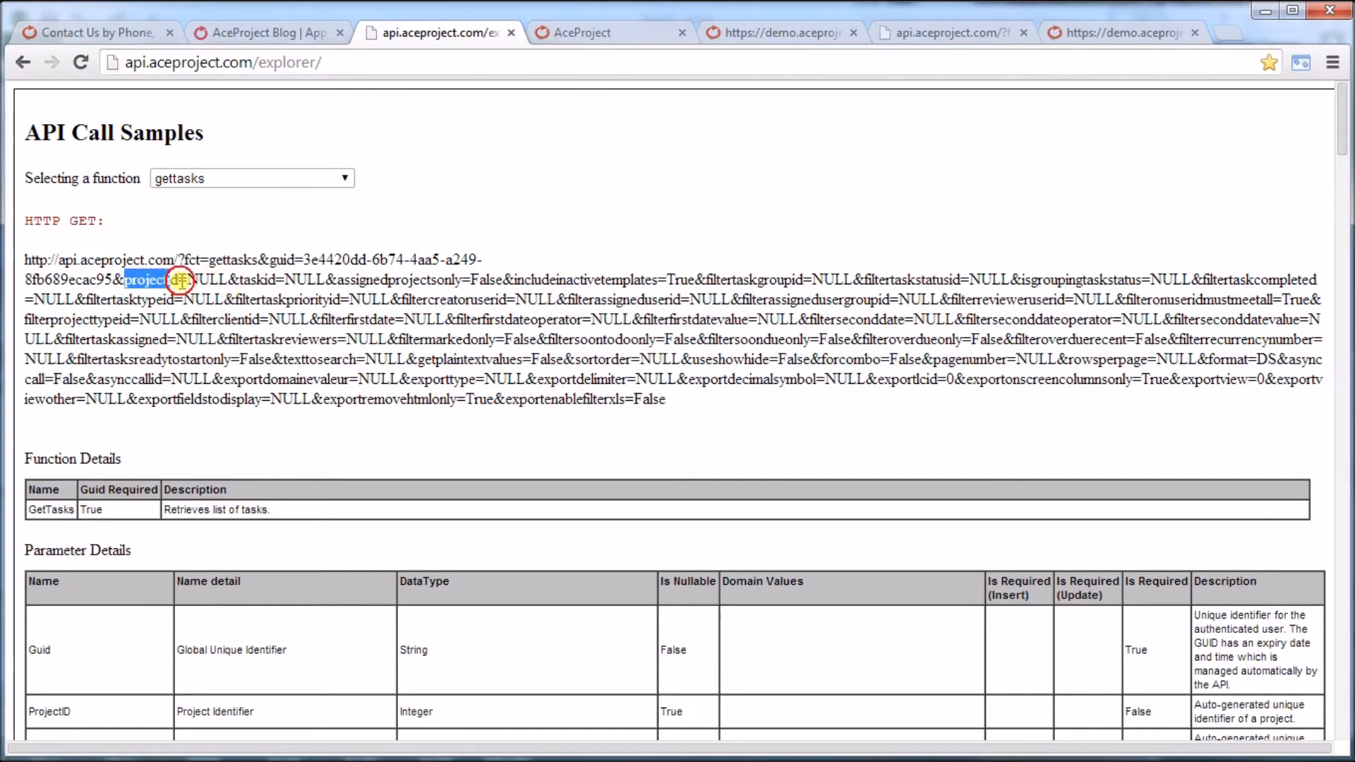
{"action": "double_click", "coordinate": [256, 279]}
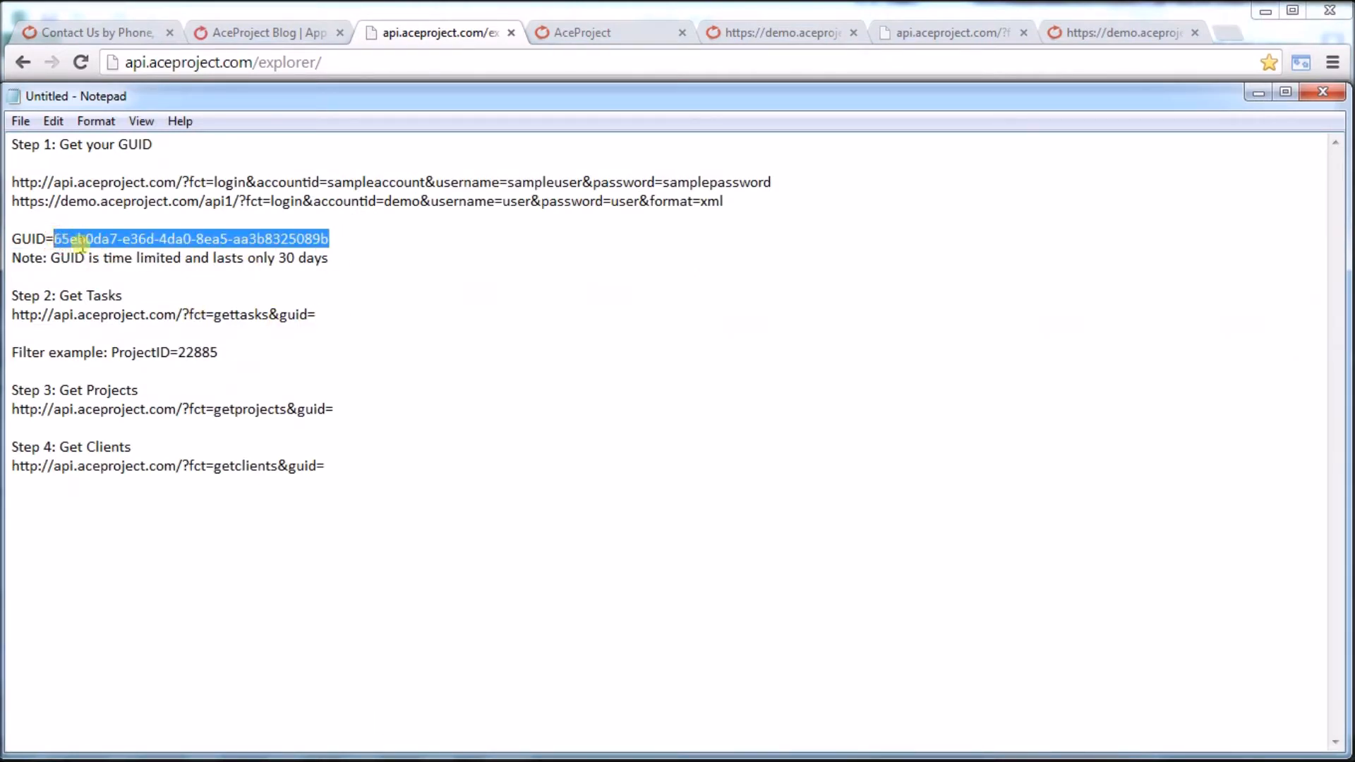
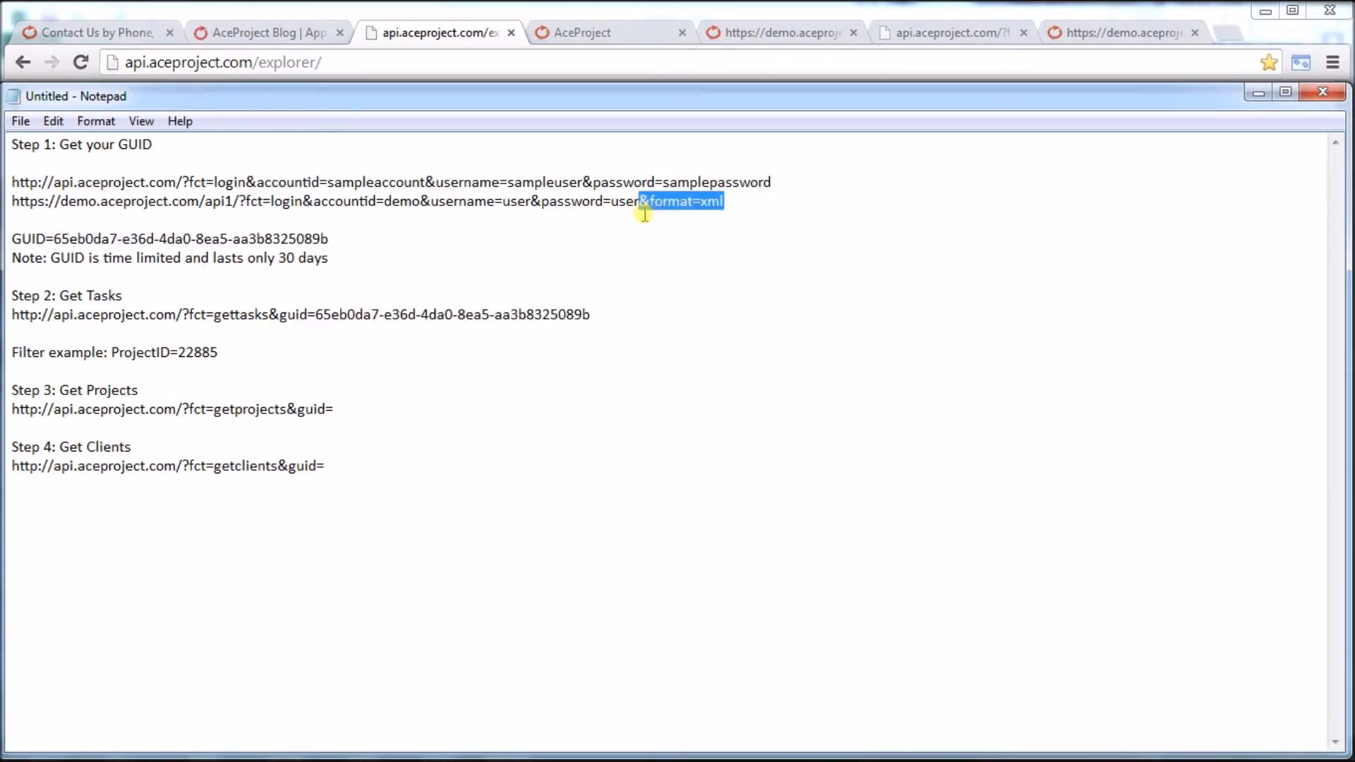
Complete the Get Tasks URL with the session GUID and the &format=xml parameter.
{"action": "type", "text": "&format=xml"}
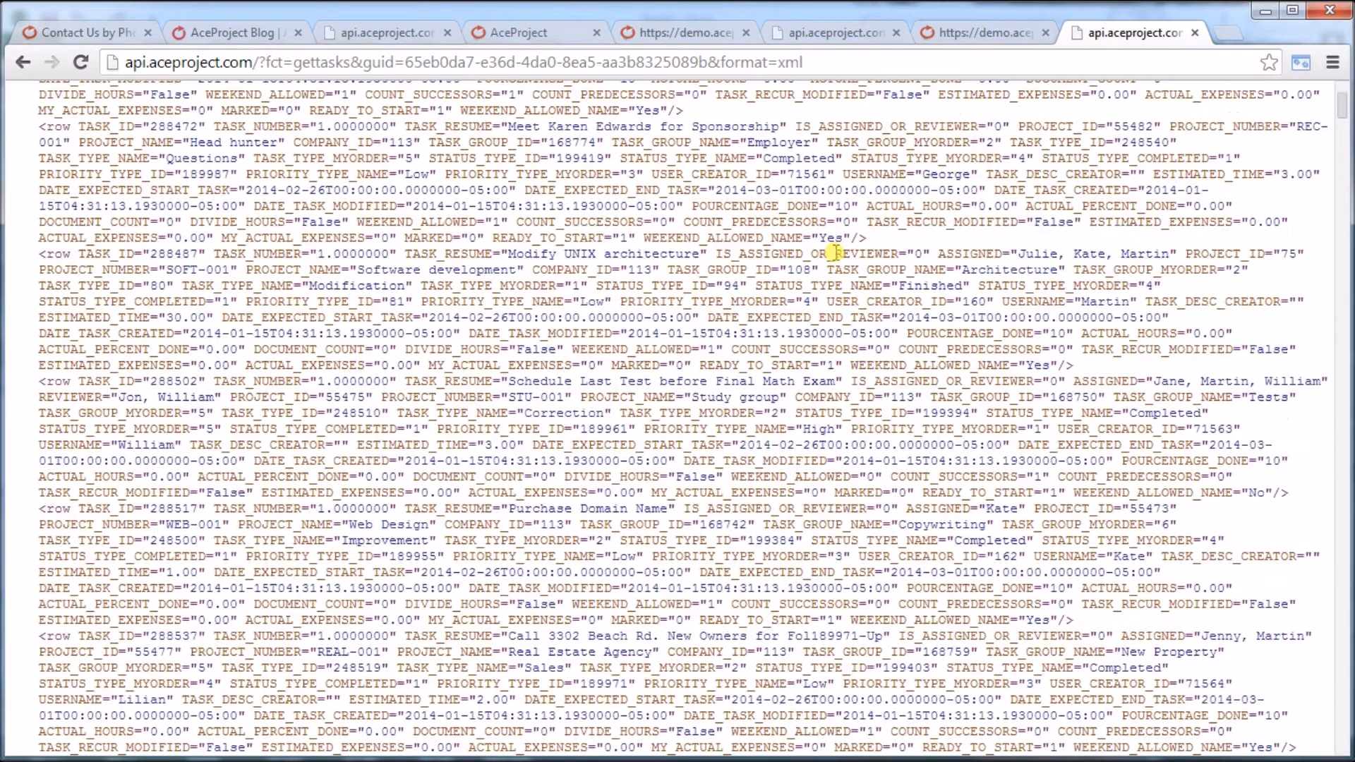
Scroll through the XML list of task rows returned by the gettasks call.
{"action": "scroll", "scroll_direction": "down", "scroll_amount": 3}
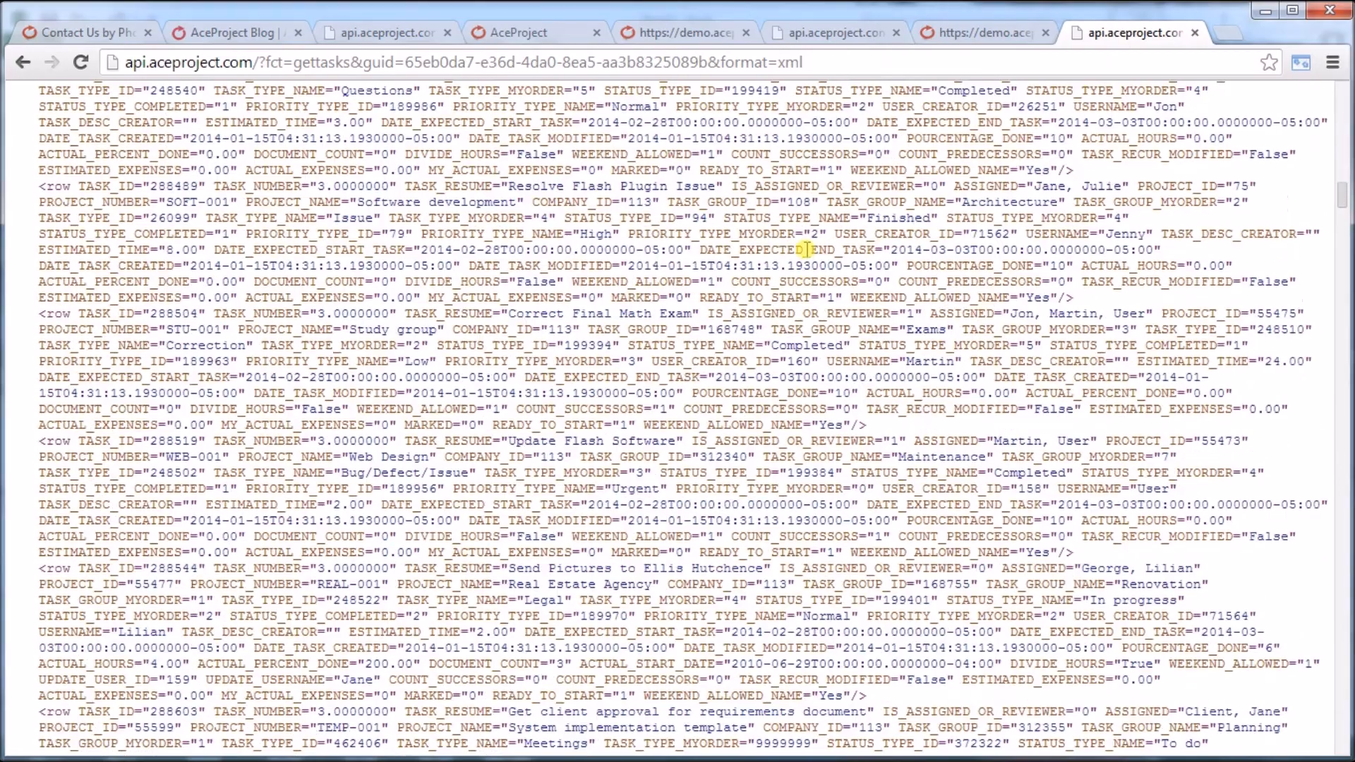
{"action": "scroll", "scroll_direction": "down", "scroll_amount": 3}
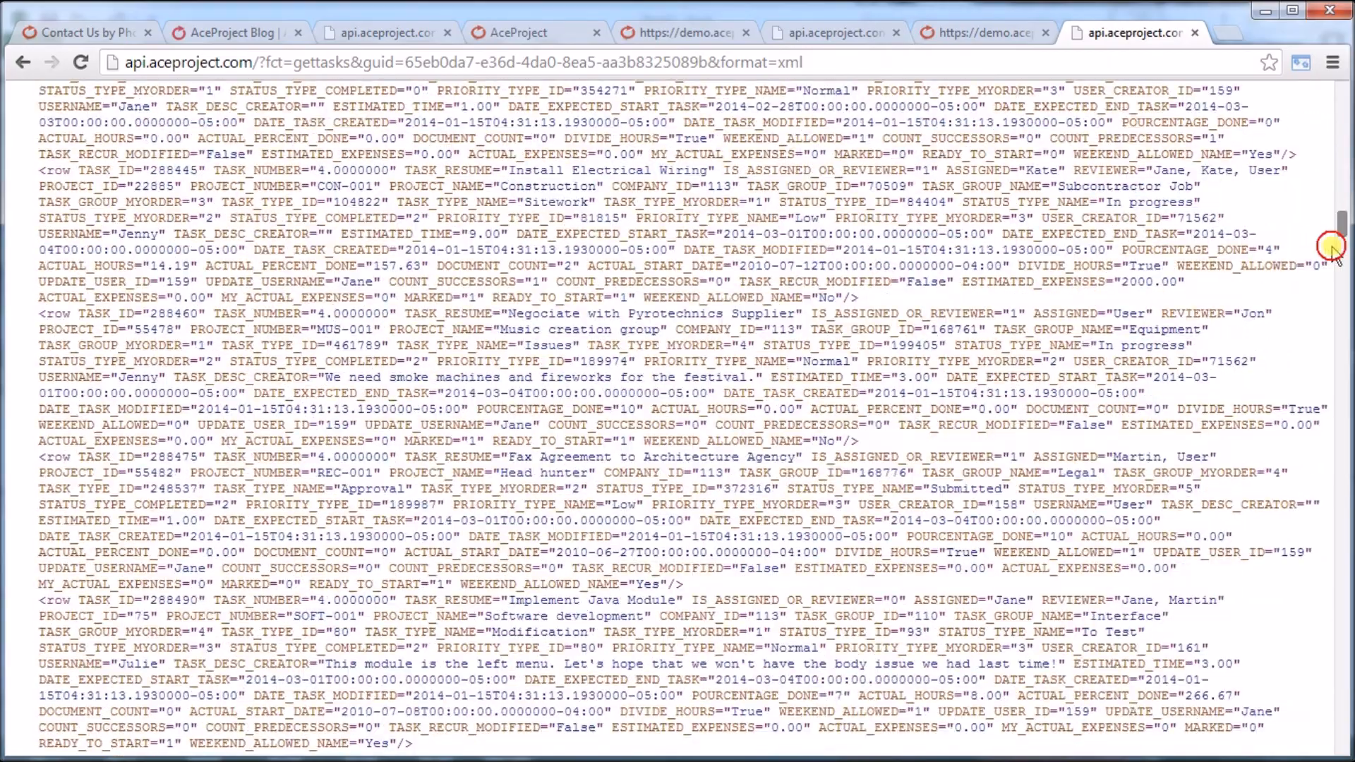
{"action": "scroll", "scroll_direction": "down", "scroll_amount": 3}
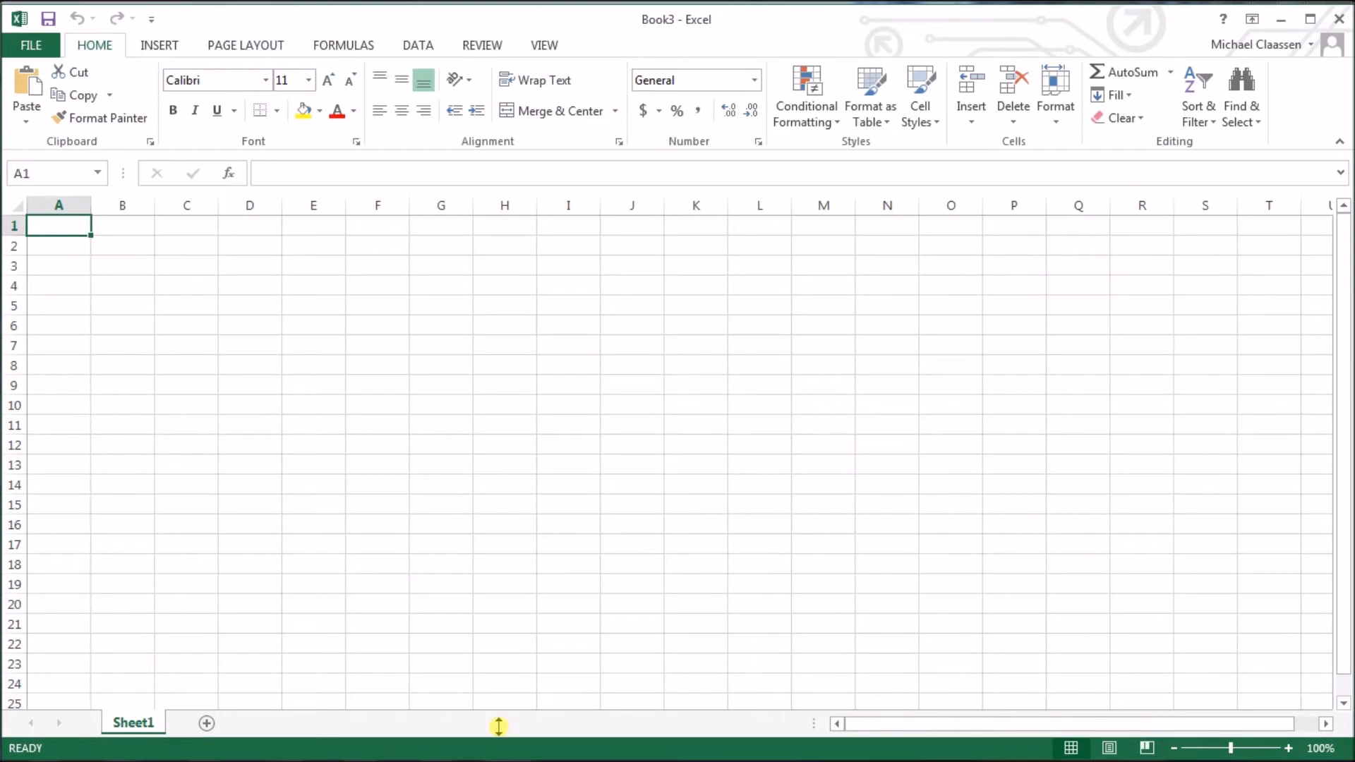
Load the gettasks URL in a Data From Web query and import the previewed task XML.
{"action": "left_click", "coordinate": [417, 45]}
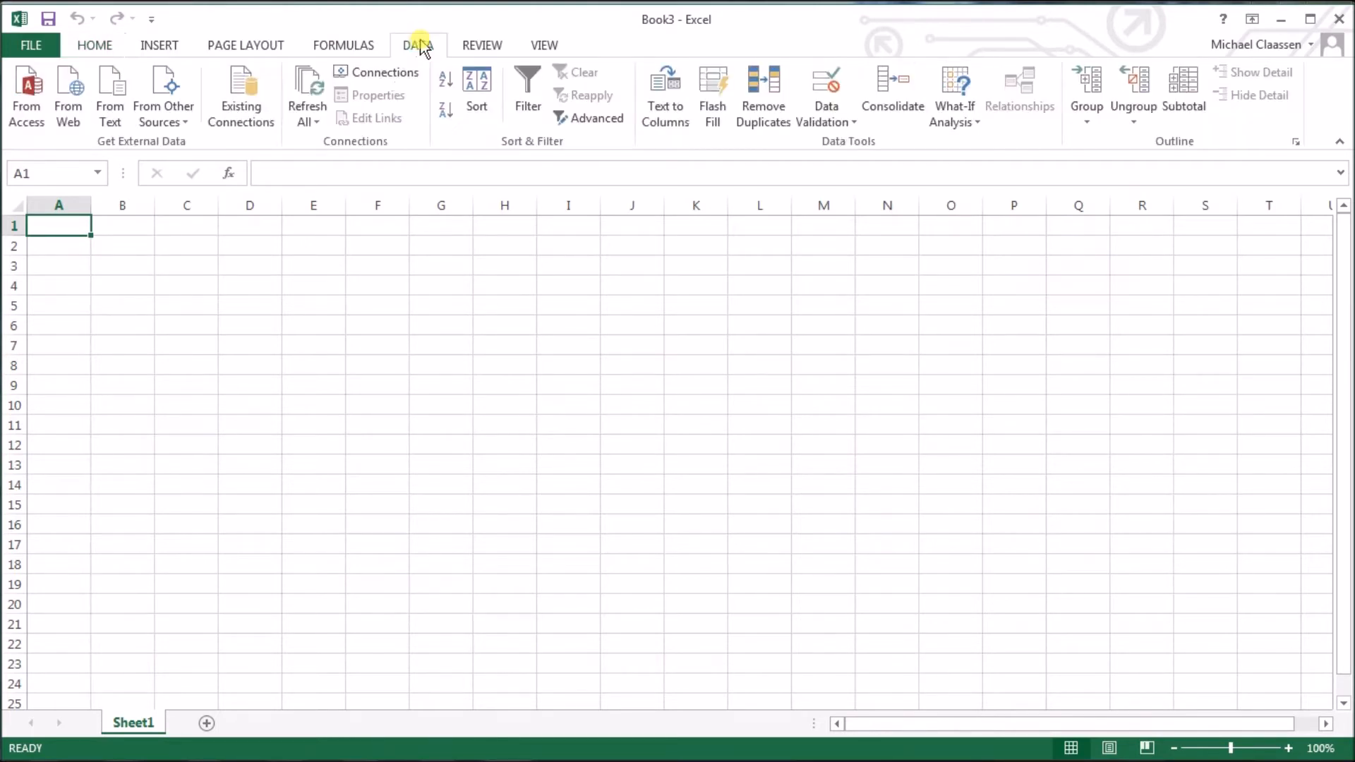
{"action": "mouse_move", "coordinate": [67, 95]}
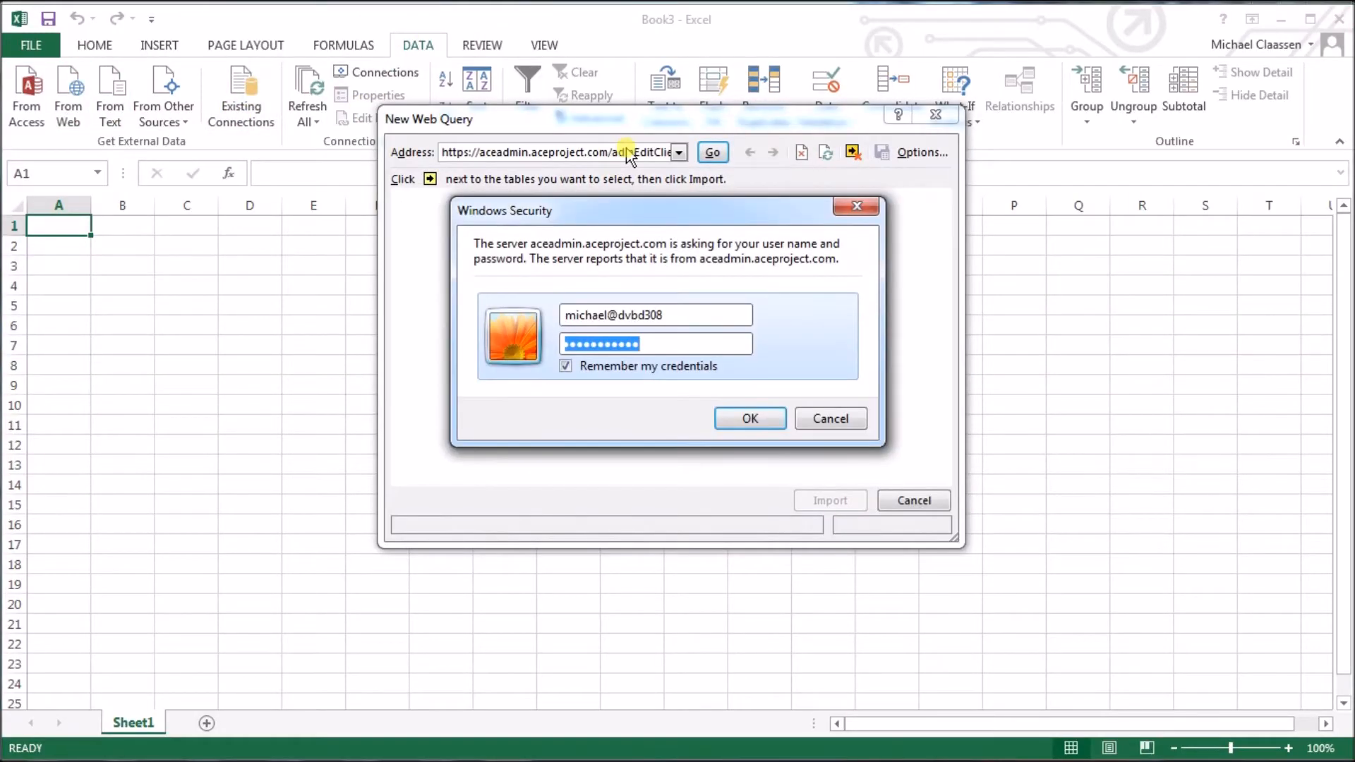
{"action": "left_click", "coordinate": [748, 418]}
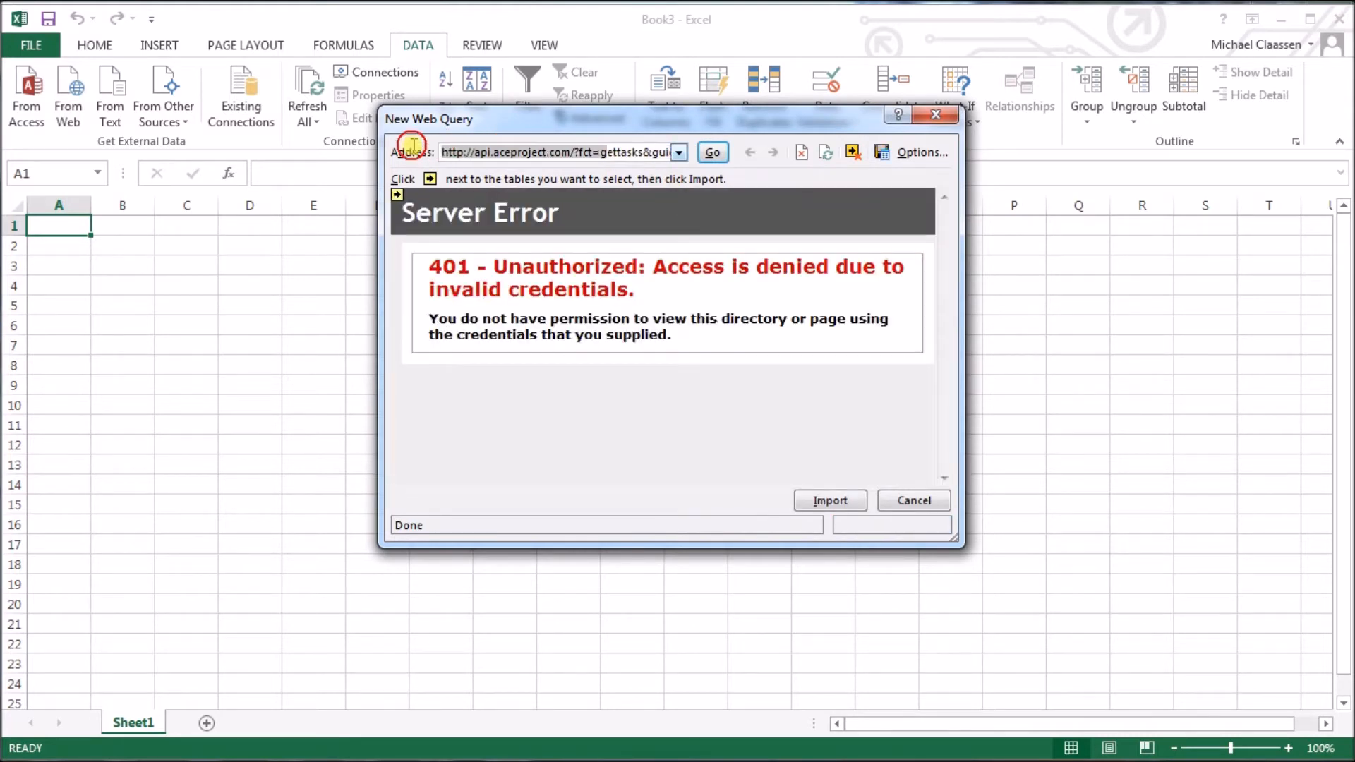
{"action": "left_click", "coordinate": [712, 152]}
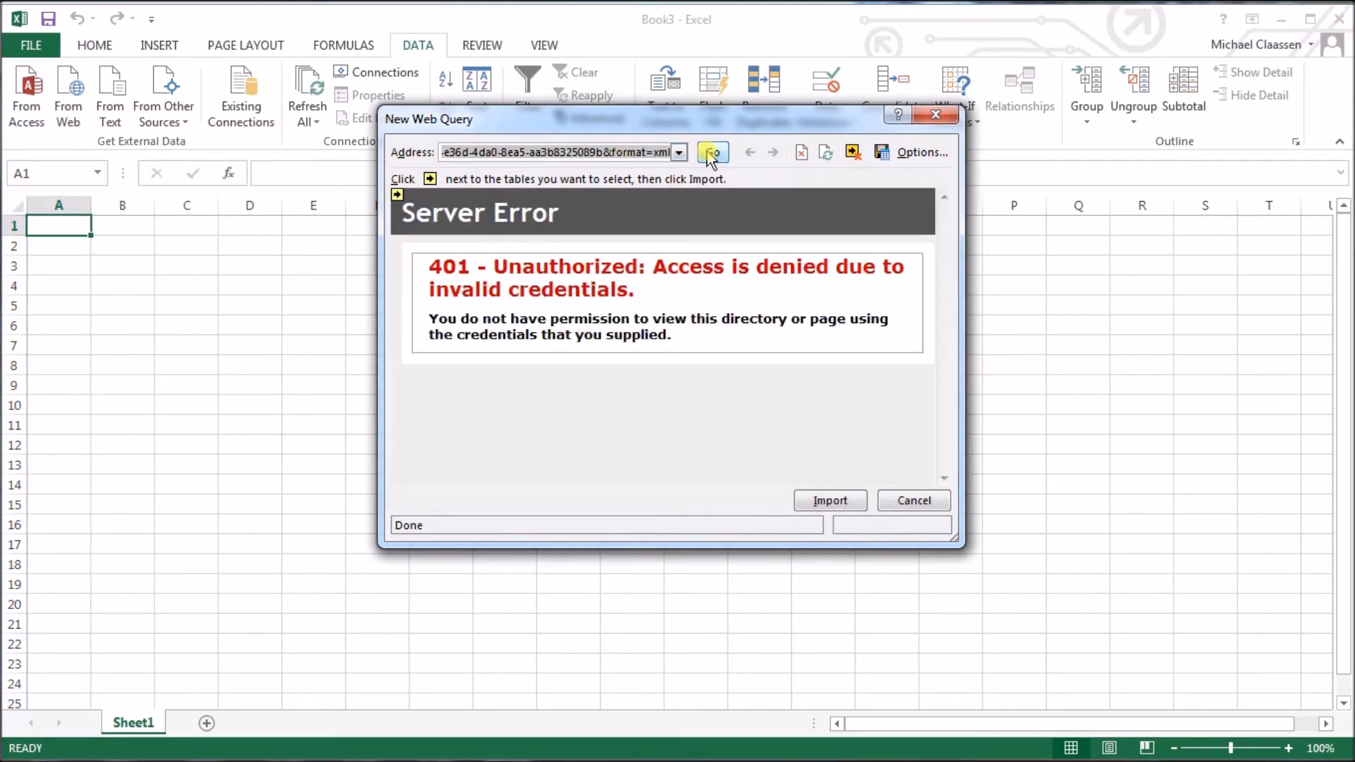
{"action": "left_click", "coordinate": [711, 152]}
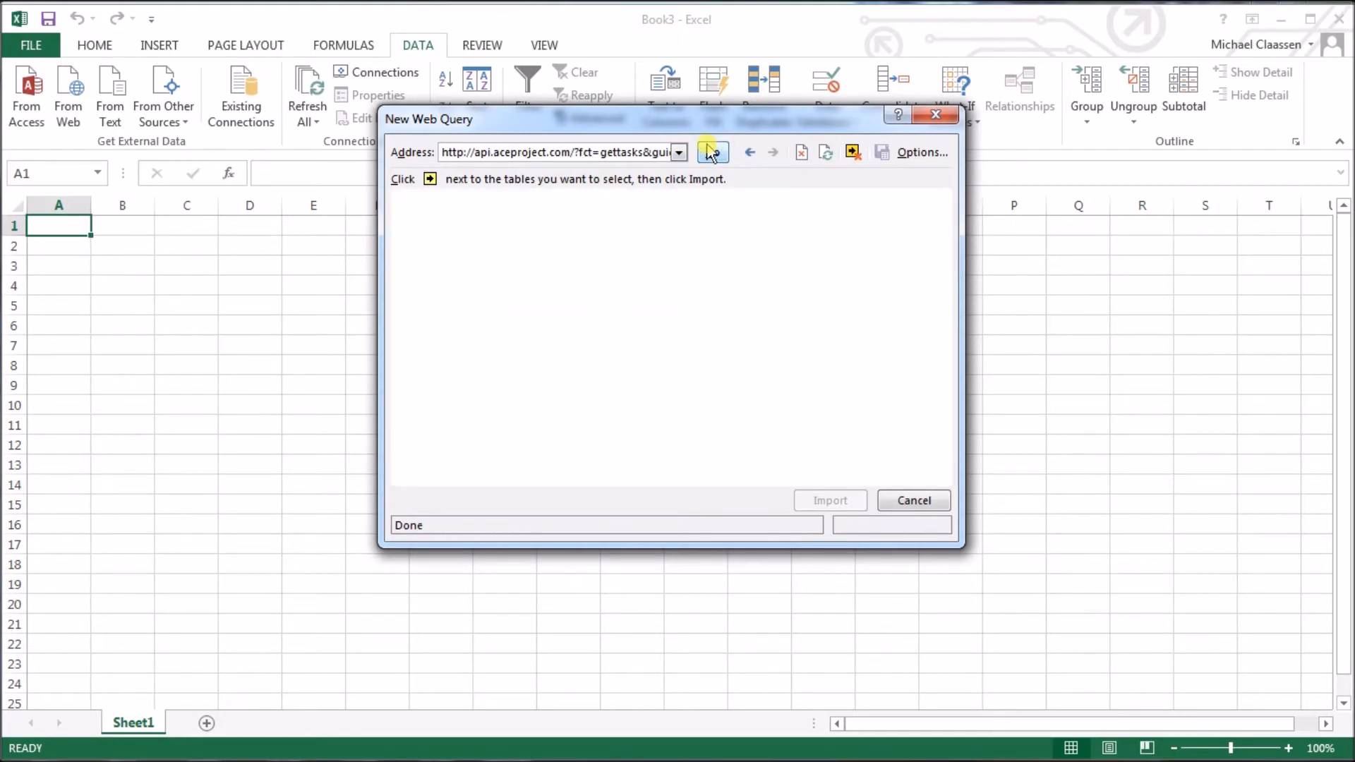
{"action": "left_click", "coordinate": [712, 153]}
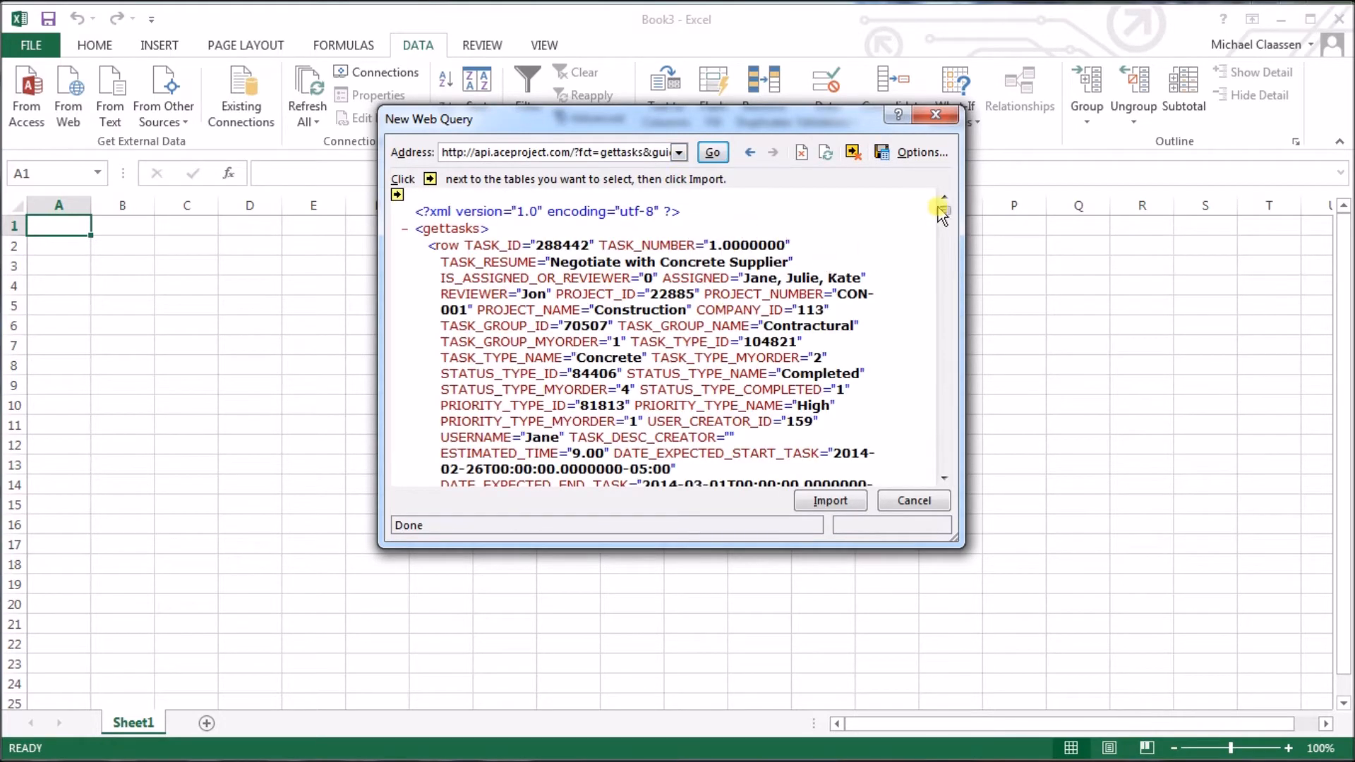
{"action": "scroll", "scroll_direction": "down", "scroll_amount": 3}
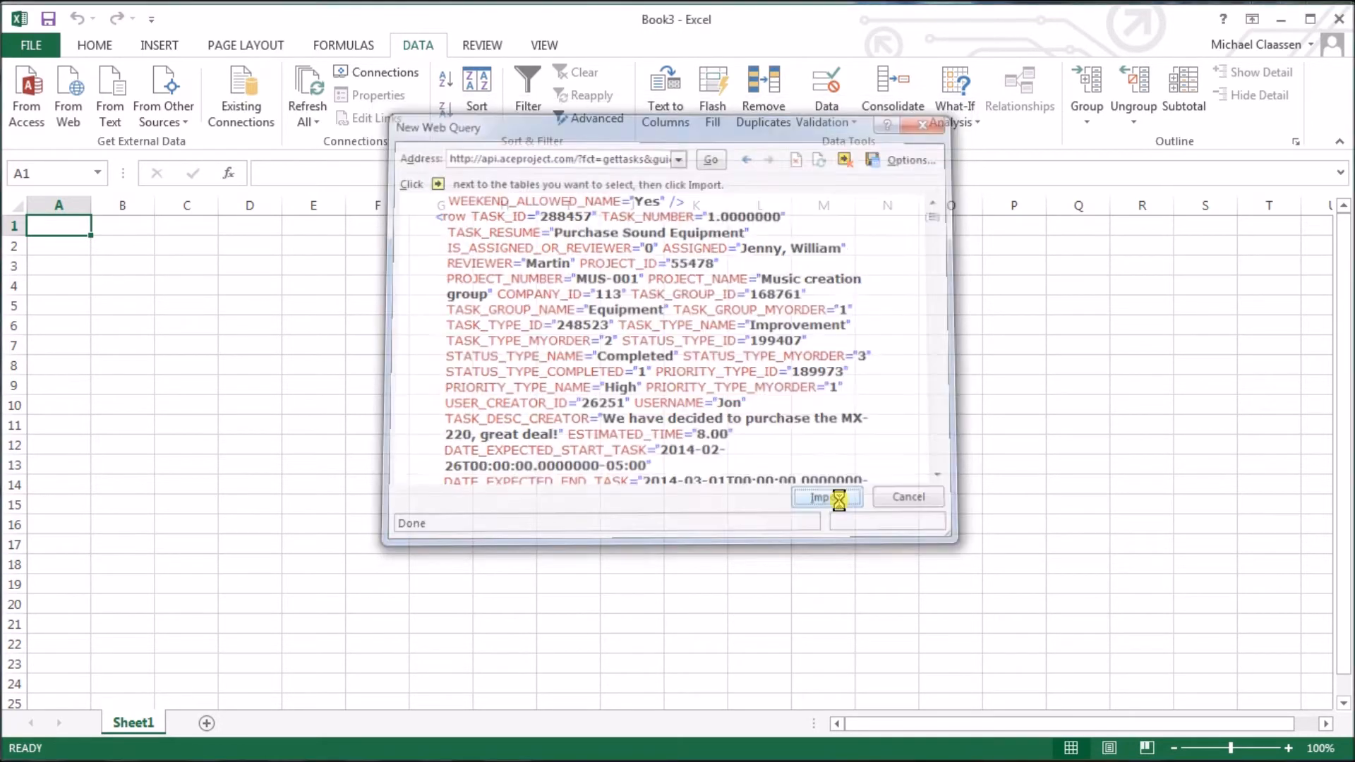
{"action": "left_click", "coordinate": [824, 497]}
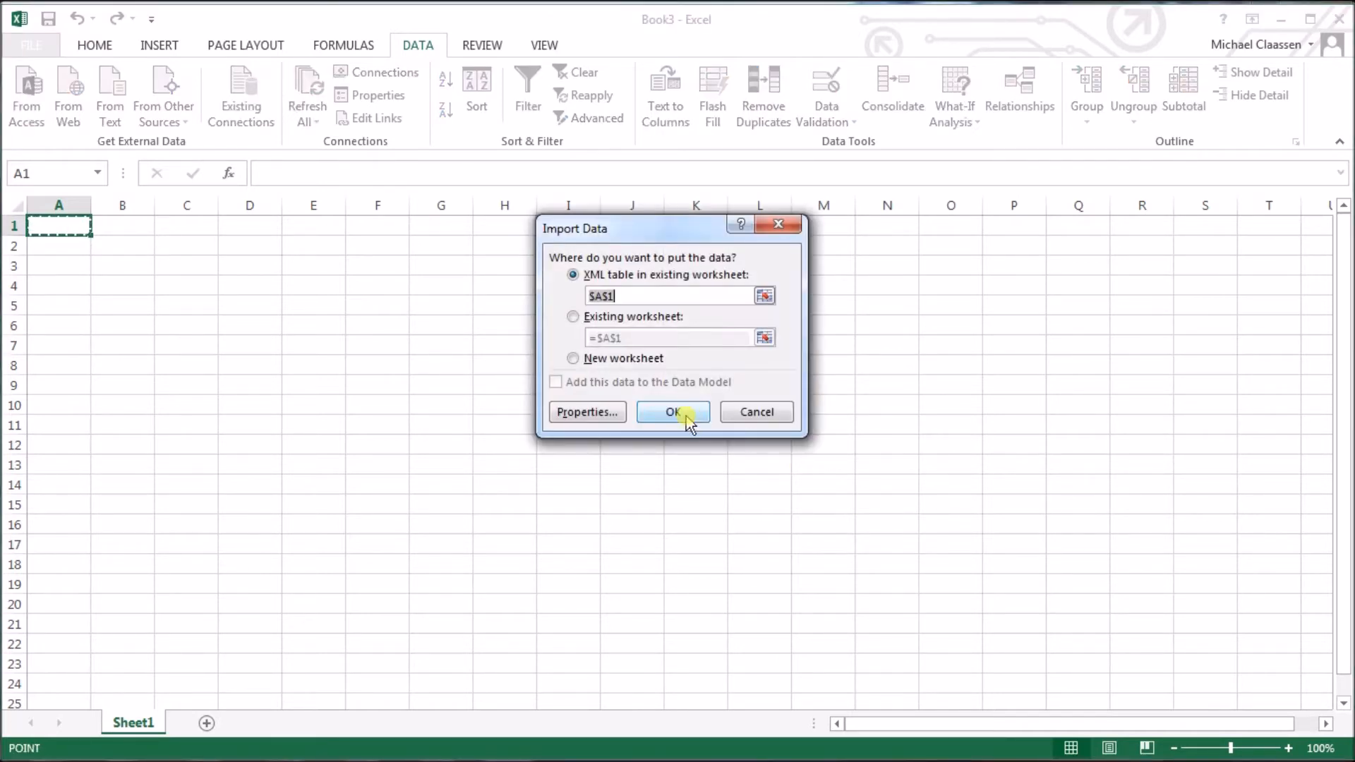
Review the imported task table and rename the sheet to Tasks.
{"action": "left_click", "coordinate": [674, 411]}
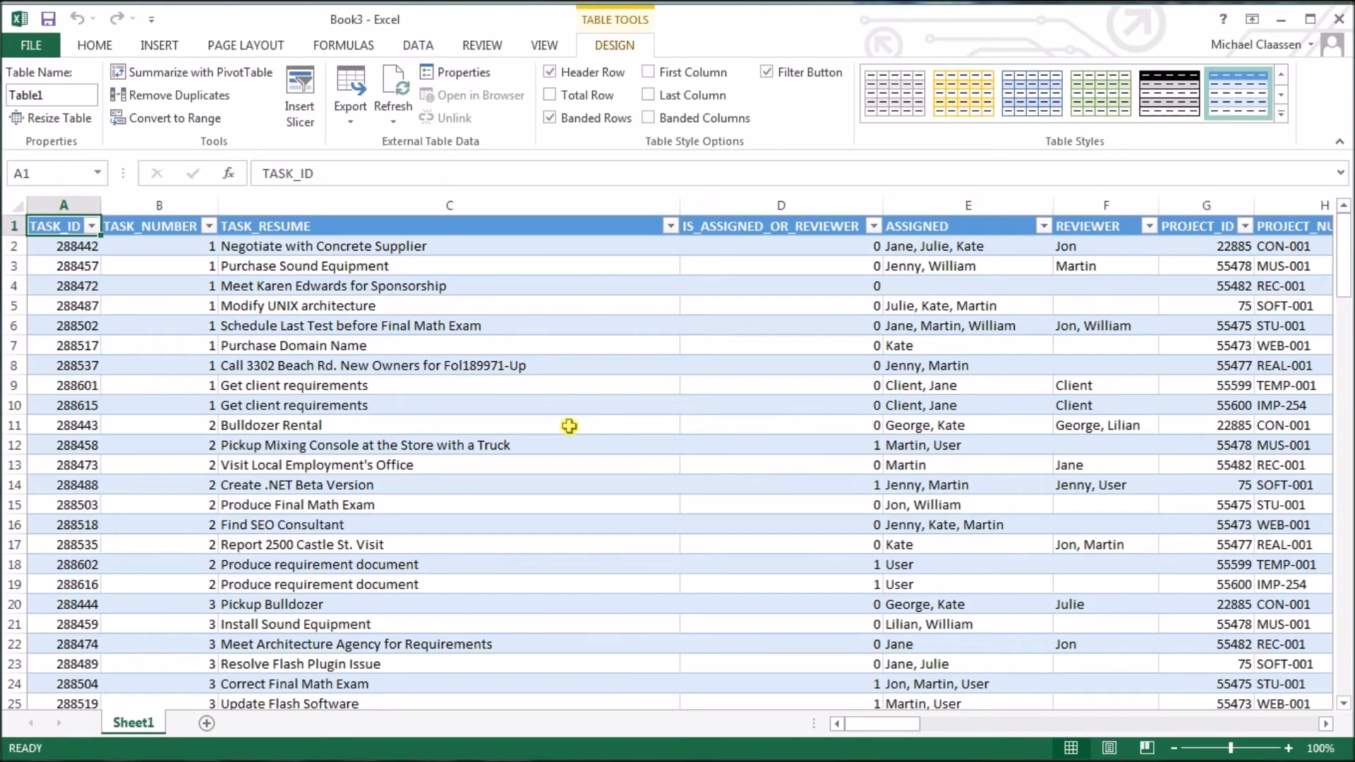
{"action": "scroll", "scroll_direction": "down", "scroll_amount": 3}
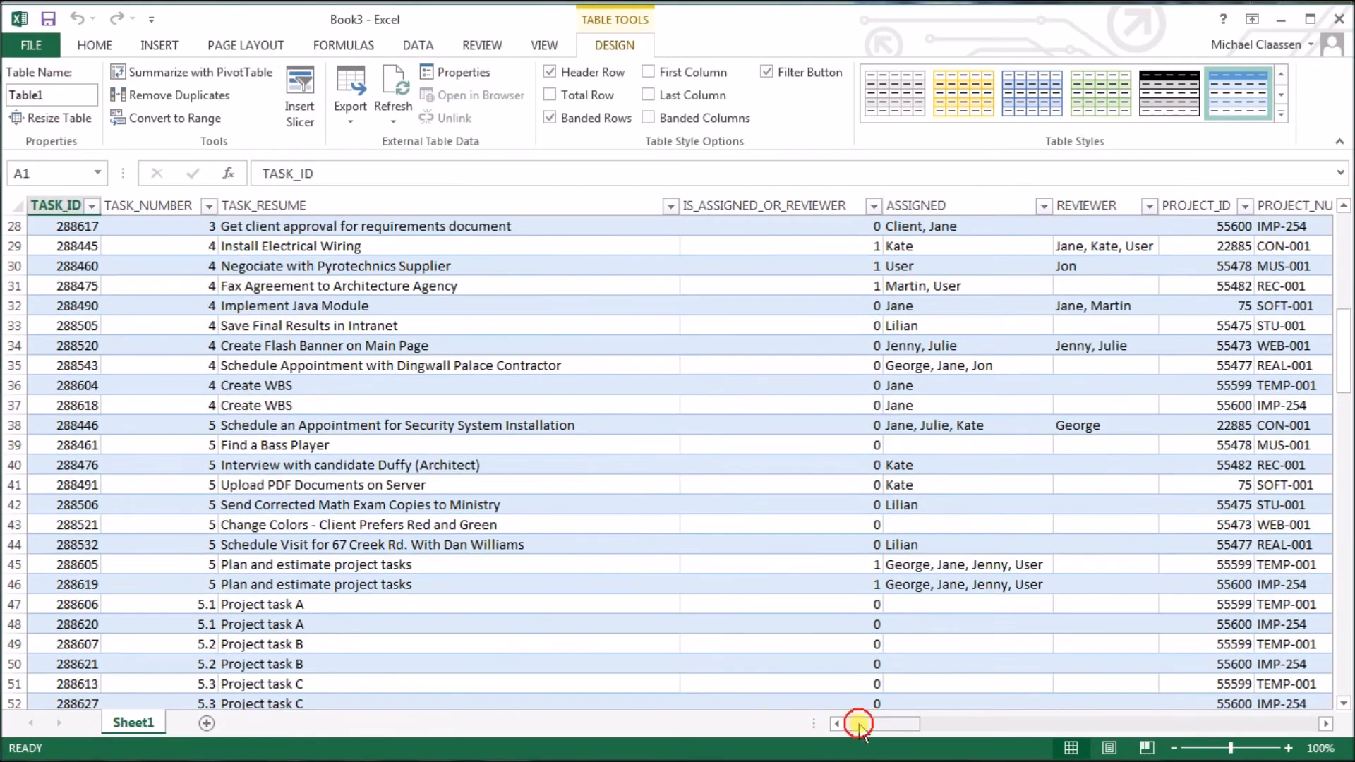
{"action": "left_click_drag", "start_coordinate": [860, 723], "coordinate": [1080, 723]}
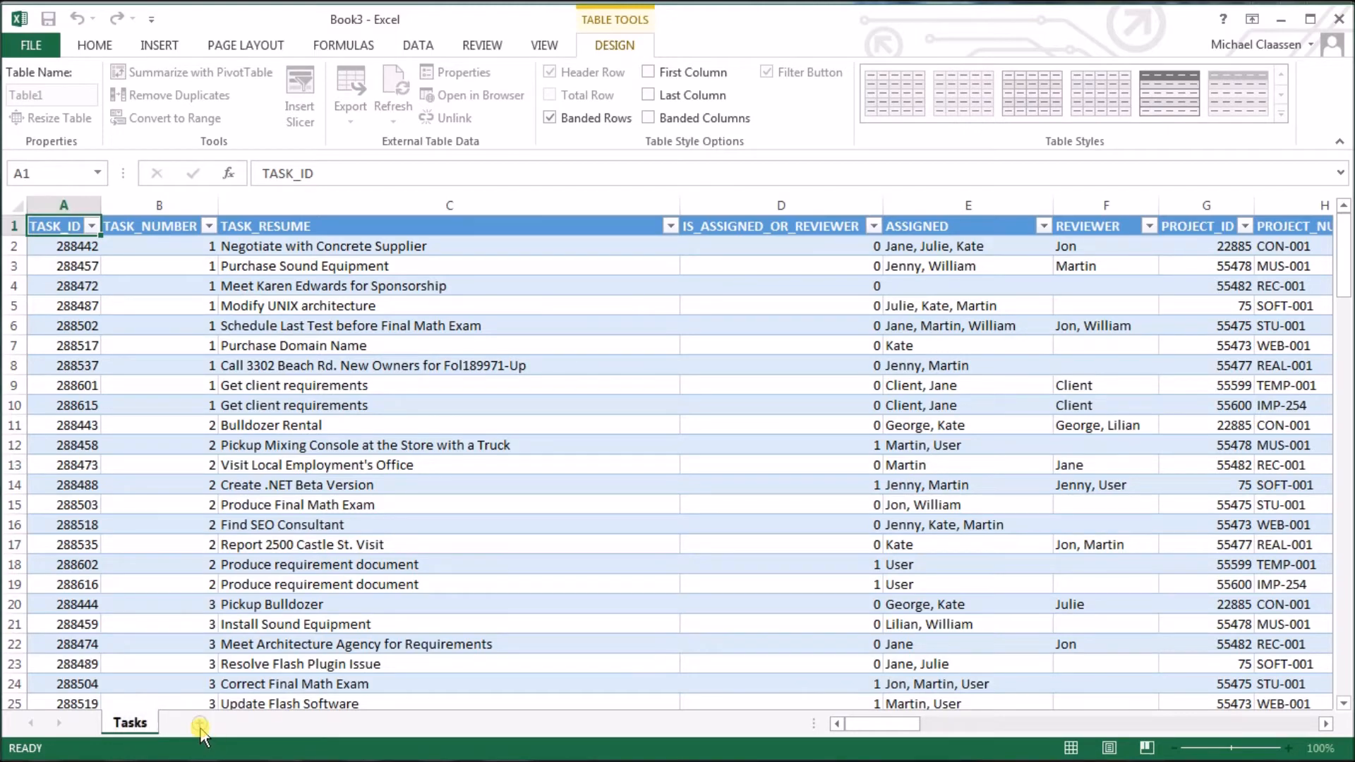
Add a blank worksheet after Tasks and begin renaming it to Projects.
{"action": "left_click", "coordinate": [199, 723]}
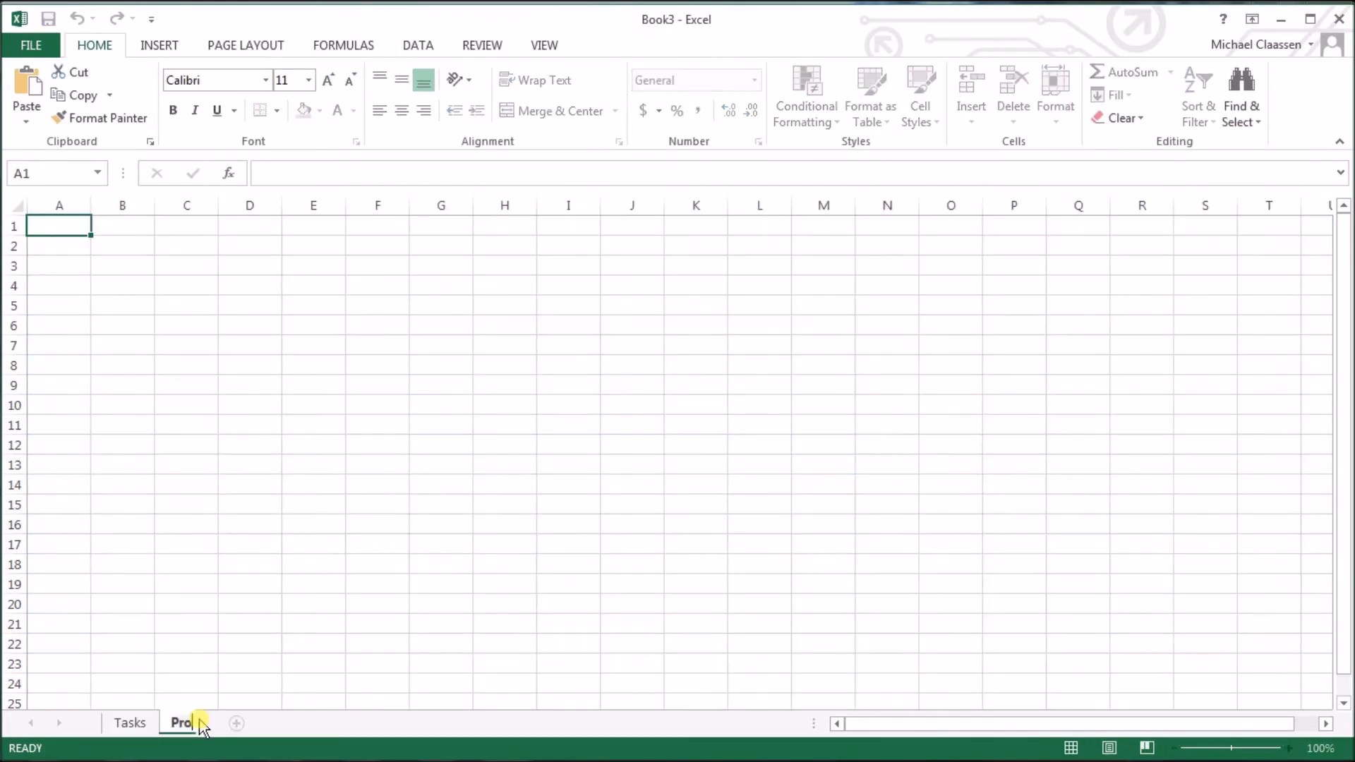
{"action": "double_click", "coordinate": [182, 723]}
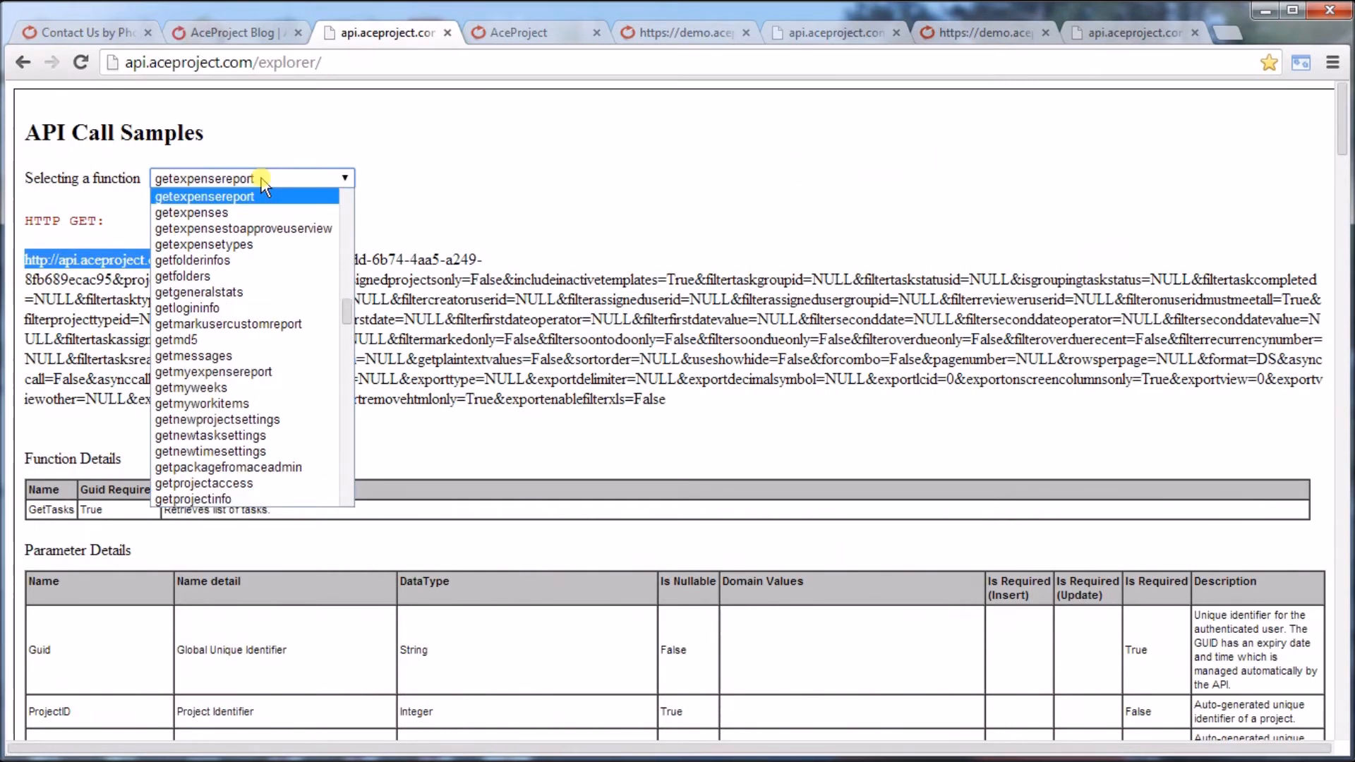
Select the getprojects function in the API explorer and review its generated URL and parameters.
{"action": "left_click", "coordinate": [203, 483]}
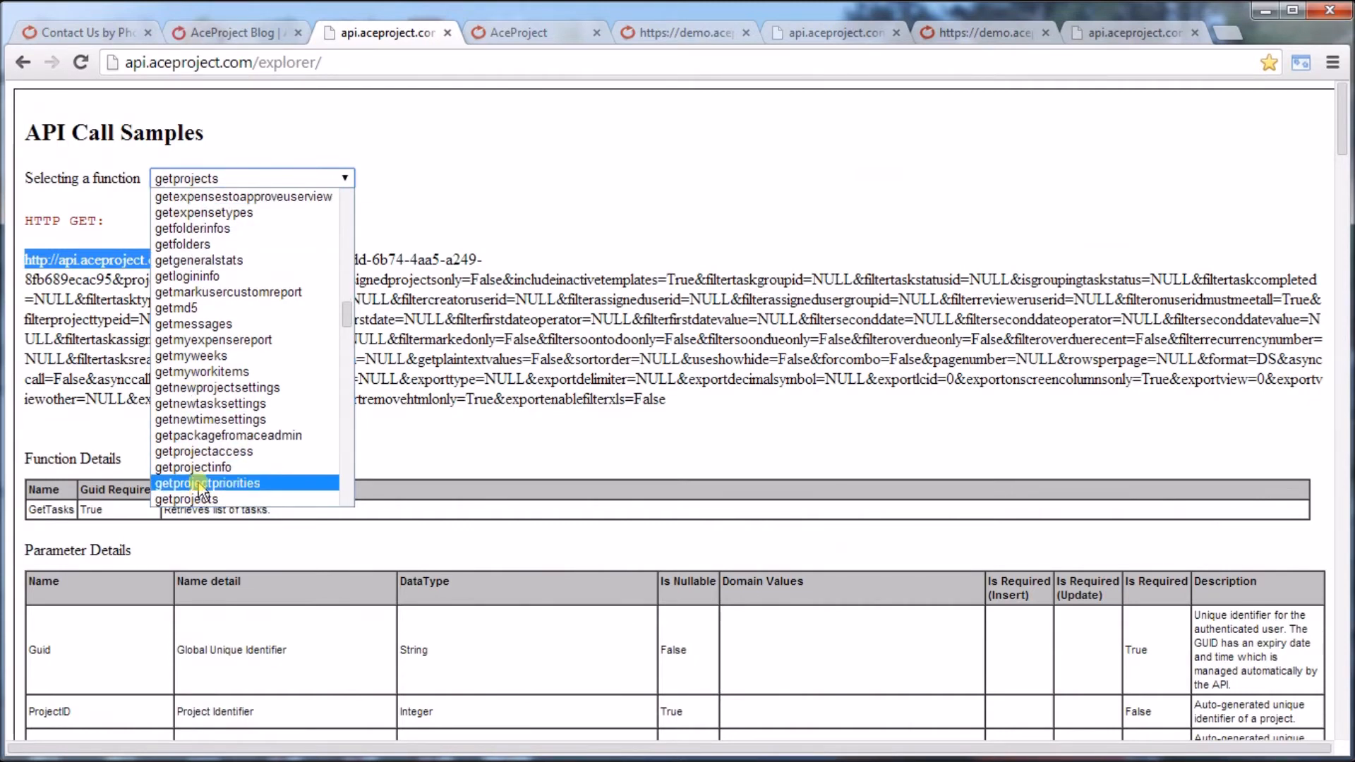
{"action": "left_click", "coordinate": [208, 483]}
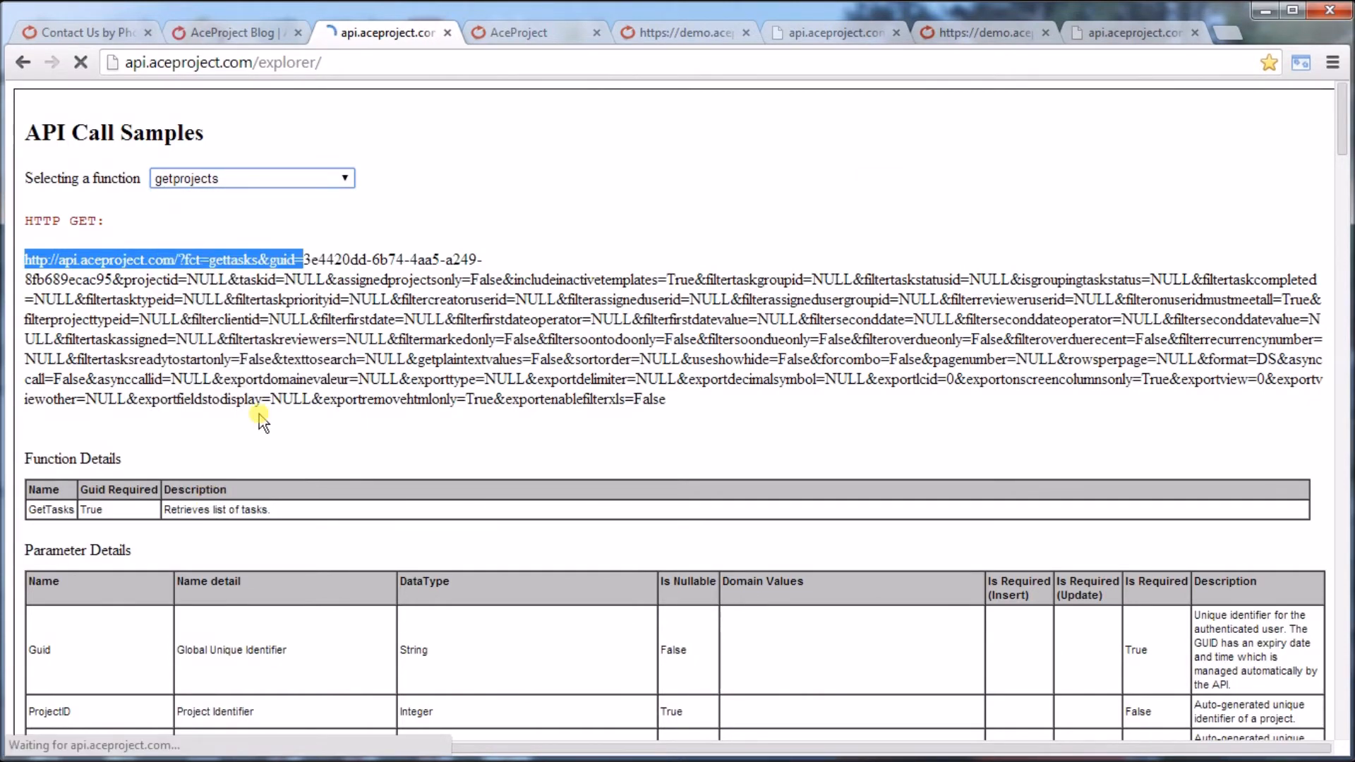
{"action": "left_click", "coordinate": [251, 178]}
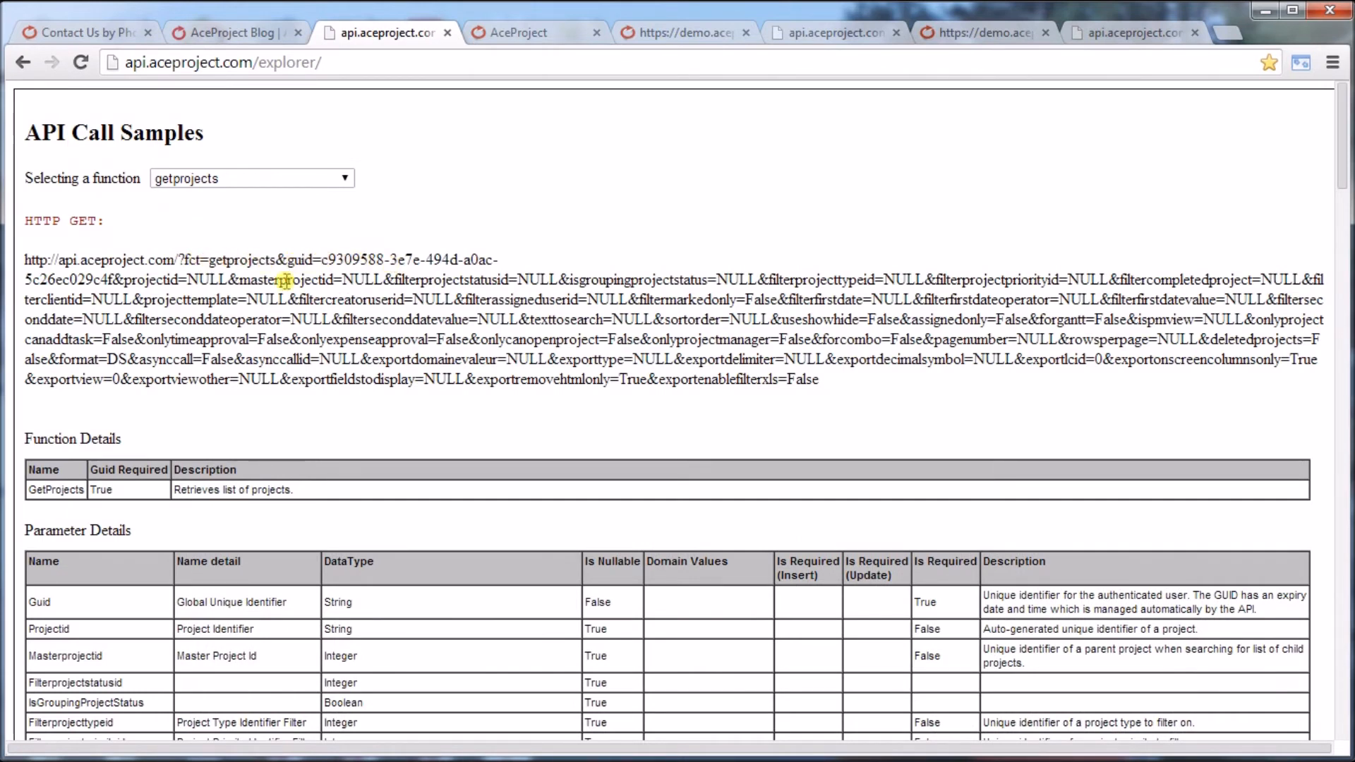
{"action": "scroll", "scroll_direction": "down", "scroll_amount": 3}
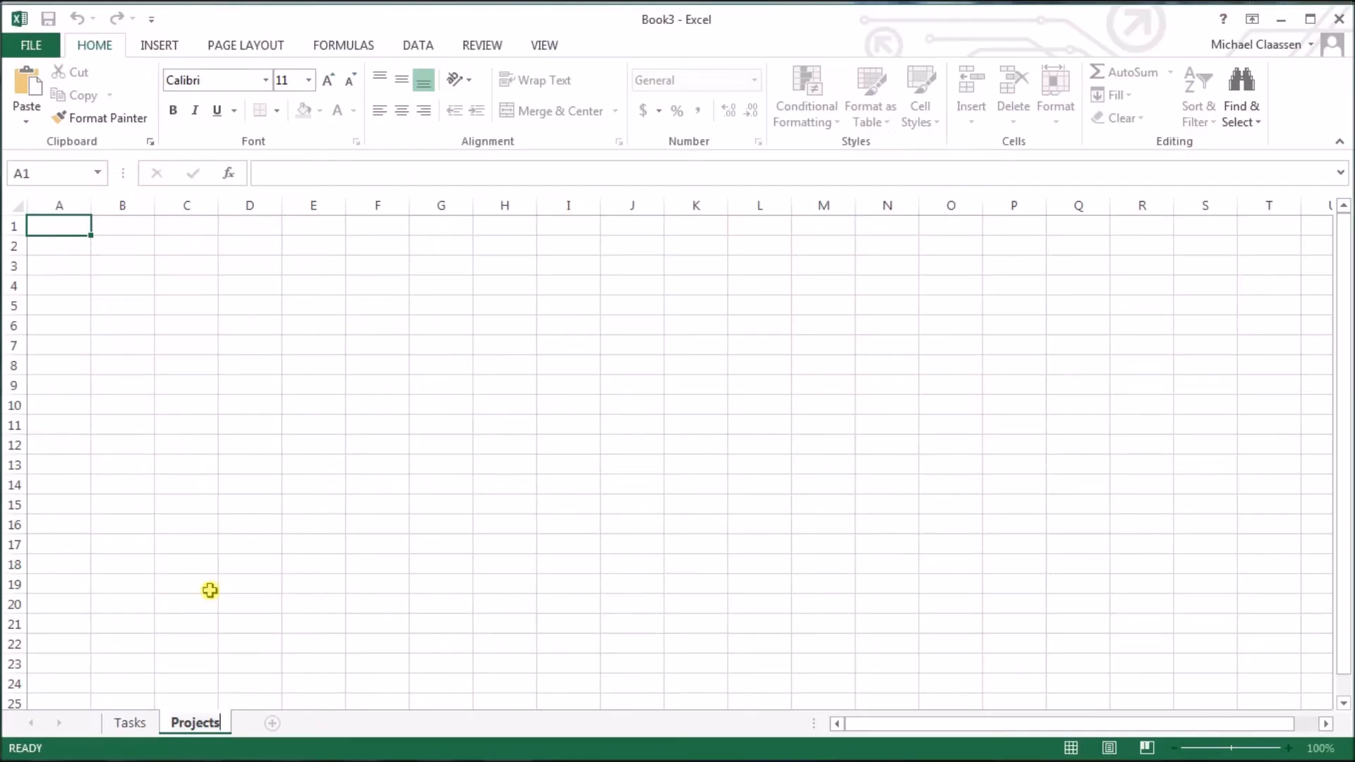
{"action": "mouse_move", "coordinate": [417, 46]}
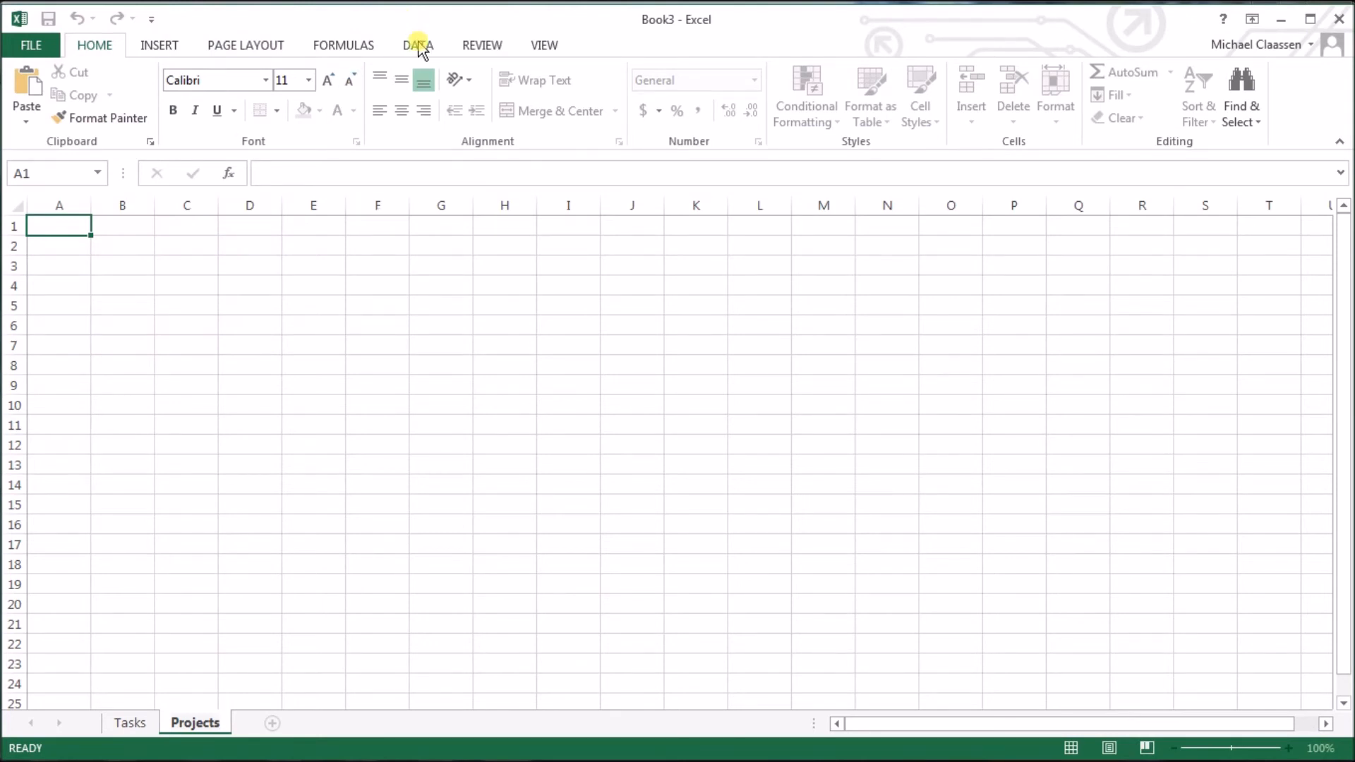
Import the getprojects XML via Data From Web into the Projects sheet as a table of eleven projects.
{"action": "left_click", "coordinate": [418, 46]}
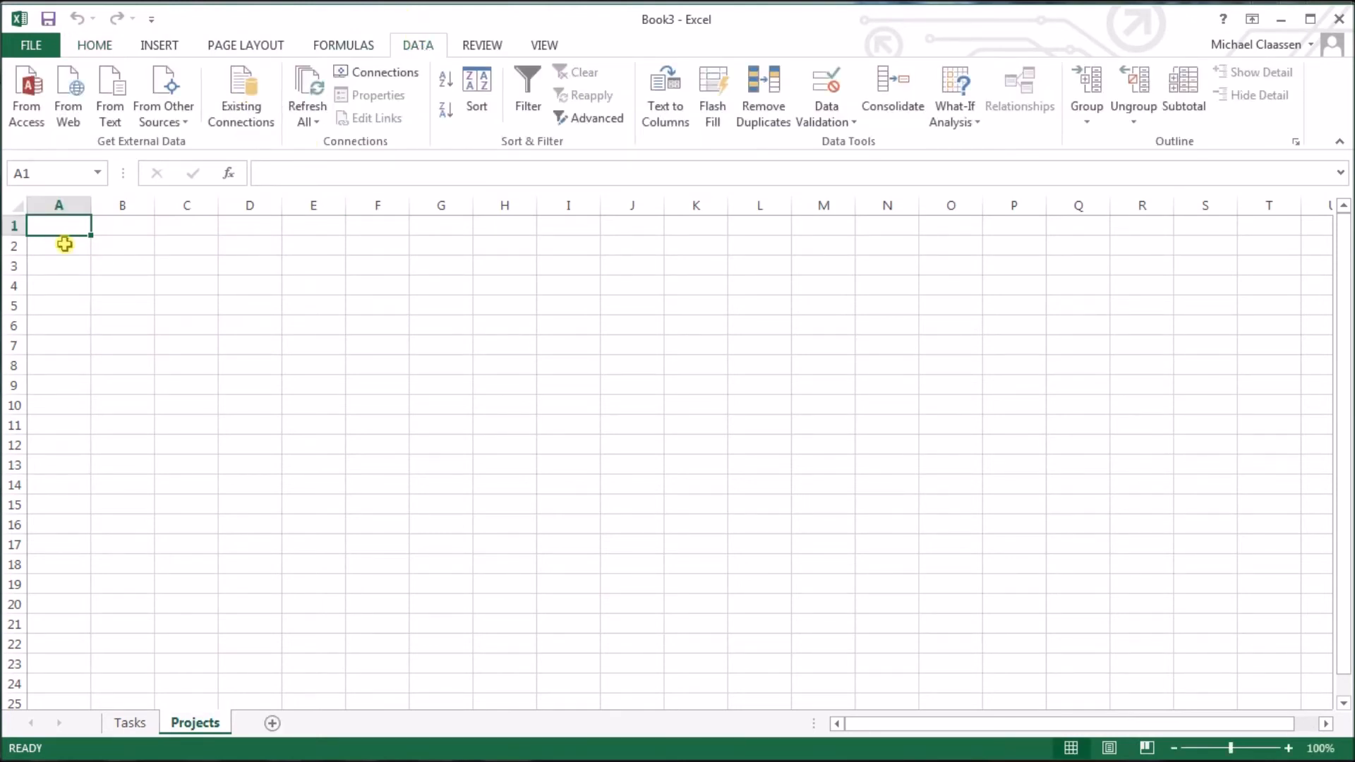
{"action": "left_click", "coordinate": [68, 91]}
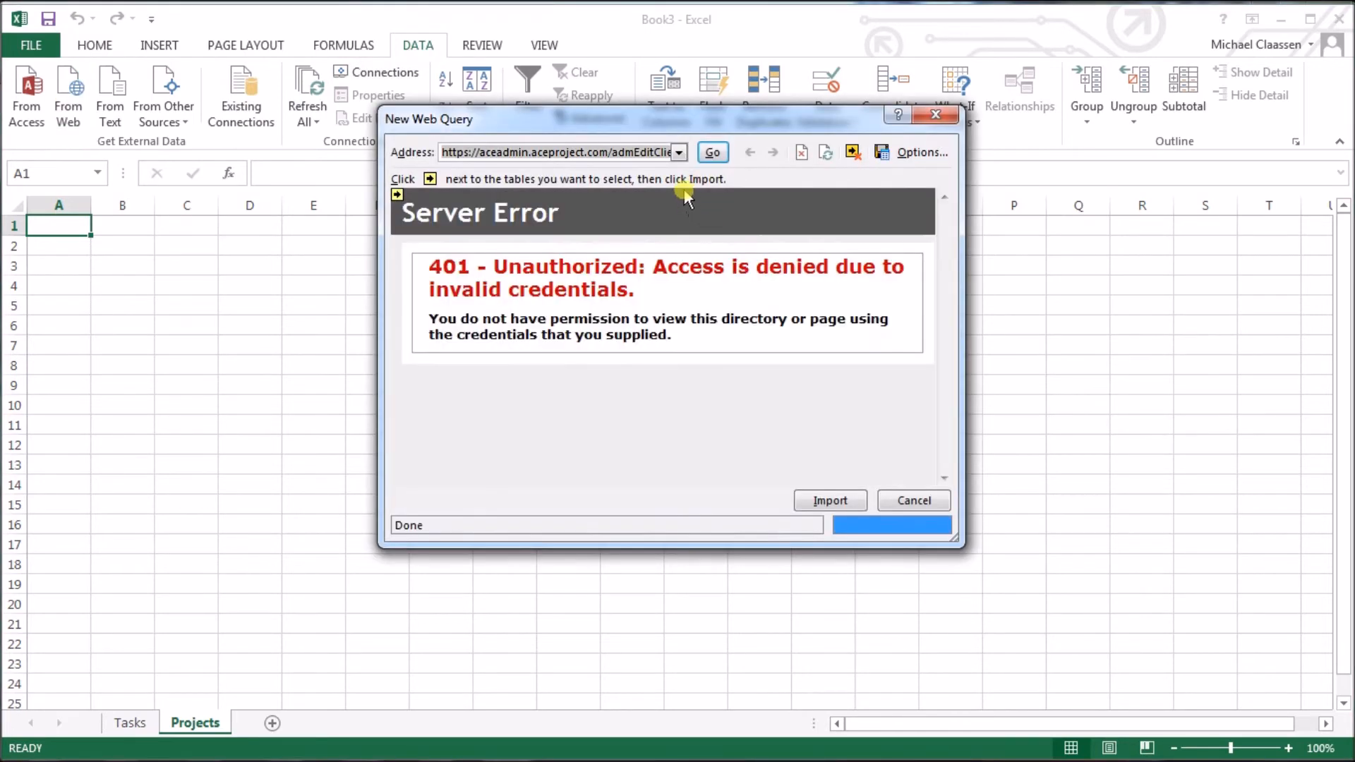
{"action": "left_click", "coordinate": [711, 153]}
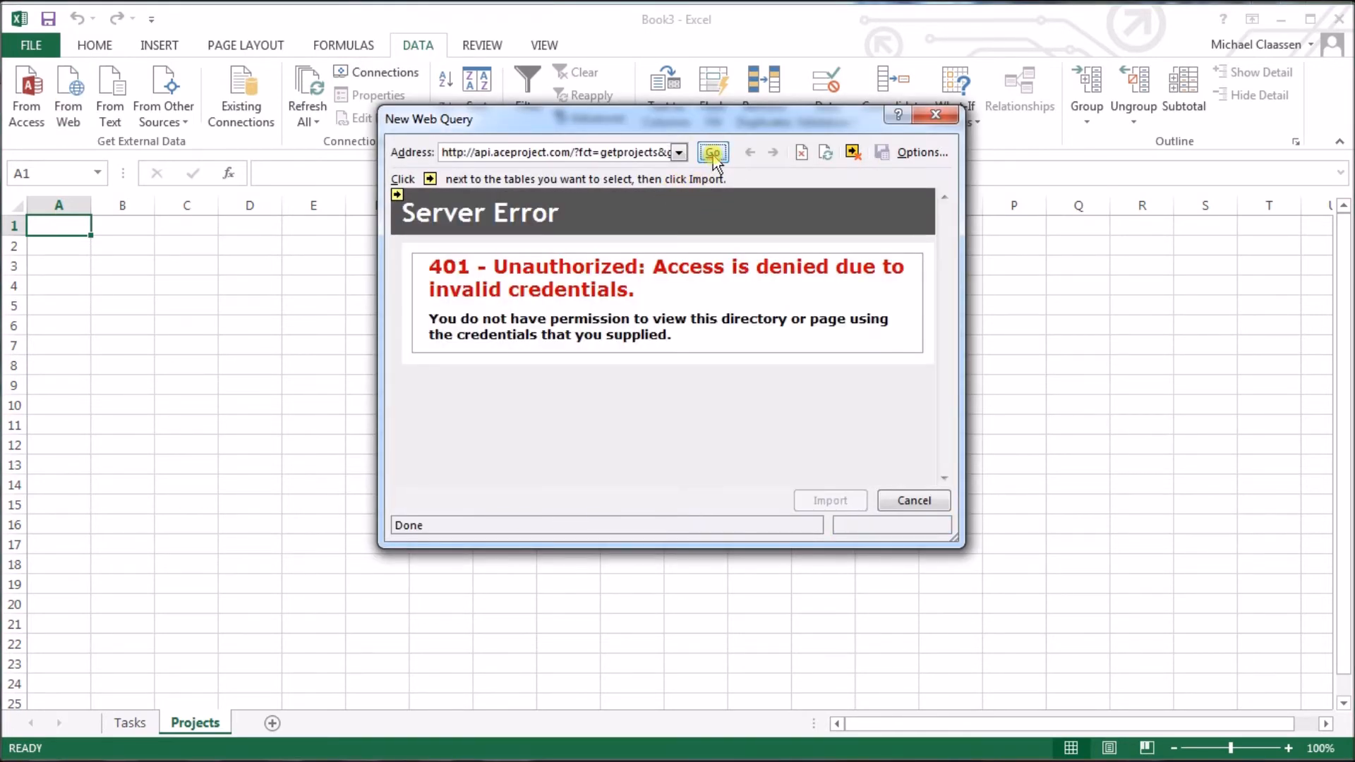
{"action": "left_click", "coordinate": [711, 153]}
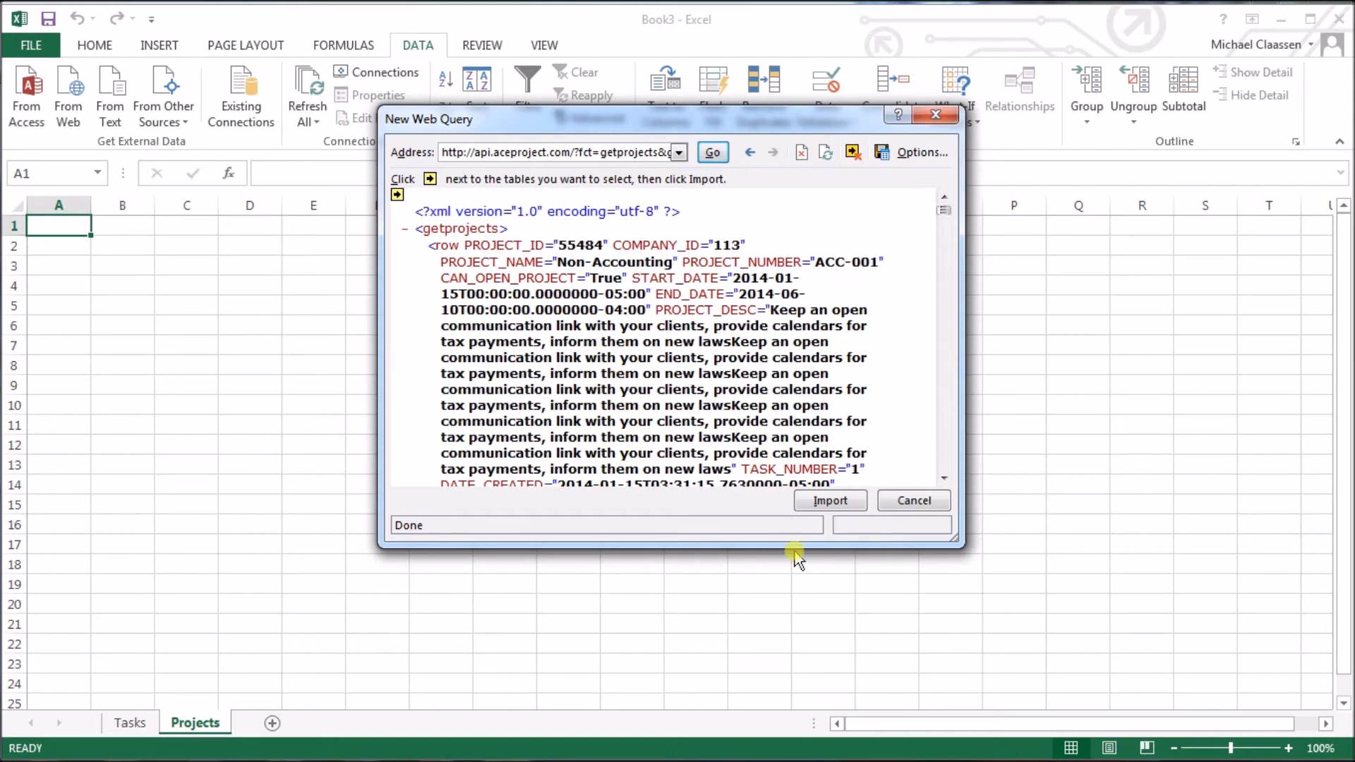
{"action": "left_click", "coordinate": [829, 500]}
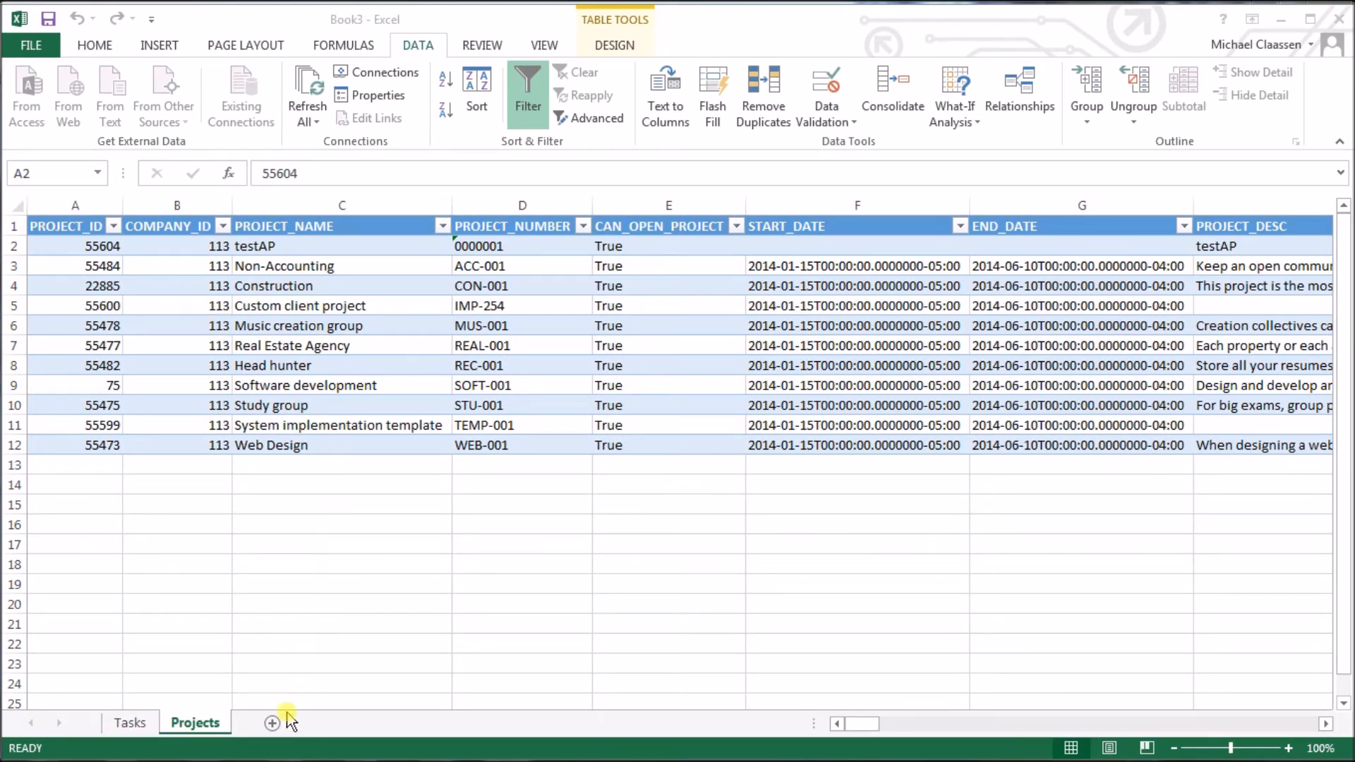
{"action": "mouse_move", "coordinate": [272, 723]}
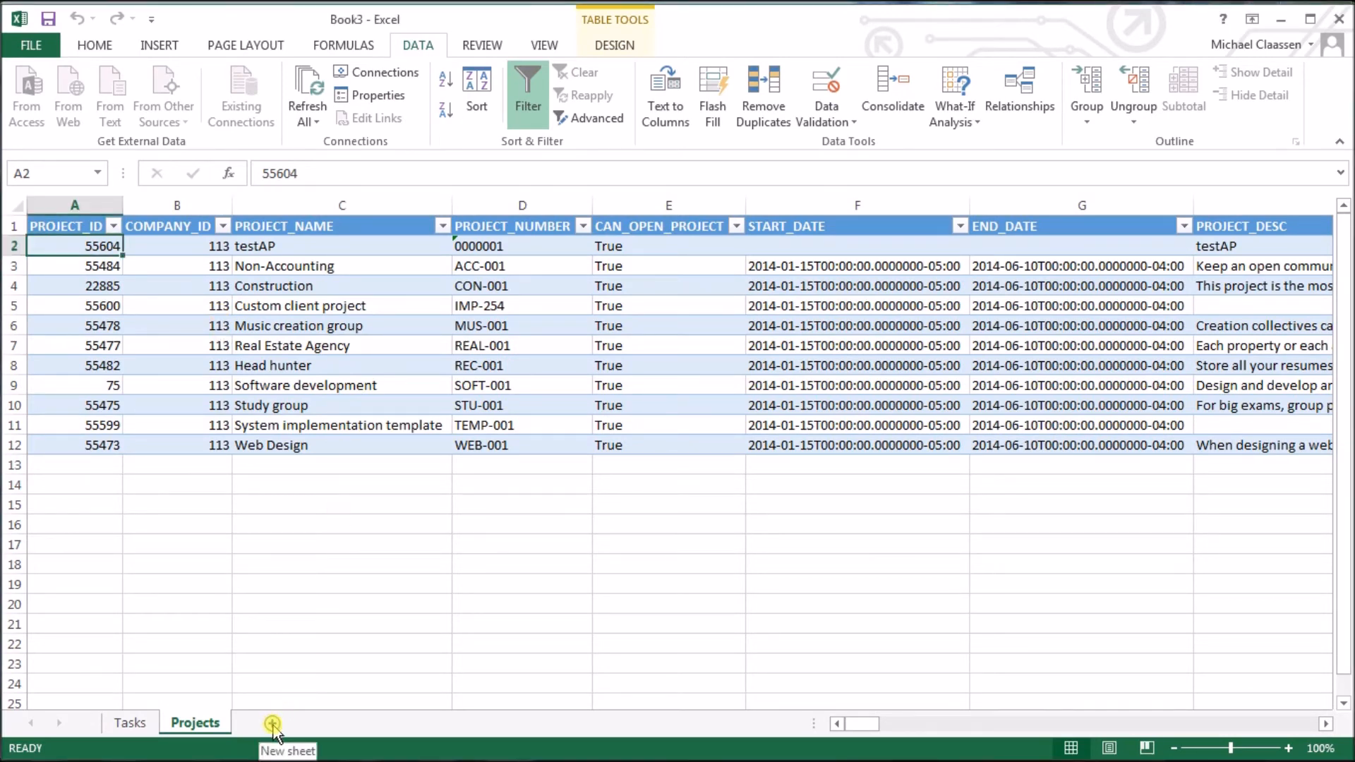
Add a Client worksheet, then complete the Step 4 getclients URL with the Step 3 guid and &format=xml.
{"action": "left_click", "coordinate": [273, 723]}
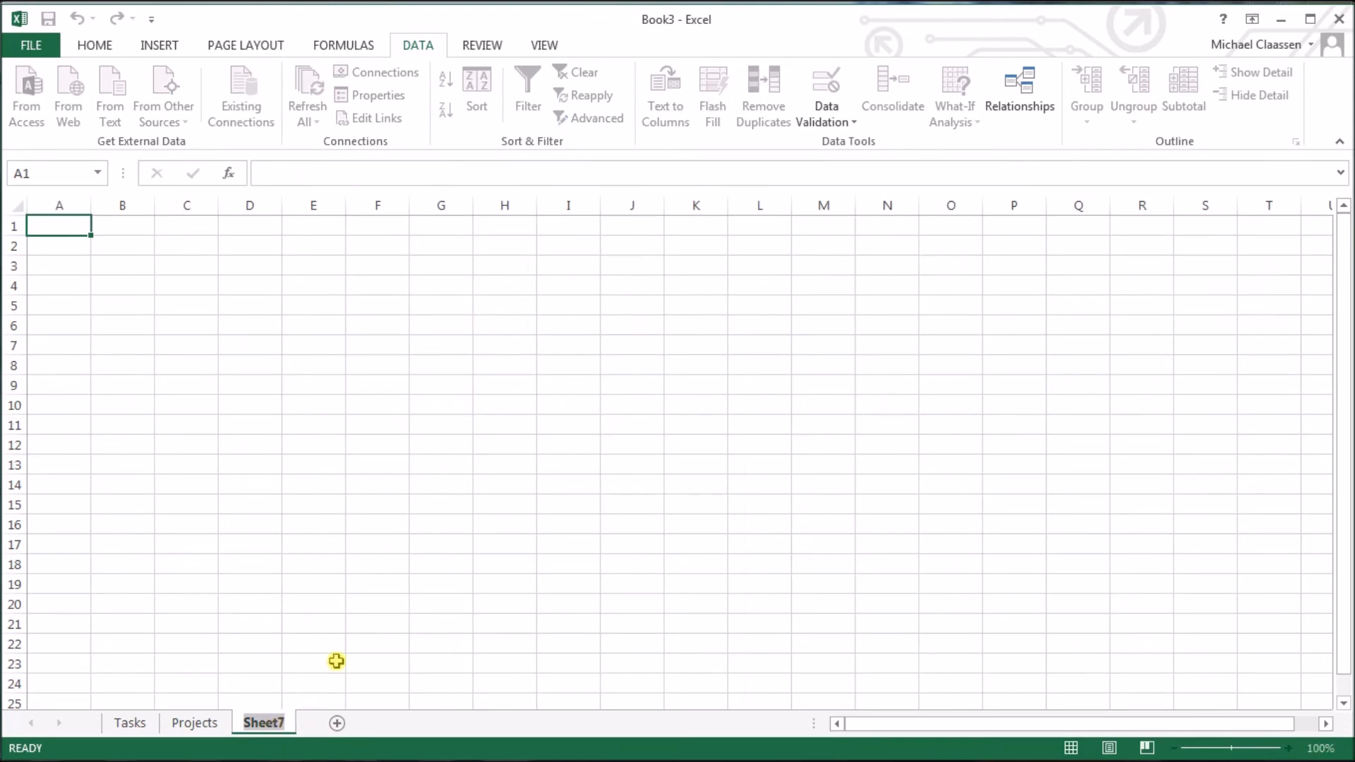
{"action": "type", "text": "Clients"}
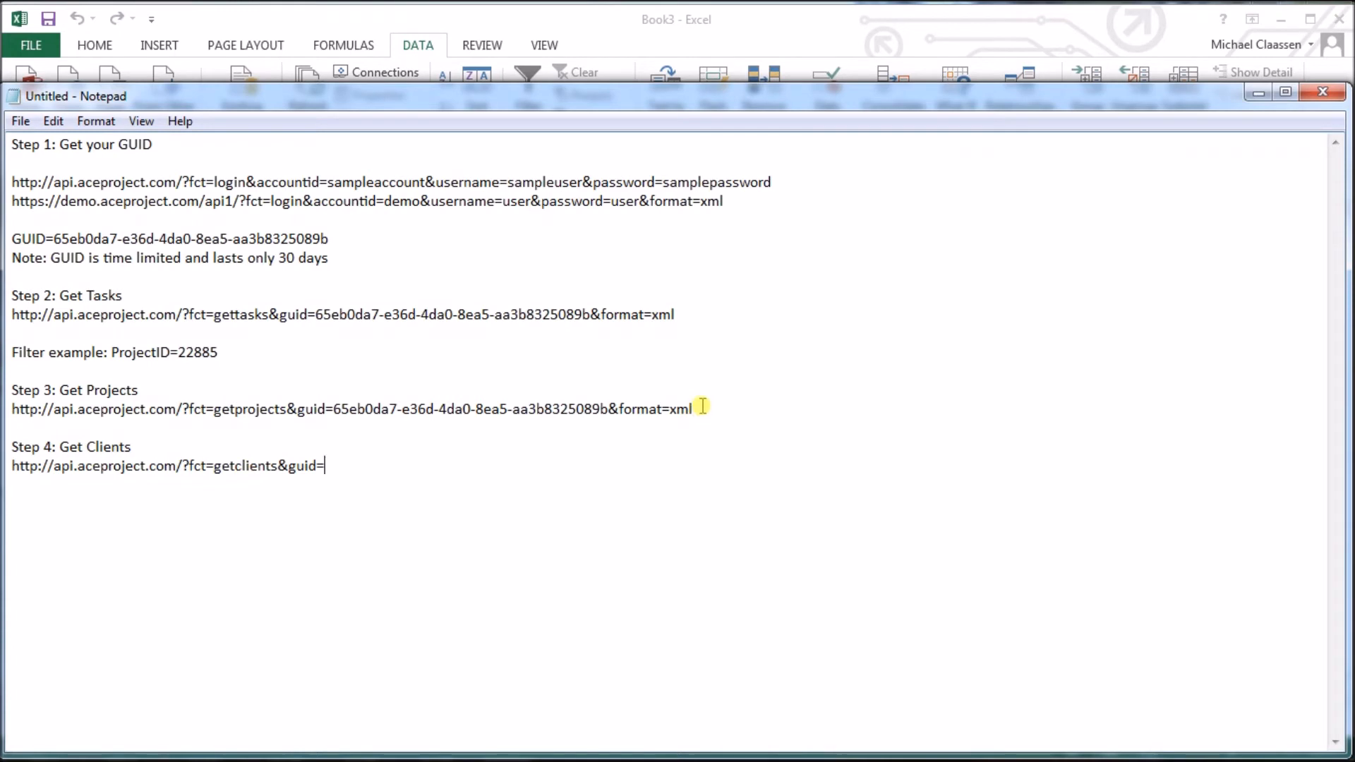
{"action": "left_click_drag", "start_coordinate": [334, 409], "coordinate": [692, 409]}
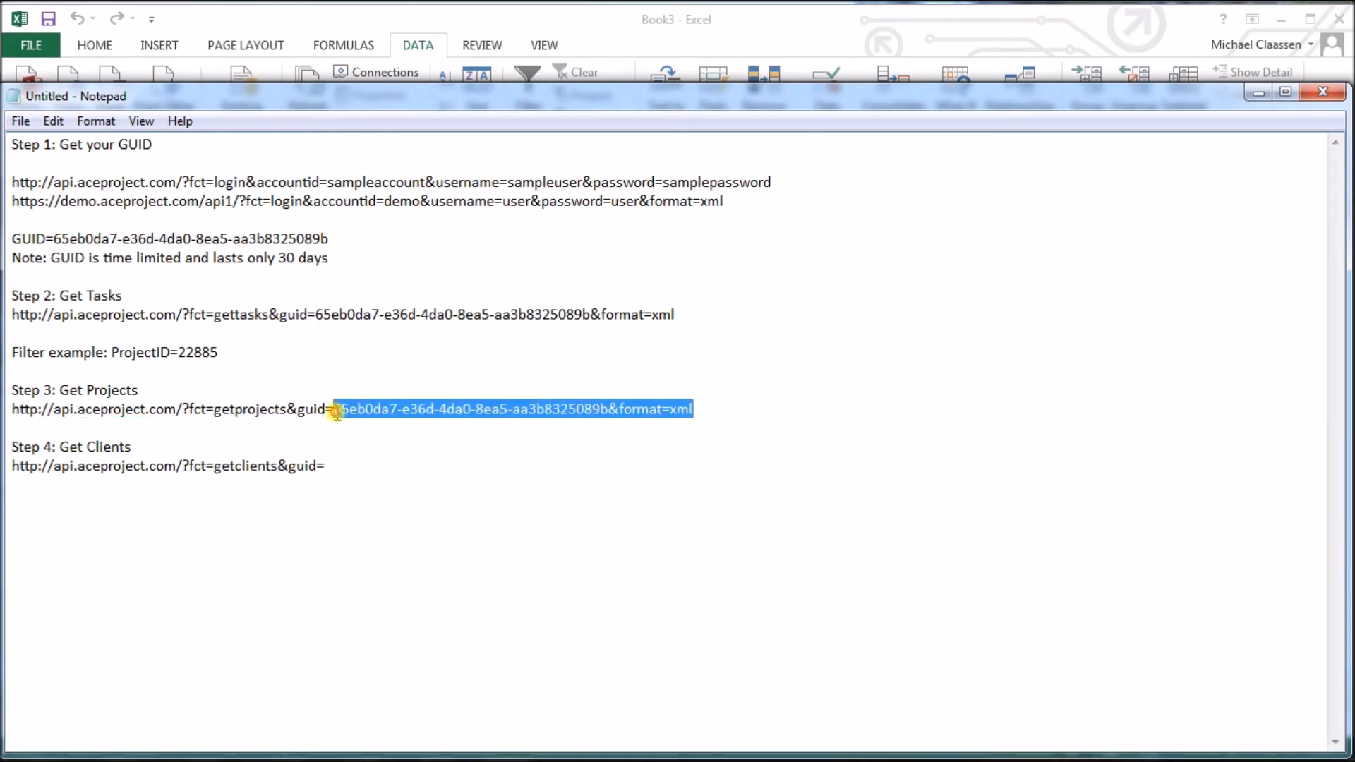
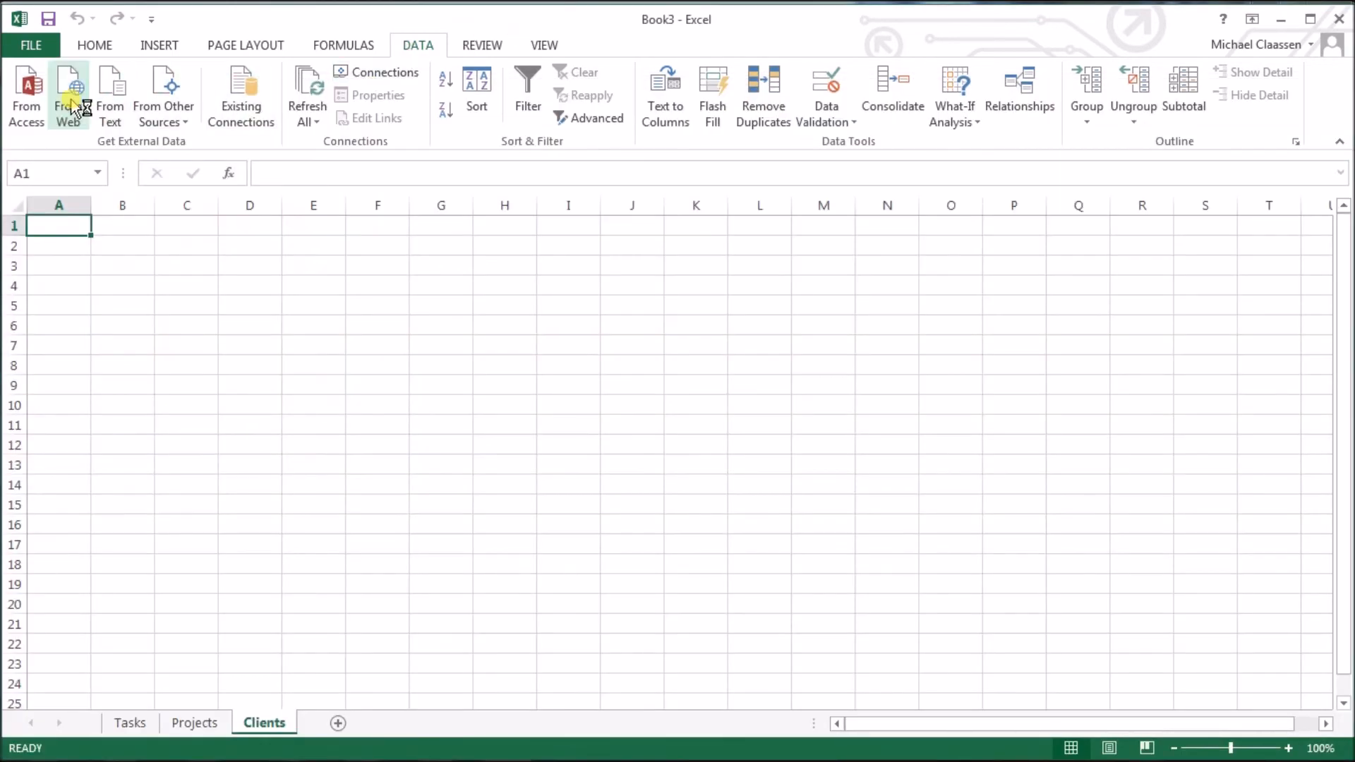
Import the getclients XML via From Web into the Clients sheet as nine clients, then minimize Excel.
{"action": "left_click", "coordinate": [68, 95]}
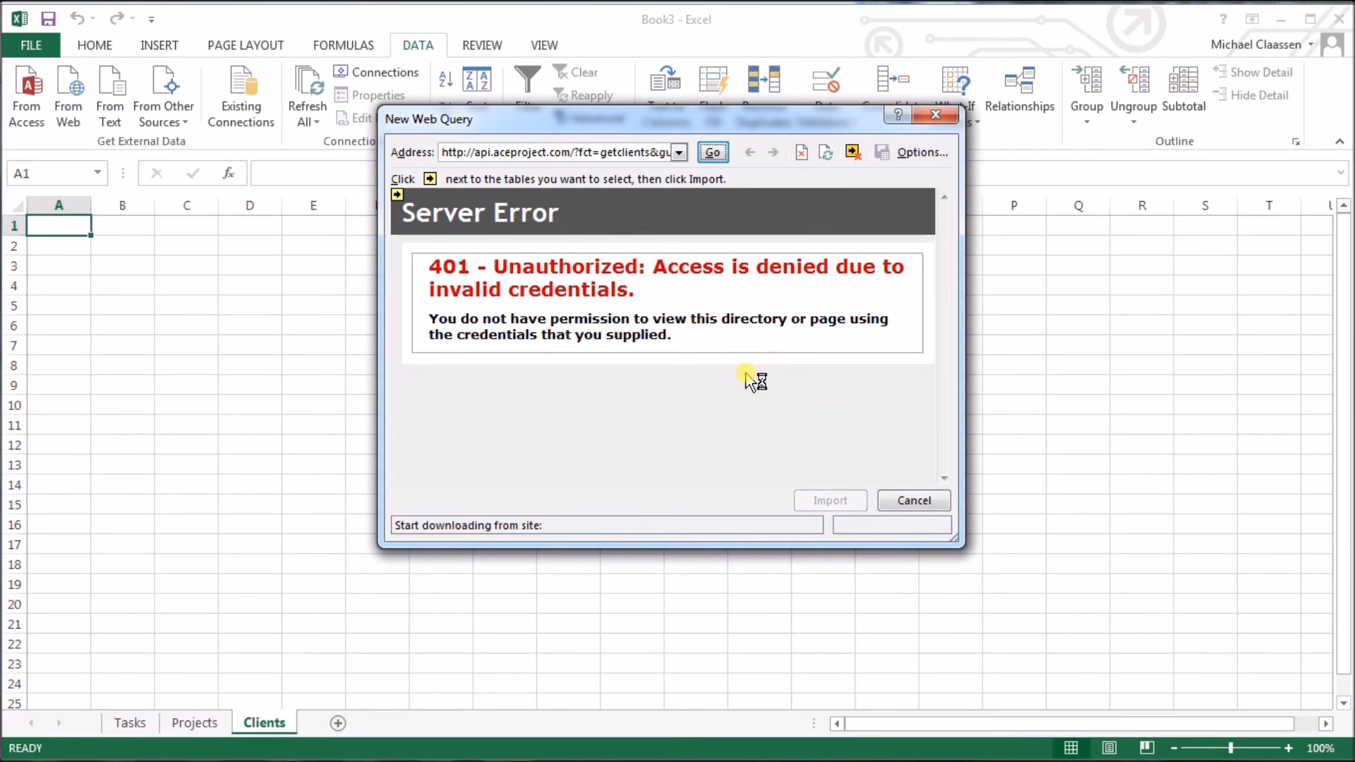
{"action": "left_click", "coordinate": [711, 152]}
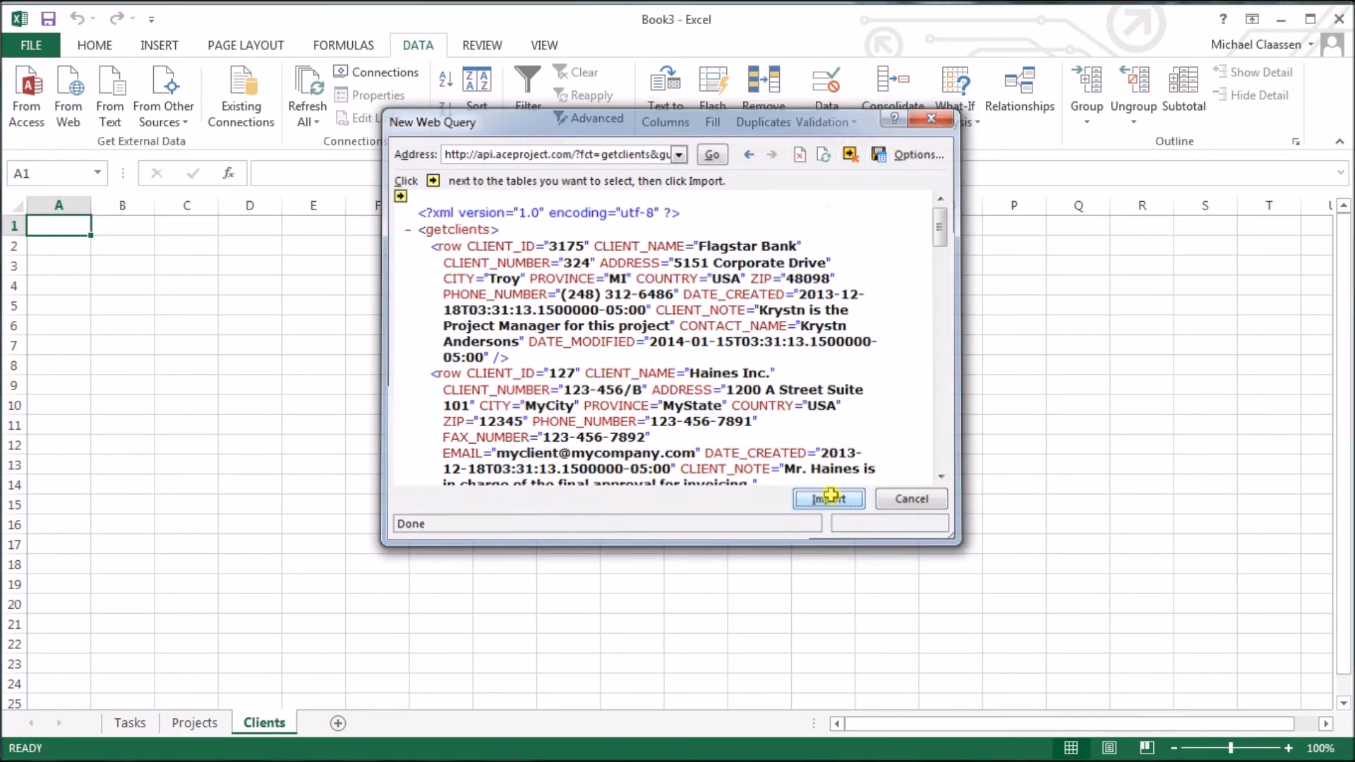
{"action": "left_click", "coordinate": [822, 498]}
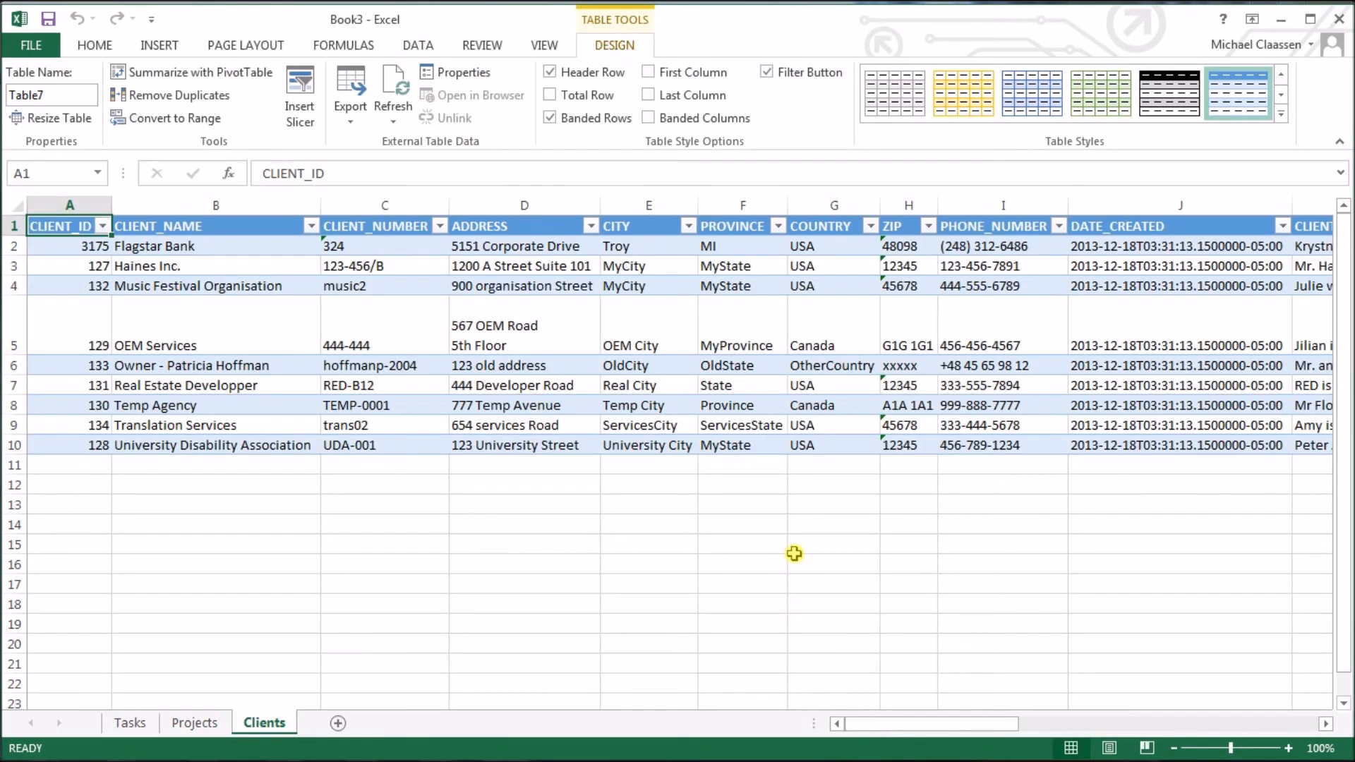
{"action": "mouse_move", "coordinate": [652, 478]}
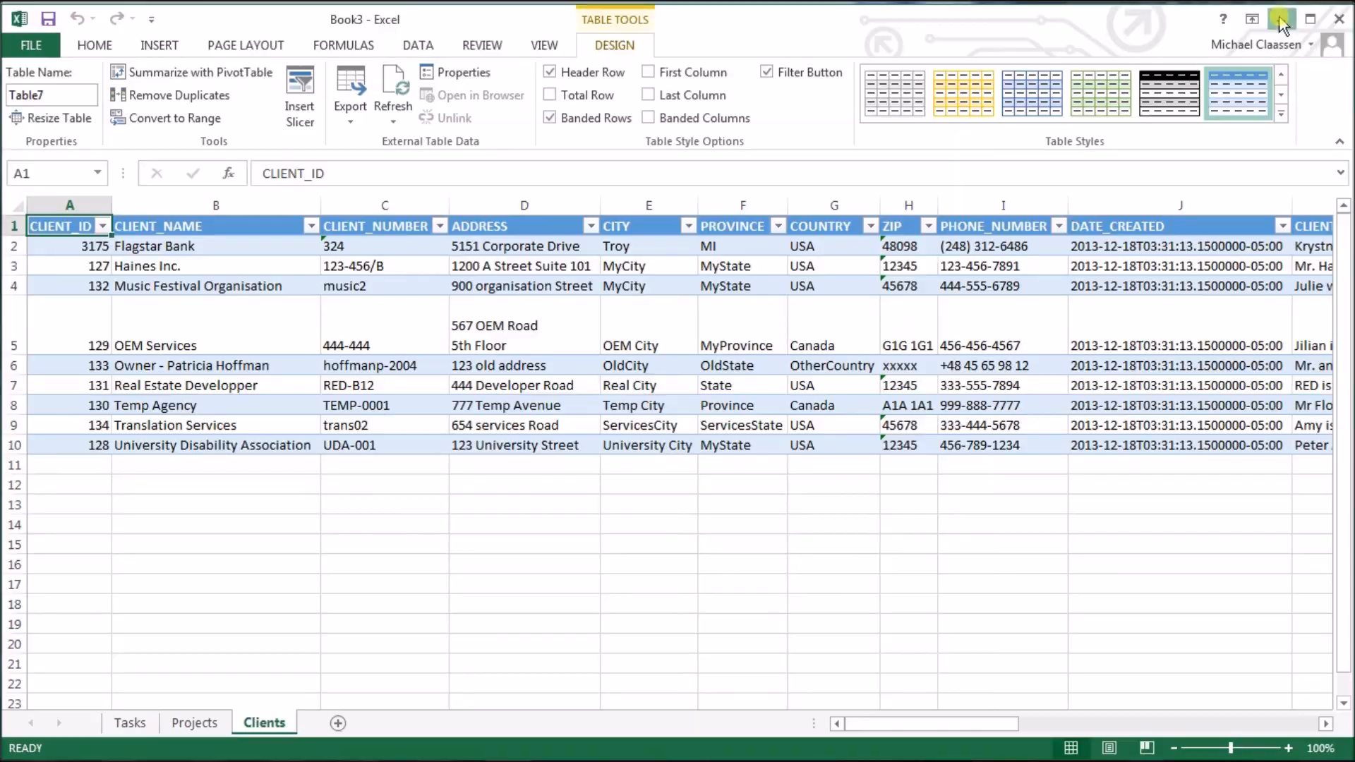
{"action": "left_click", "coordinate": [1281, 18]}
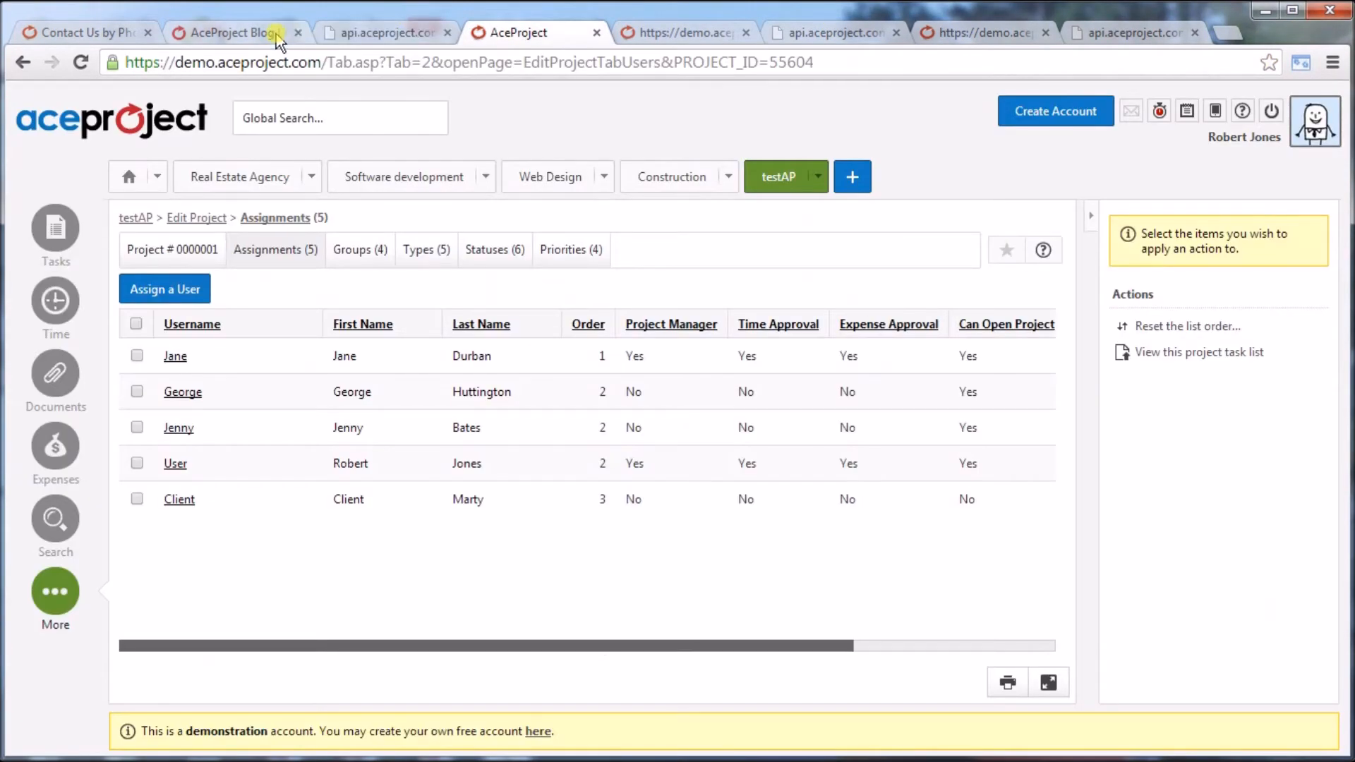
View AceProject's mobile dashboard in a new tab, then return to the desktop project assignments page.
{"action": "left_click", "coordinate": [229, 32]}
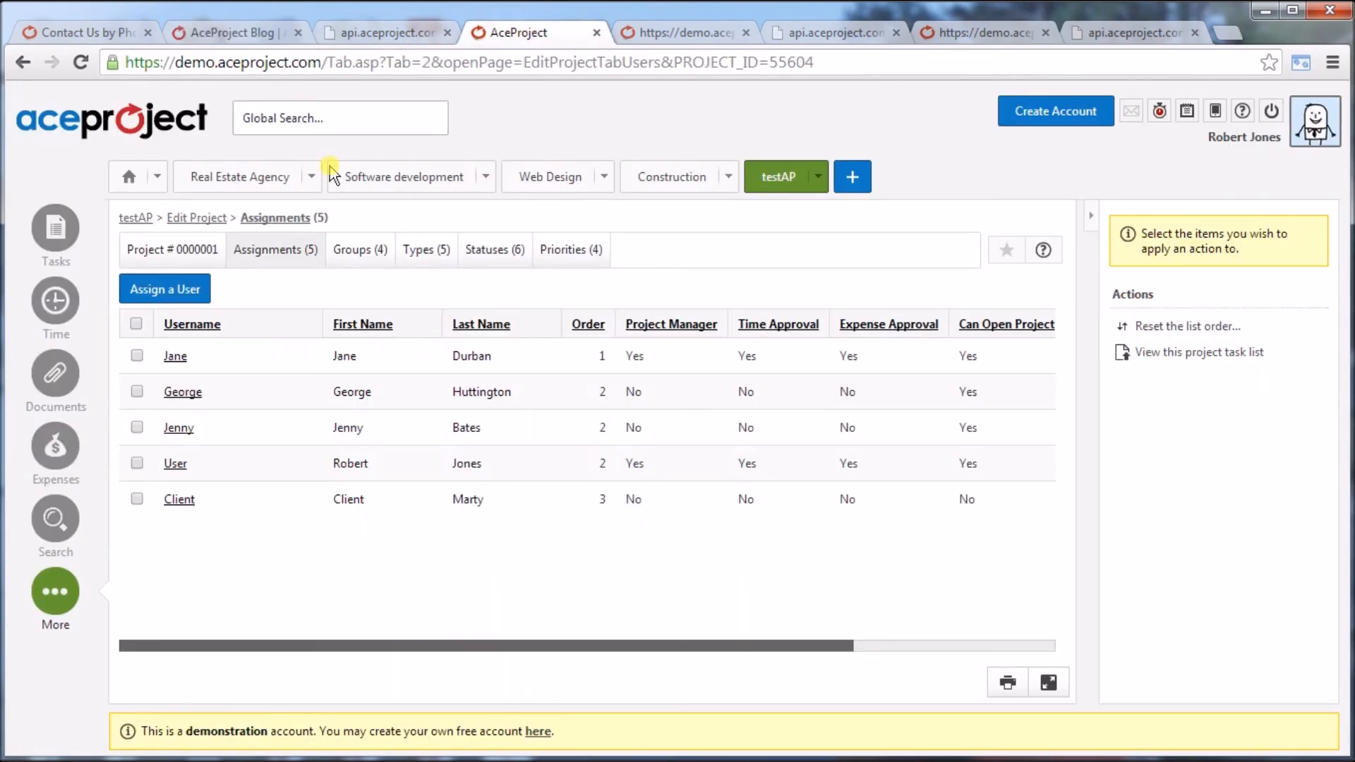
{"action": "mouse_move", "coordinate": [741, 257]}
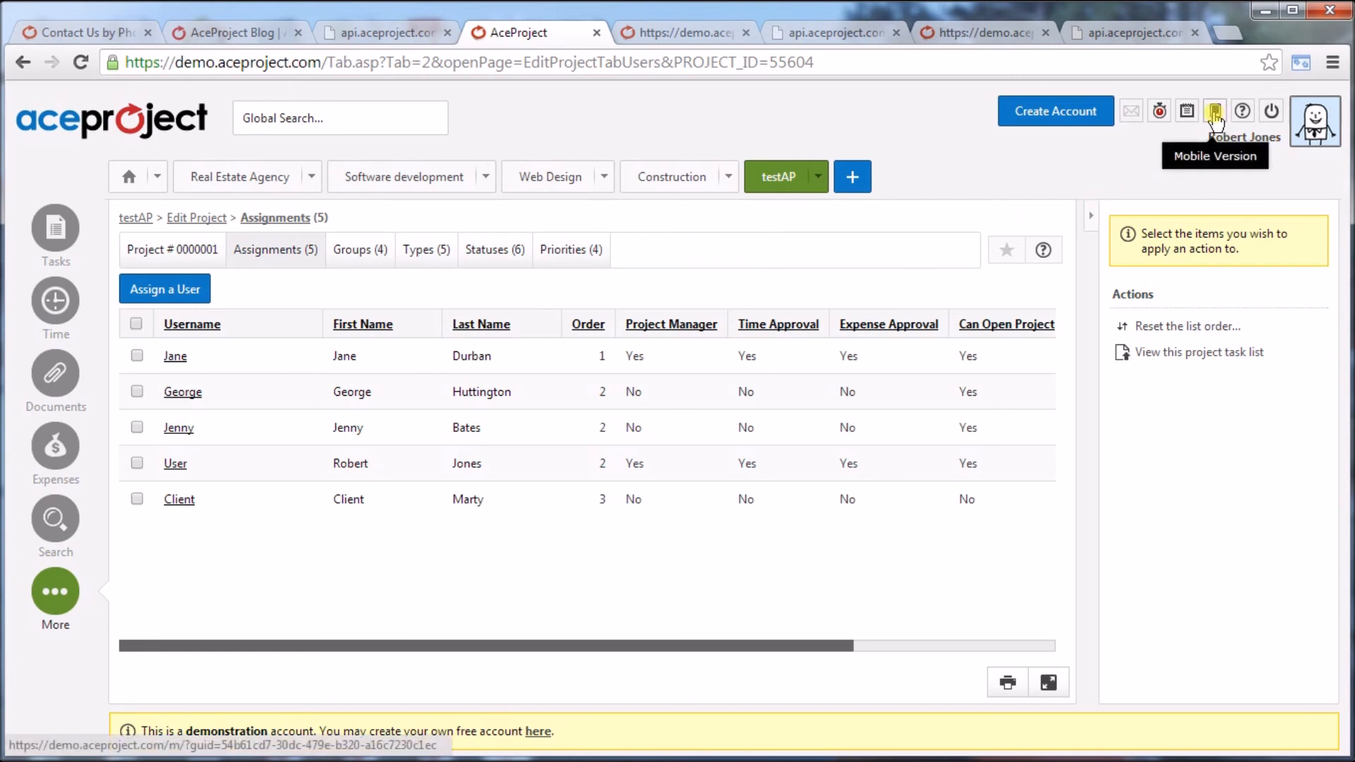
{"action": "left_click", "coordinate": [1214, 110]}
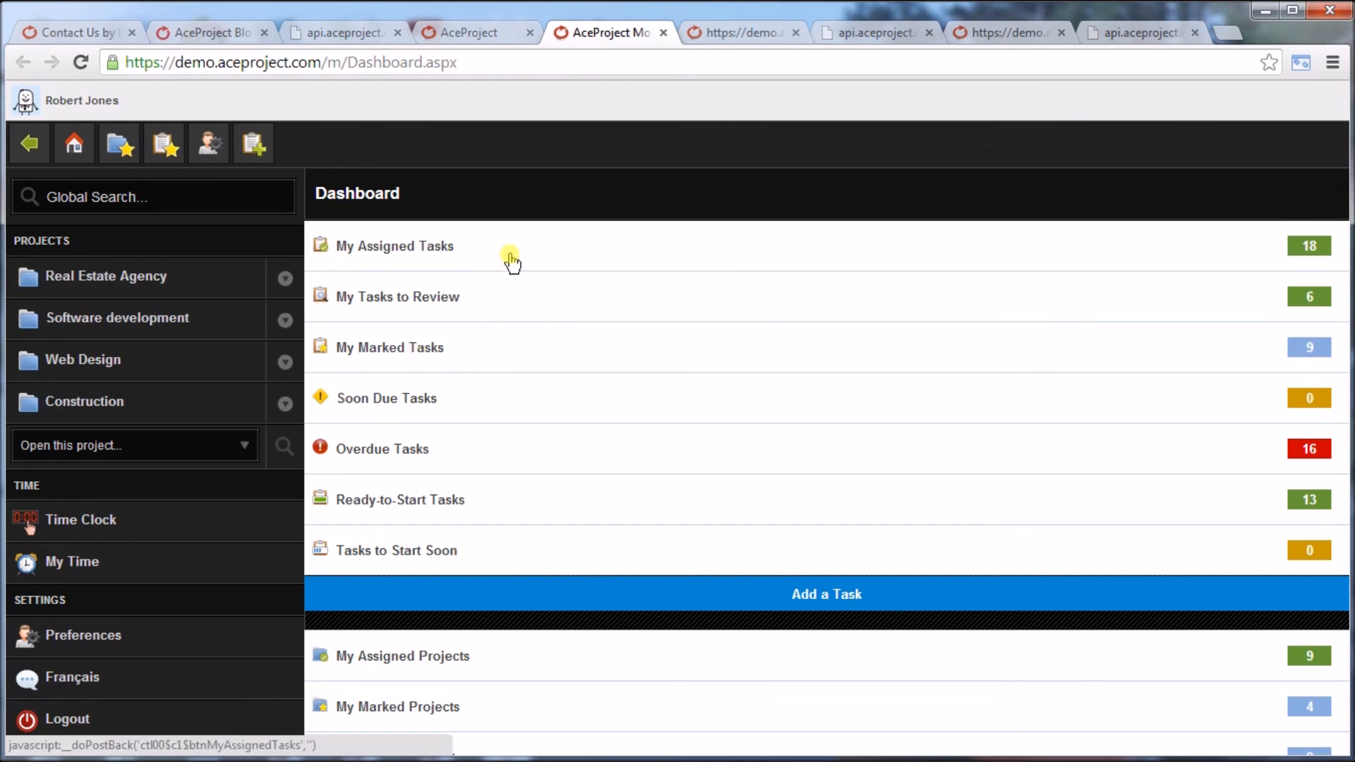
{"action": "mouse_move", "coordinate": [542, 285]}
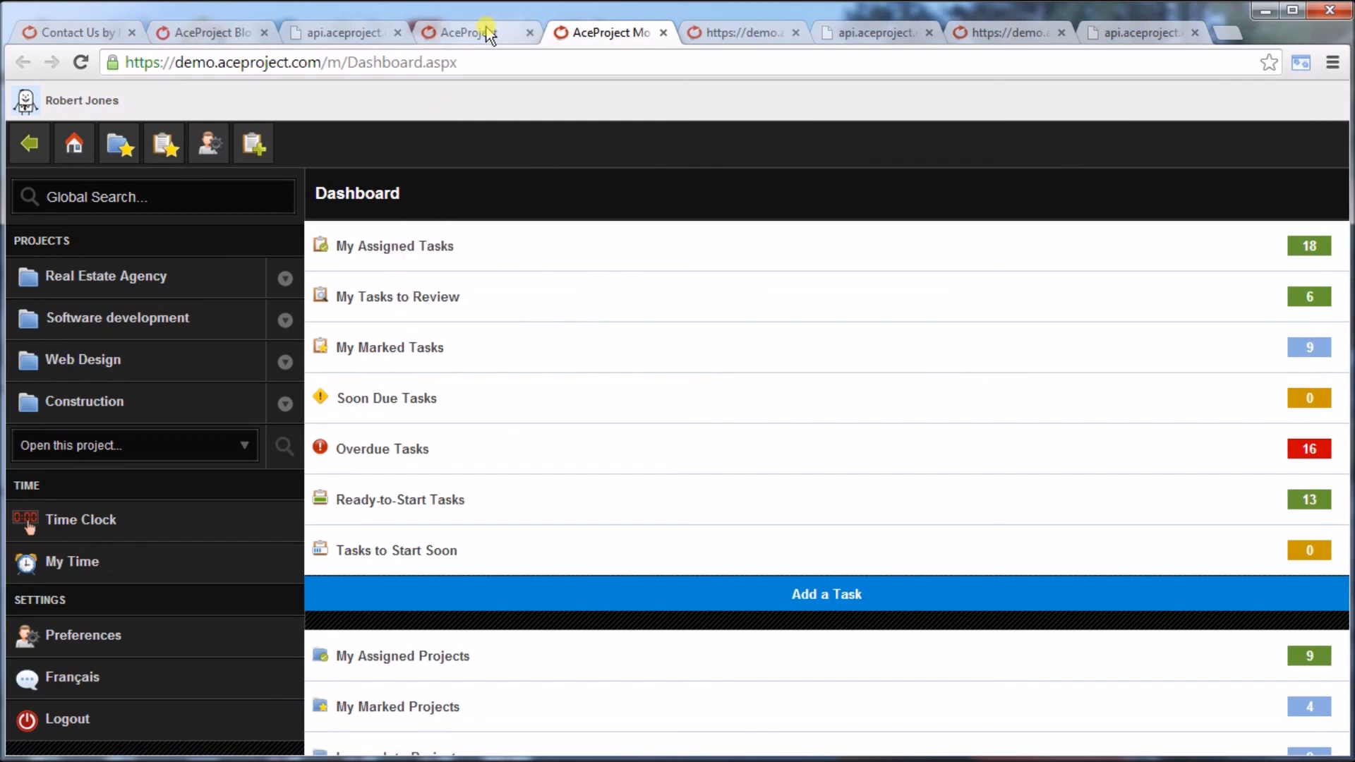
{"action": "left_click", "coordinate": [472, 33]}
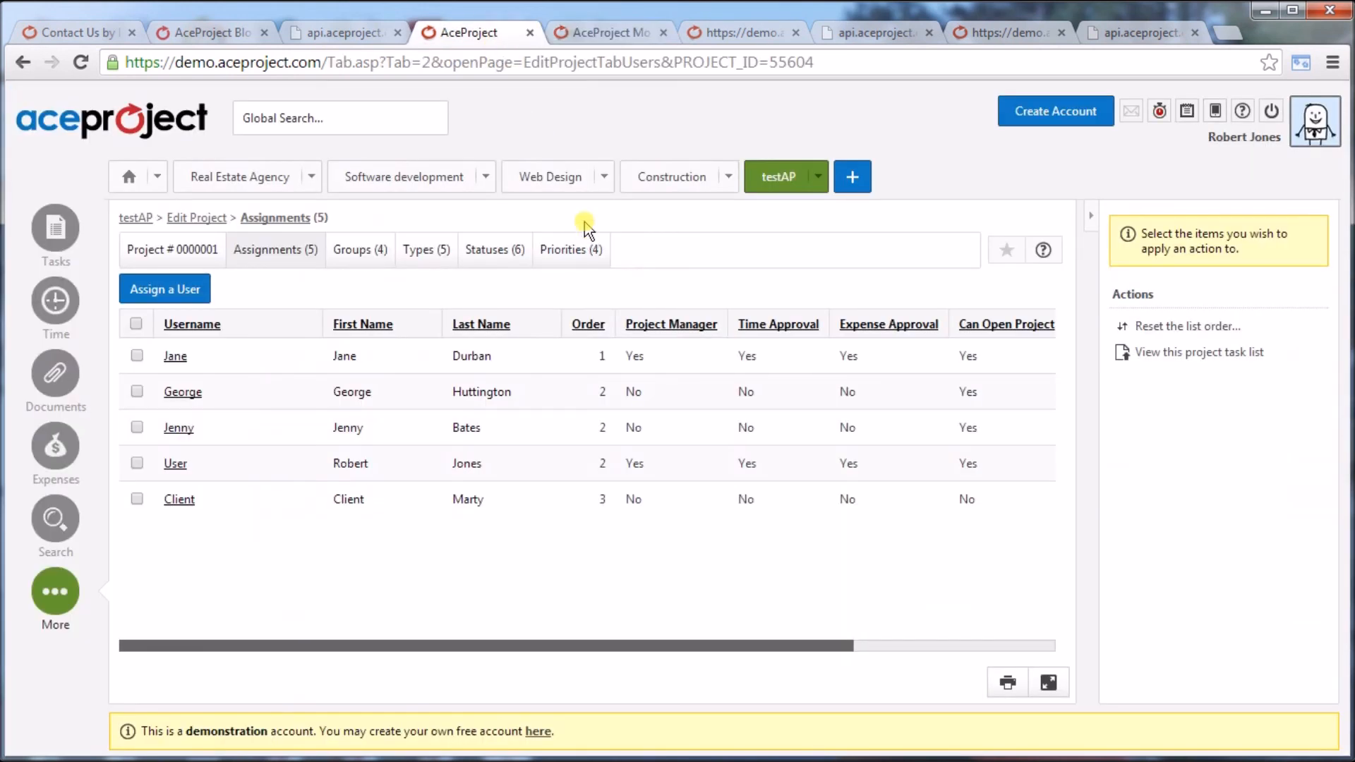